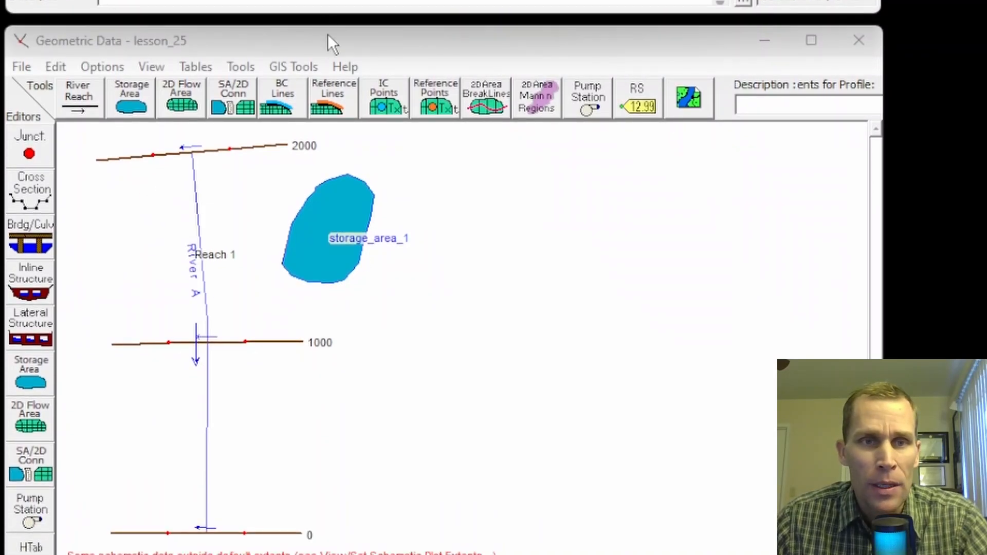
Step: Show the Observed Data section of the Unsteady Flow Data editor via the Edit menu
{"action": "left_click", "coordinate": [55, 32]}
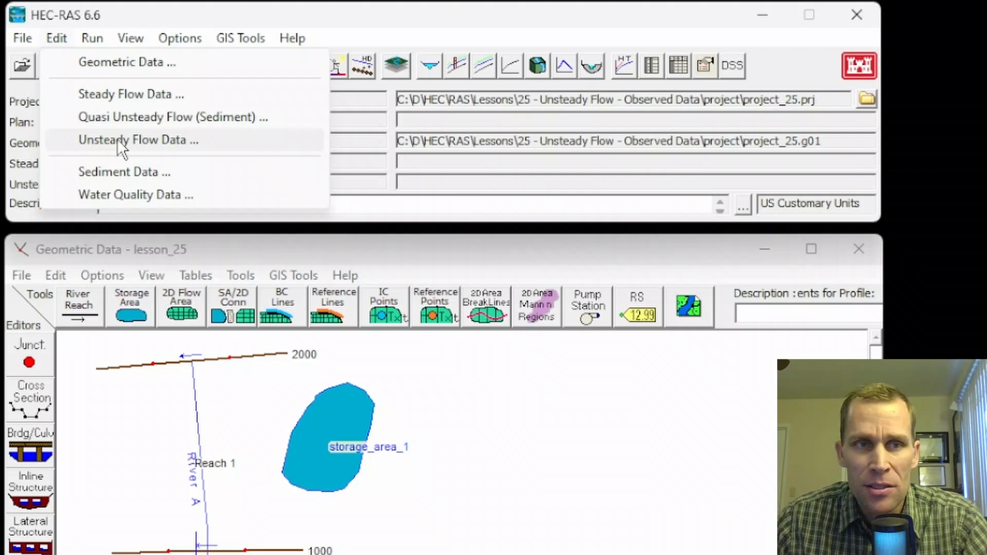
{"action": "left_click", "coordinate": [137, 140]}
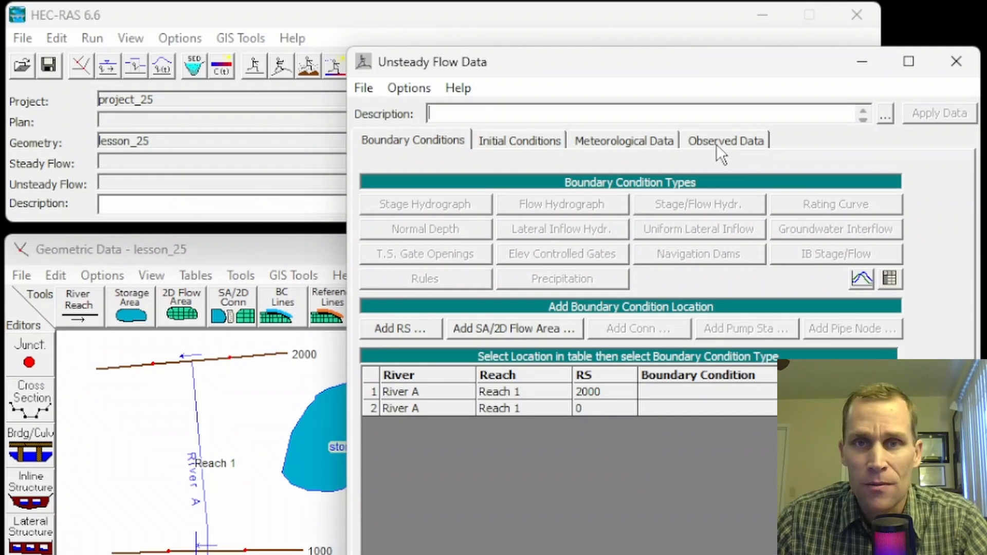
{"action": "left_click", "coordinate": [726, 140]}
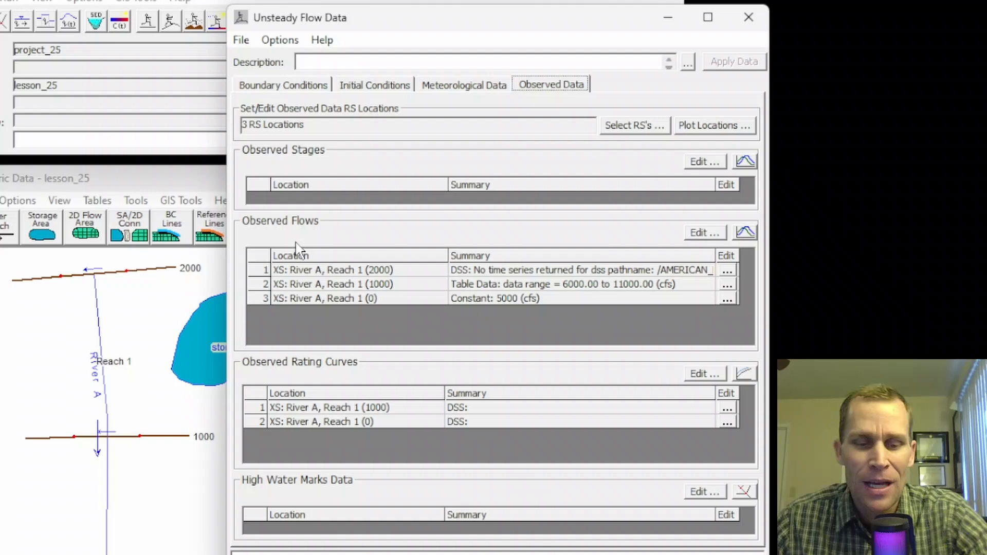
{"action": "mouse_move", "coordinate": [305, 229]}
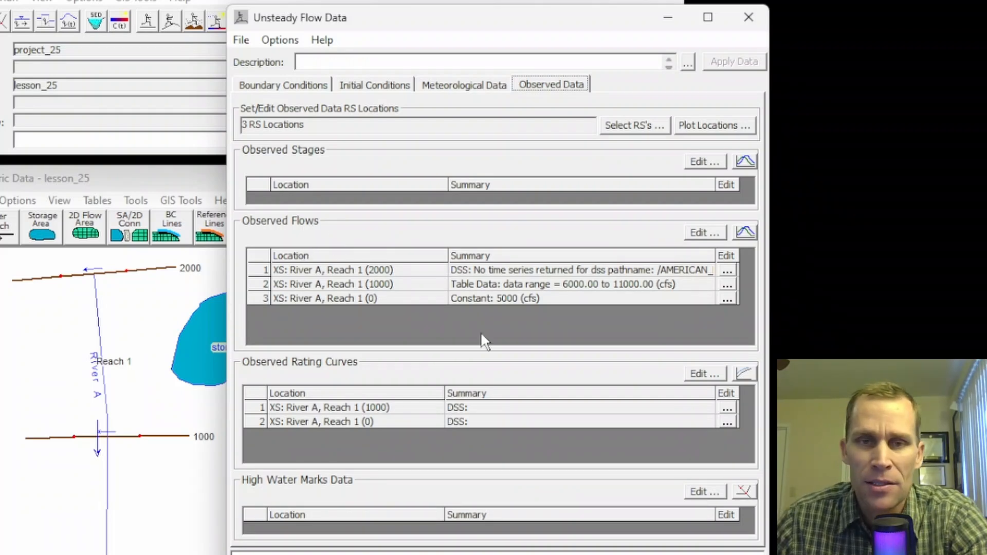
{"action": "mouse_move", "coordinate": [484, 31]}
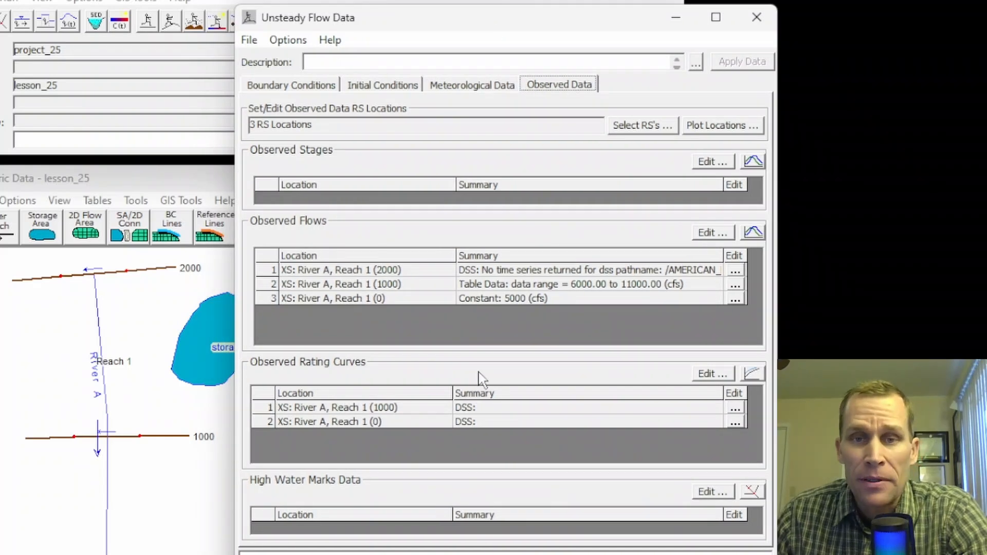
{"action": "mouse_move", "coordinate": [265, 49]}
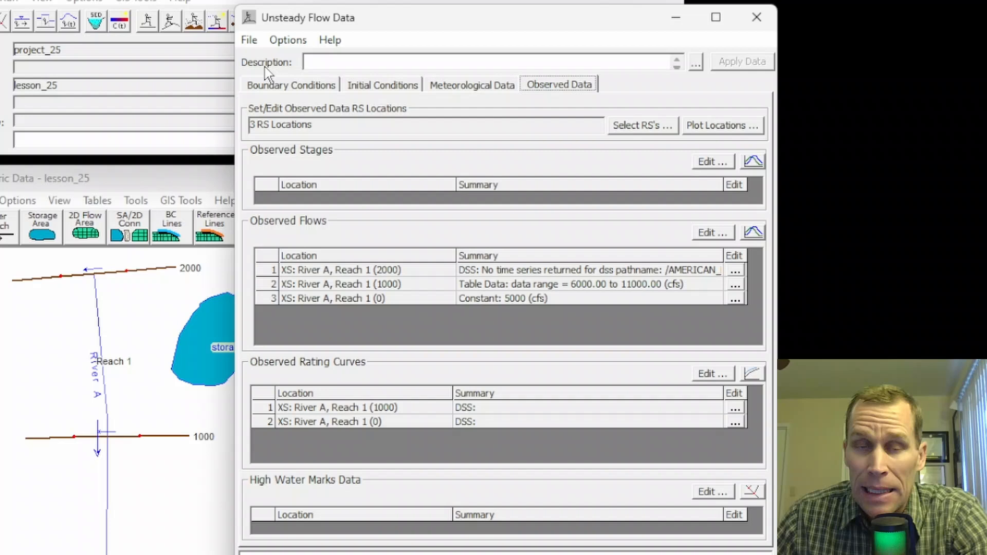
{"action": "mouse_move", "coordinate": [18, 86]}
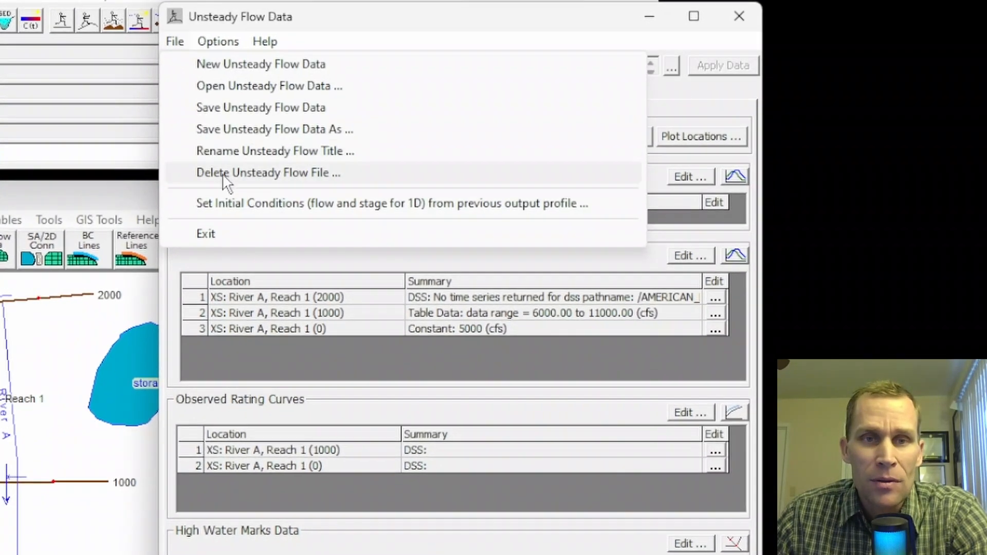
Step: Check the empty Delete Unsteady Flow File list, close the editor and reopen it
{"action": "left_click", "coordinate": [266, 173]}
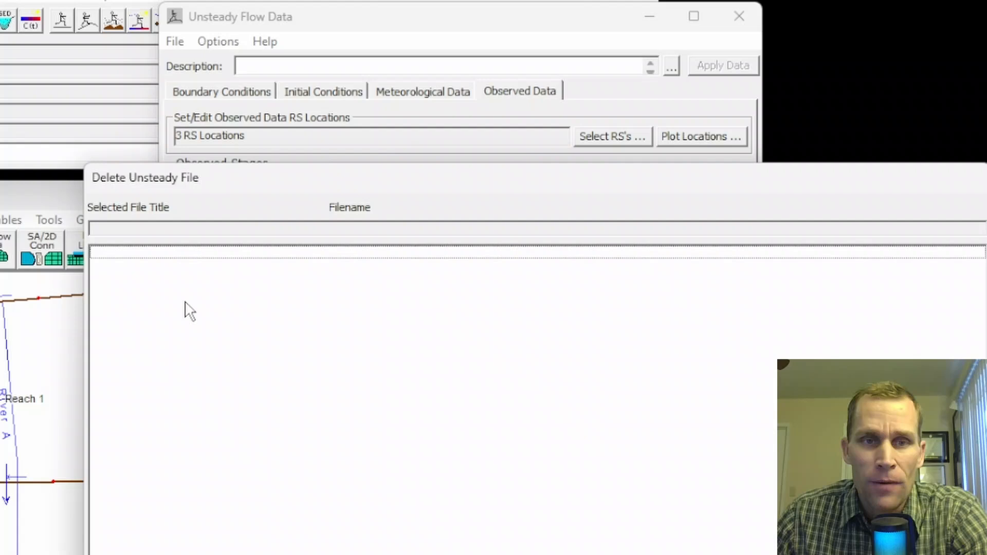
{"action": "mouse_move", "coordinate": [218, 249]}
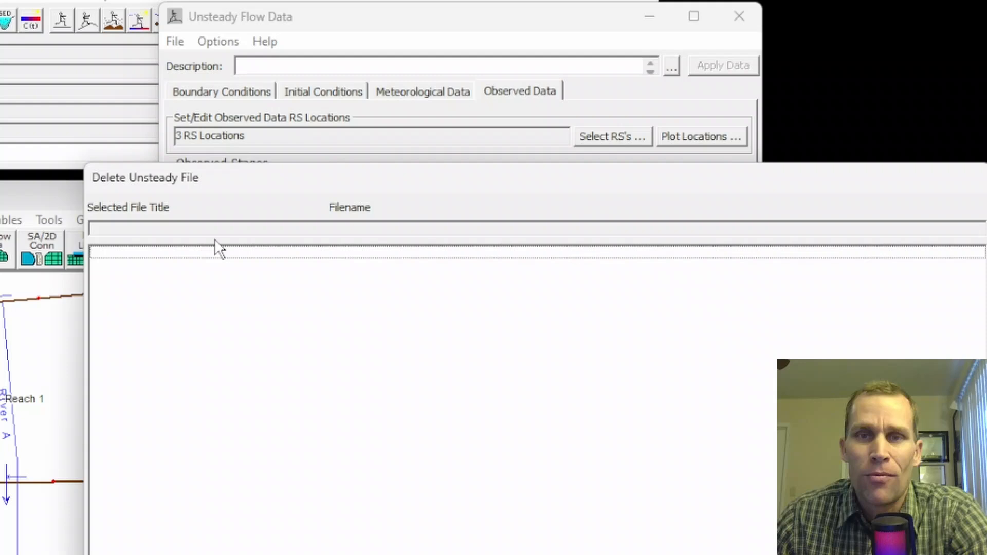
{"action": "mouse_move", "coordinate": [252, 25]}
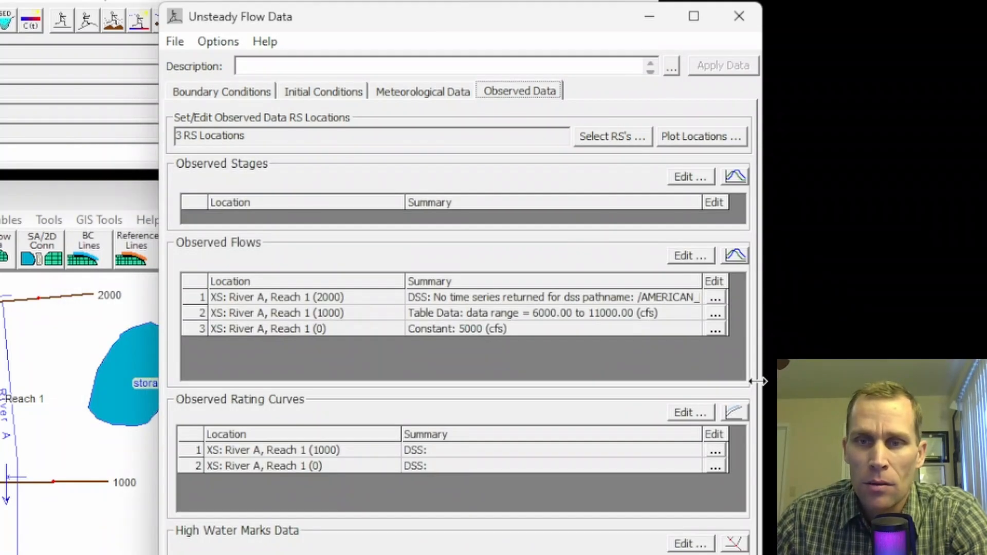
{"action": "left_click", "coordinate": [738, 16]}
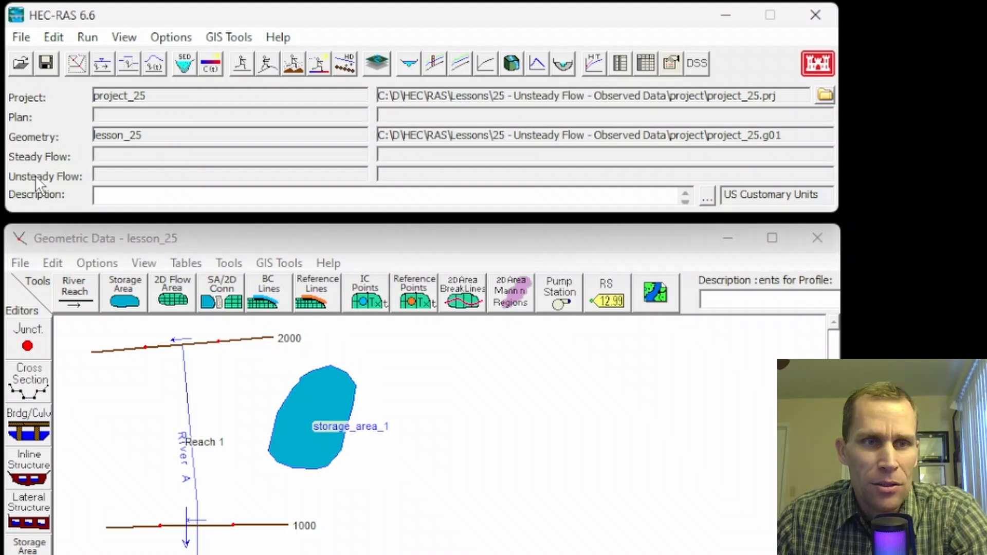
{"action": "mouse_move", "coordinate": [216, 197]}
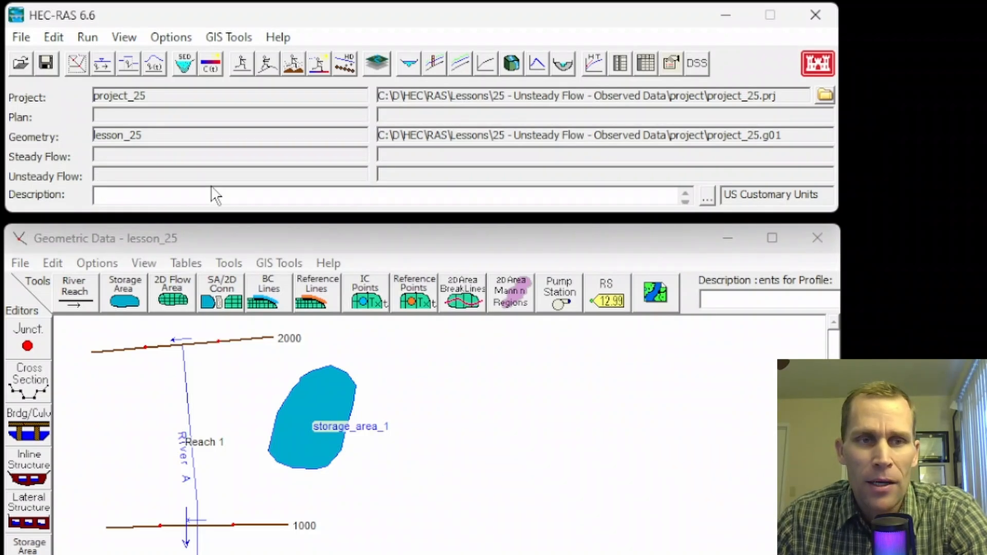
{"action": "left_click", "coordinate": [53, 37]}
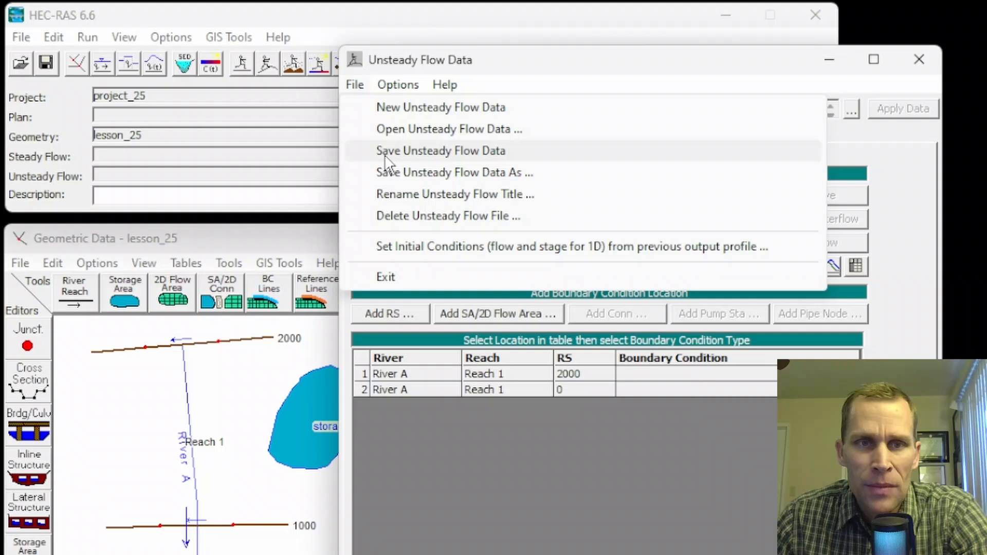
Step: Save the unsteady flow data under the title lesson_25
{"action": "left_click", "coordinate": [453, 172]}
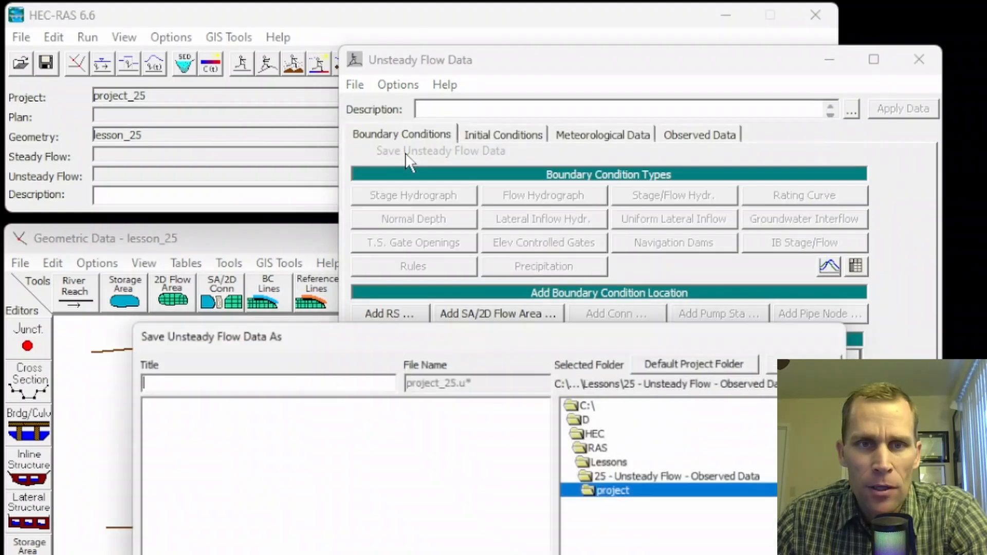
{"action": "type", "text": "lesson_25"}
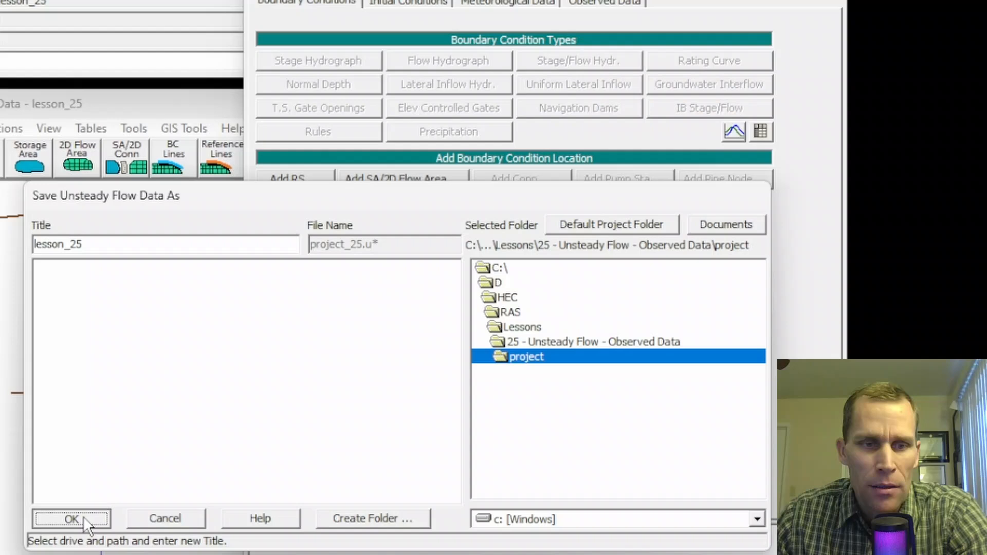
{"action": "left_click", "coordinate": [71, 518]}
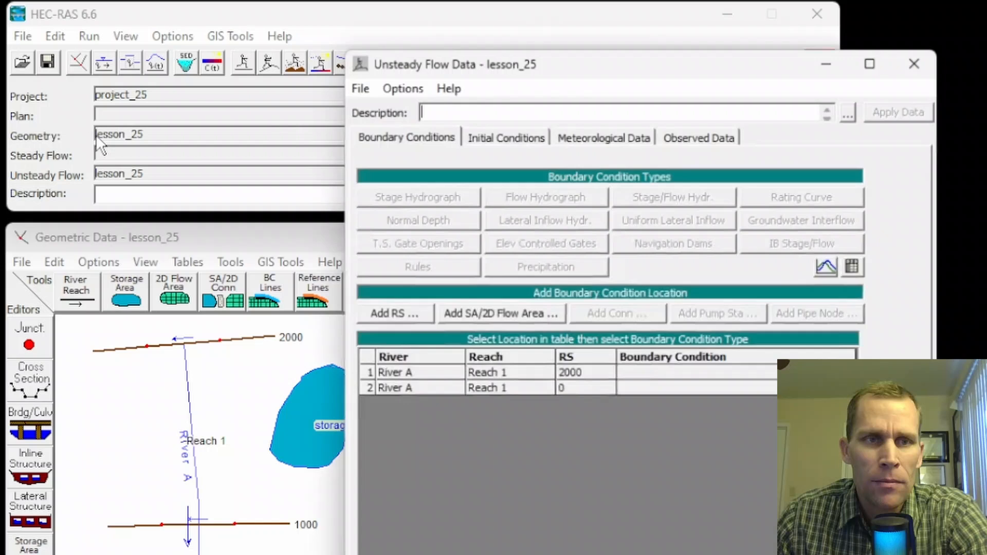
Step: Delete the lesson_25 unsteady flow file, clear it from memory and close the editor
{"action": "left_click", "coordinate": [355, 84]}
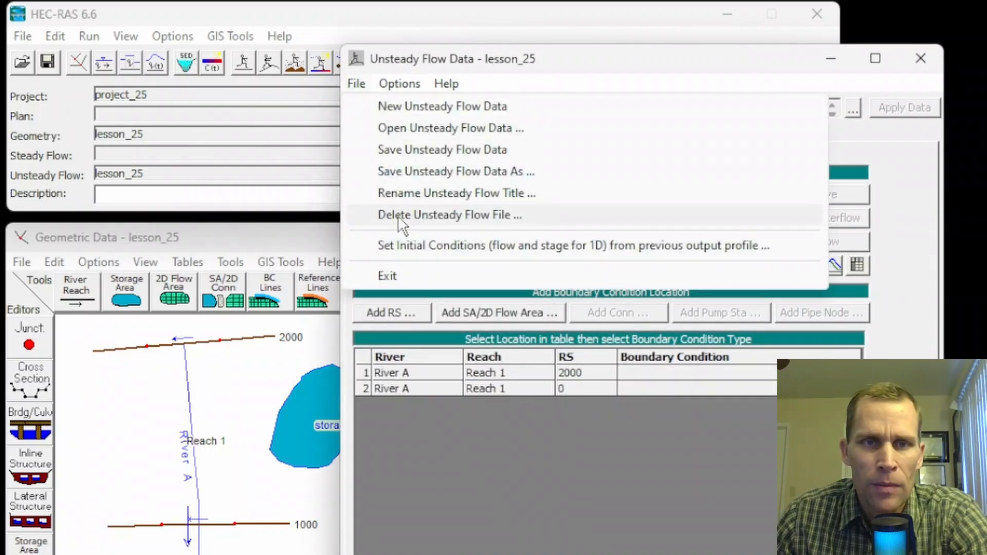
{"action": "left_click", "coordinate": [449, 215]}
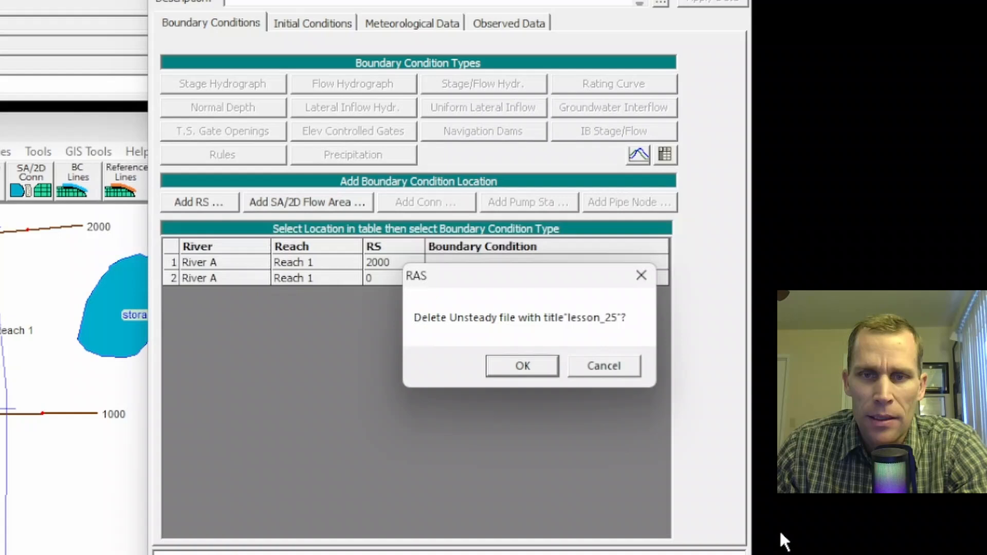
{"action": "left_click", "coordinate": [521, 366]}
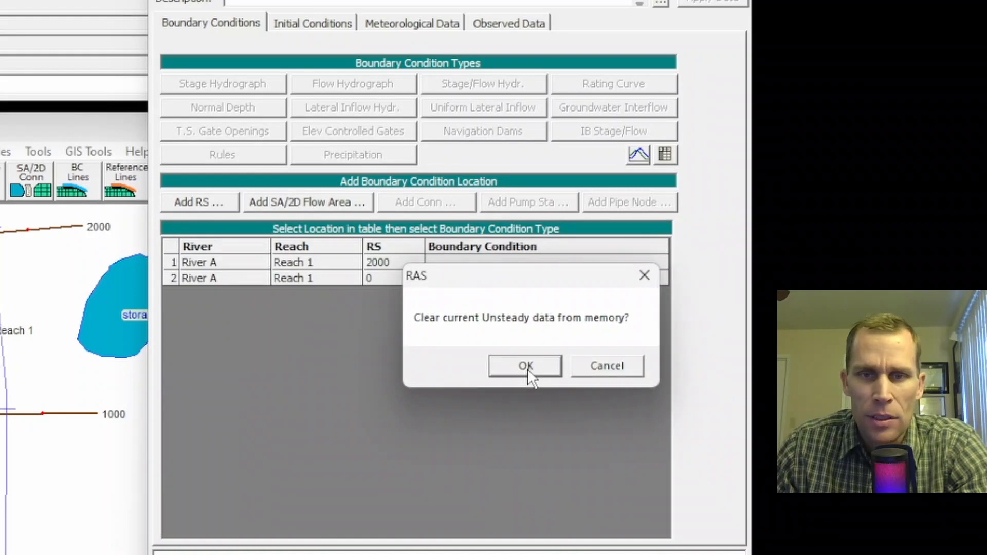
{"action": "left_click", "coordinate": [524, 366]}
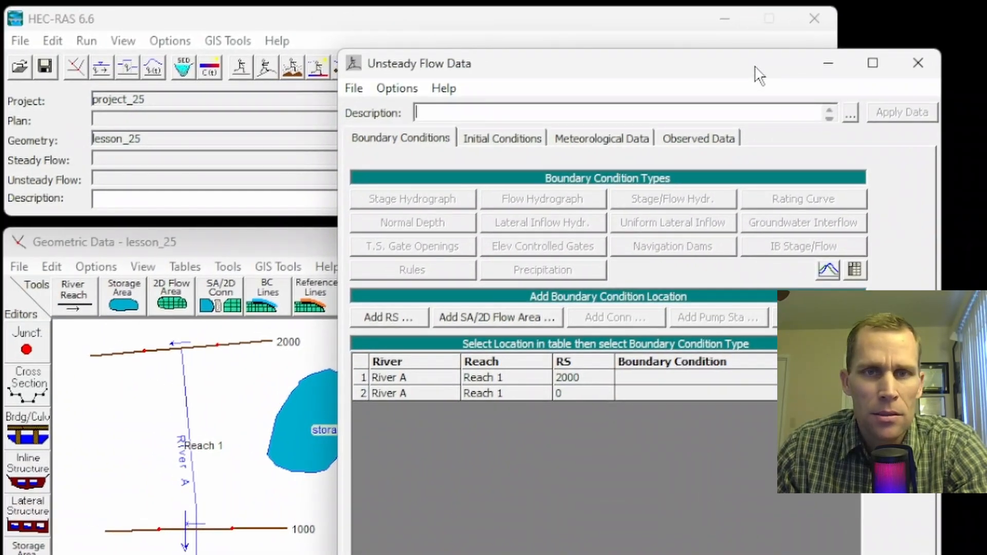
{"action": "left_click", "coordinate": [918, 63]}
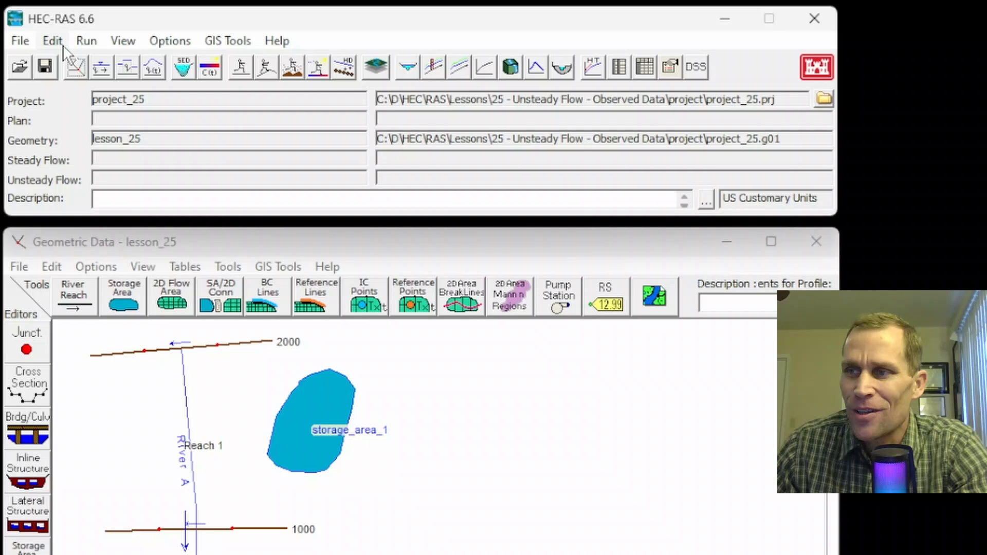
{"action": "mouse_move", "coordinate": [60, 53]}
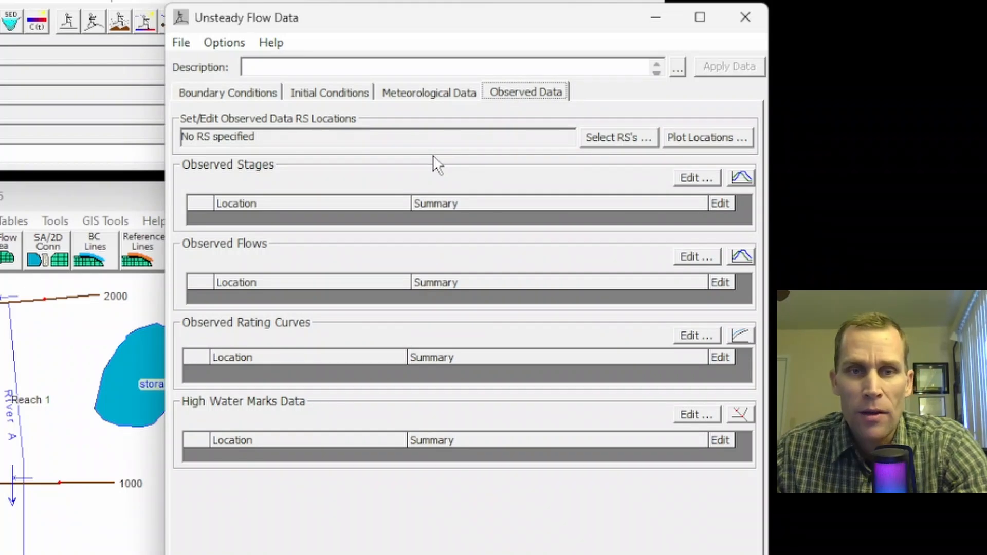
{"action": "mouse_move", "coordinate": [30, 461]}
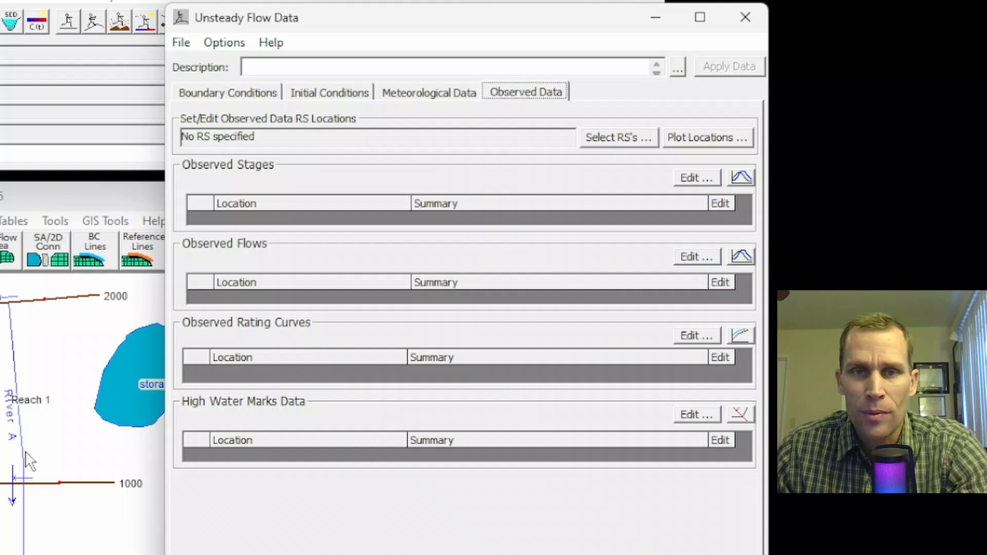
{"action": "mouse_move", "coordinate": [475, 264]}
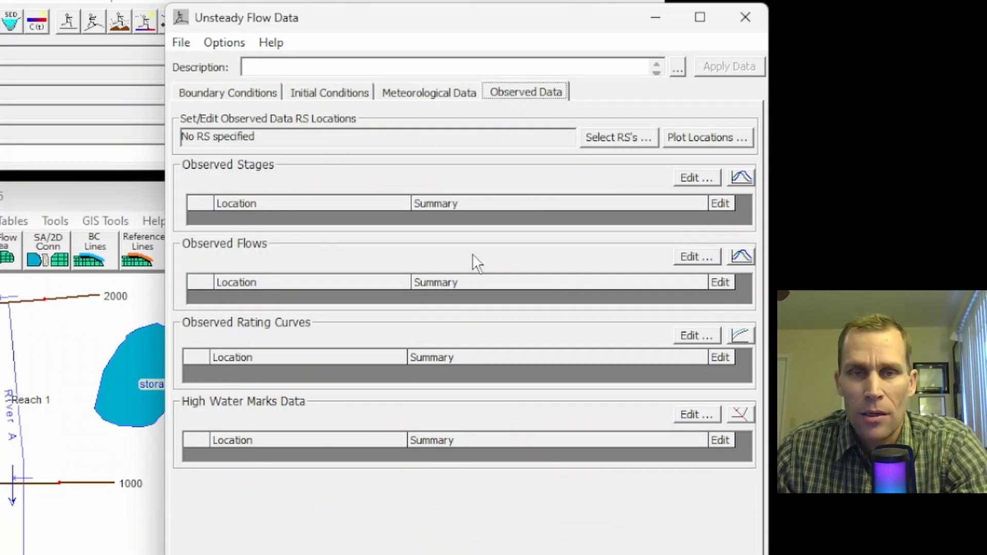
{"action": "mouse_move", "coordinate": [459, 234]}
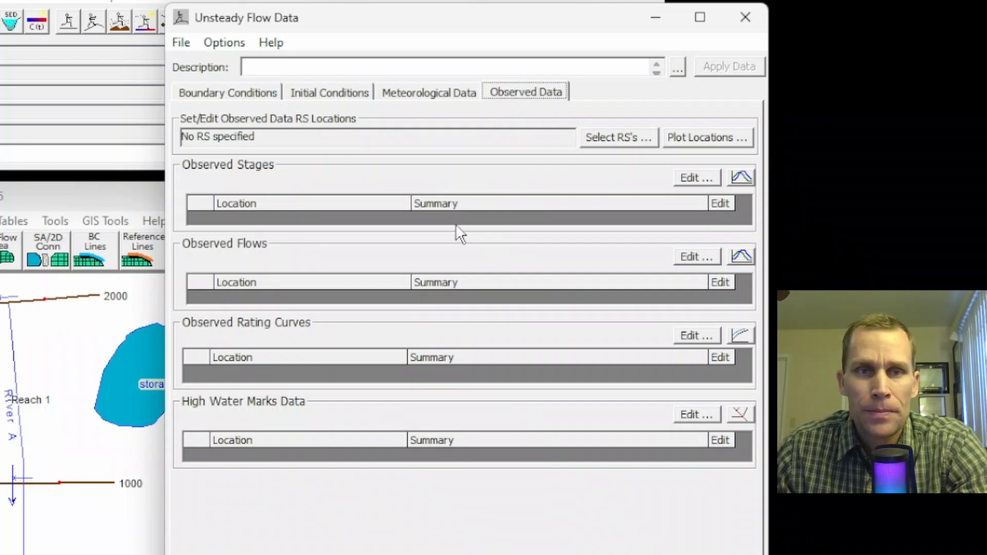
{"action": "mouse_move", "coordinate": [312, 174]}
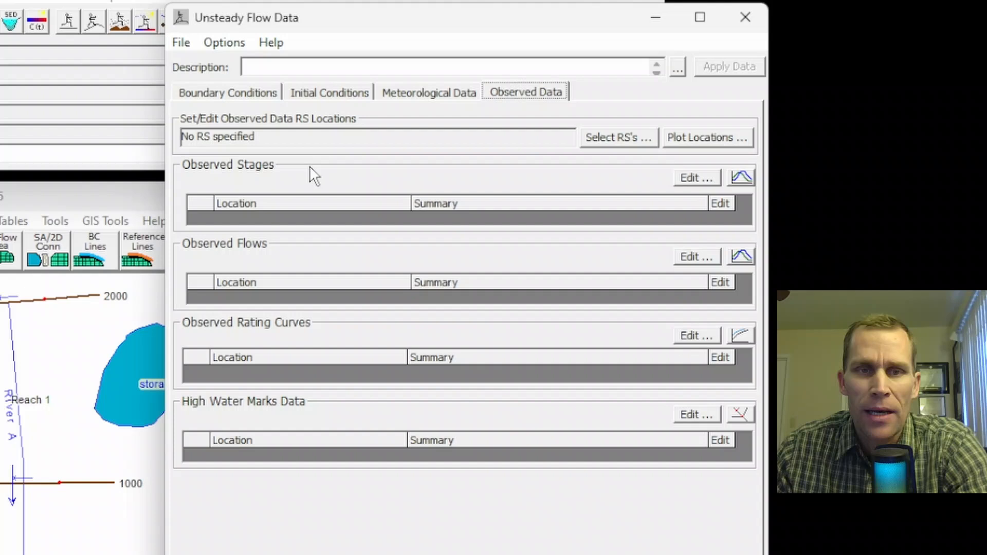
{"action": "mouse_move", "coordinate": [199, 193]}
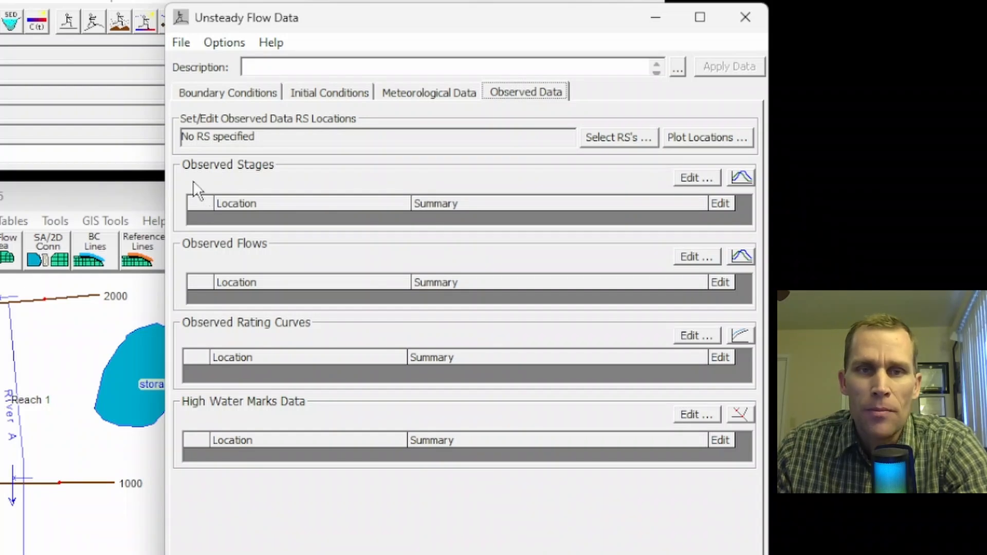
{"action": "mouse_move", "coordinate": [252, 263]}
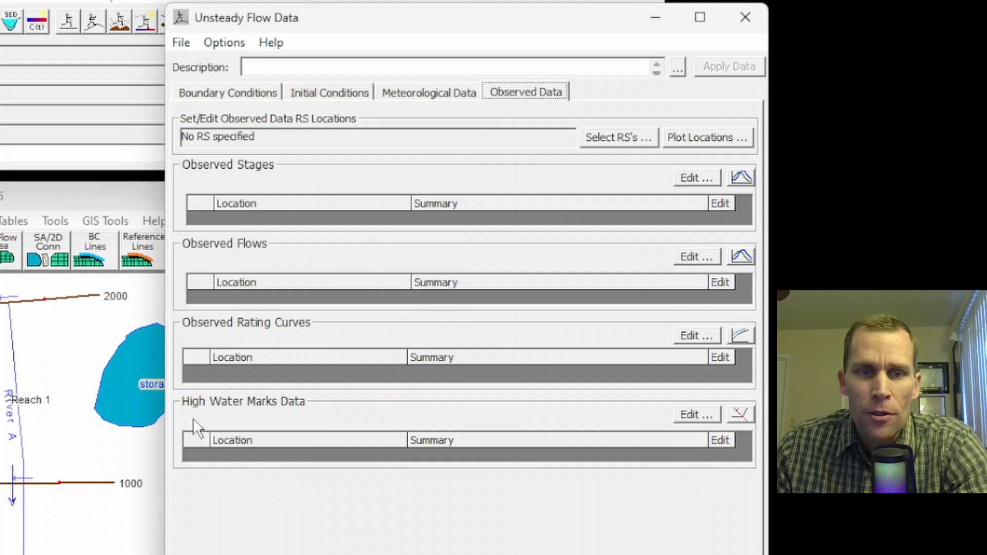
{"action": "mouse_move", "coordinate": [303, 374]}
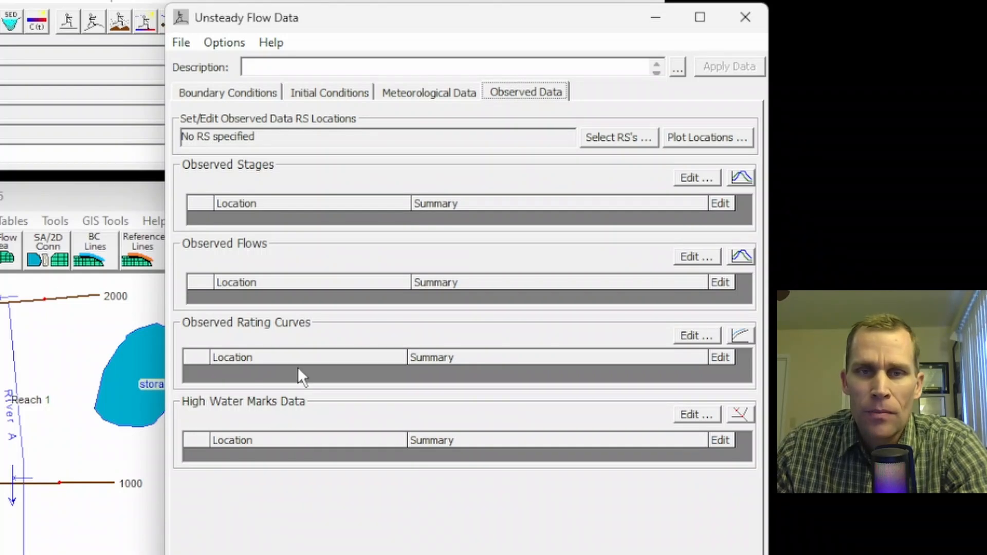
{"action": "mouse_move", "coordinate": [692, 204]}
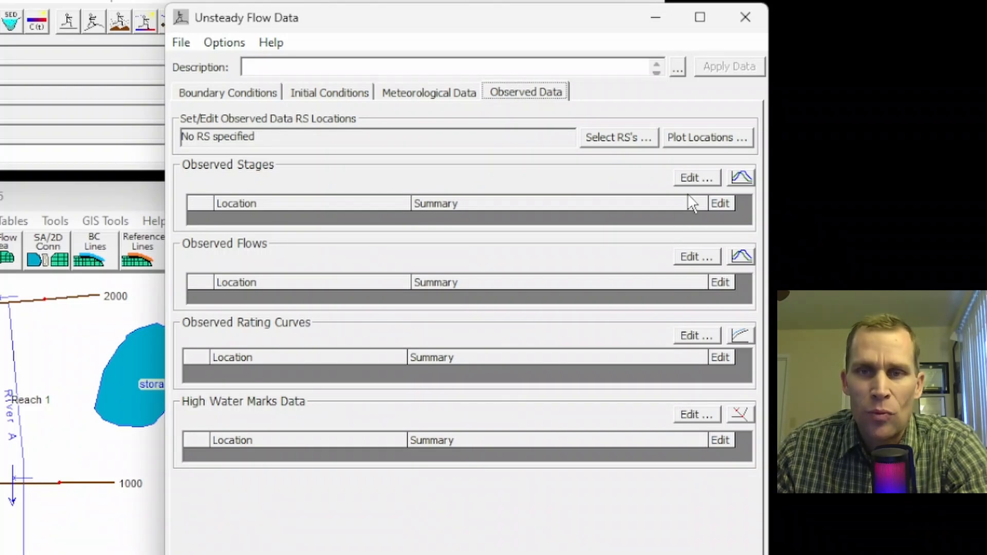
{"action": "mouse_move", "coordinate": [700, 202]}
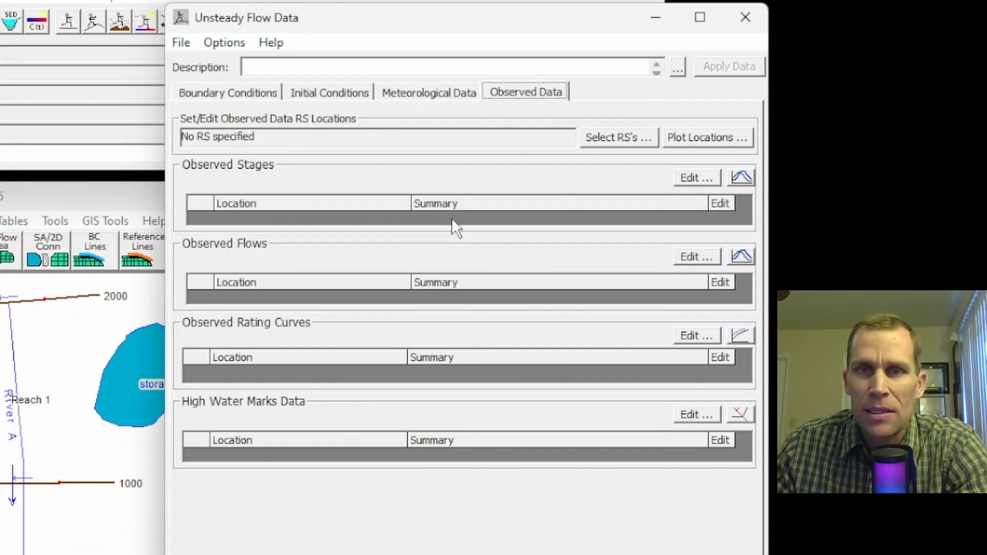
{"action": "mouse_move", "coordinate": [444, 226]}
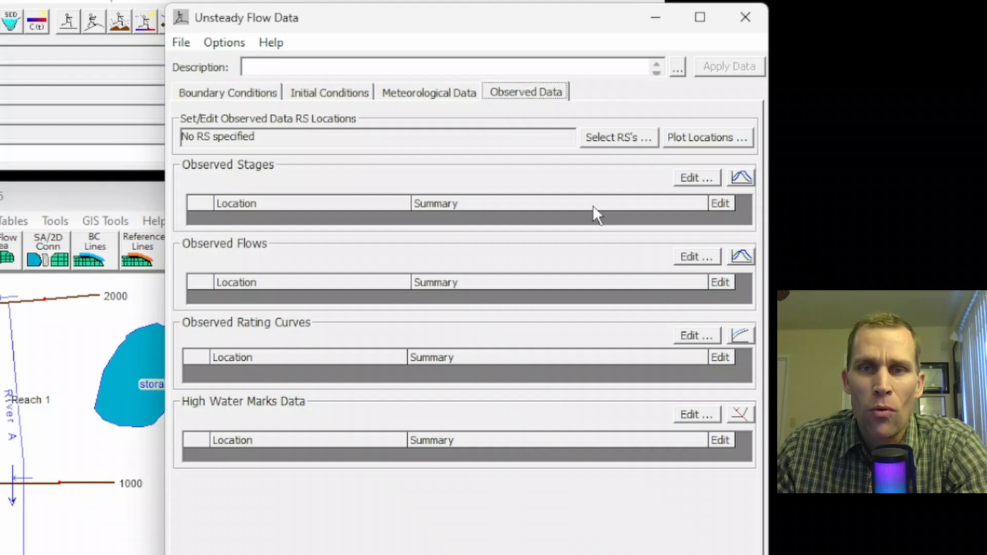
{"action": "mouse_move", "coordinate": [623, 145]}
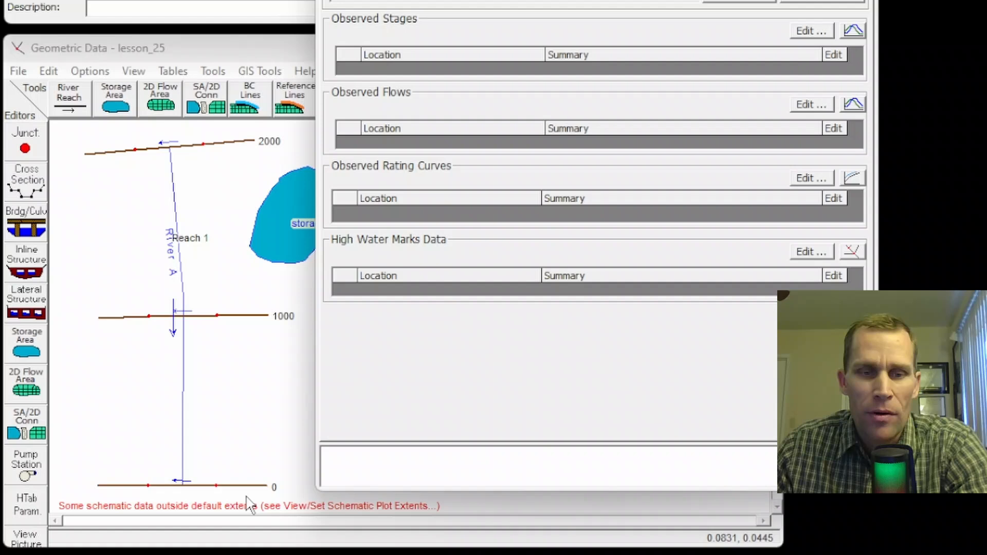
{"action": "mouse_move", "coordinate": [290, 335]}
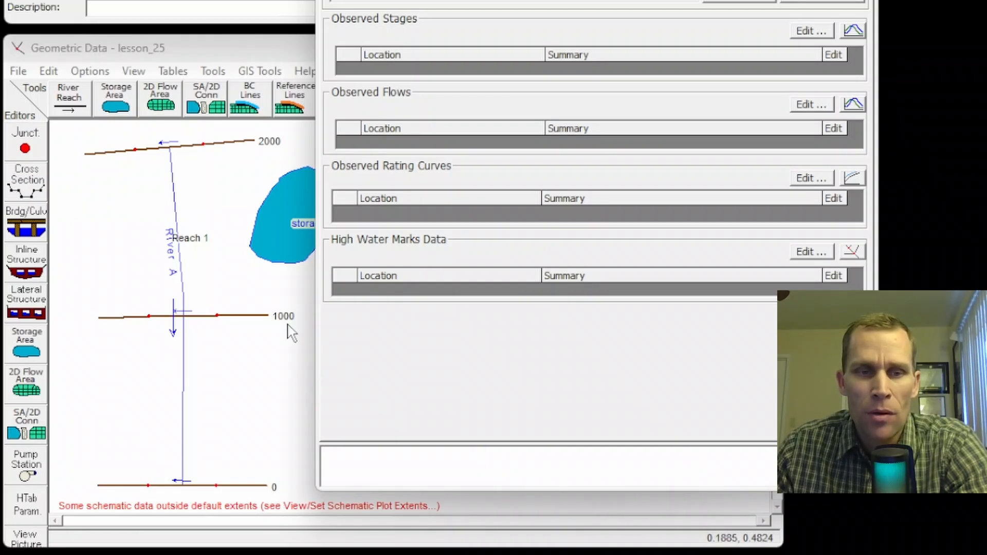
{"action": "mouse_move", "coordinate": [271, 157]}
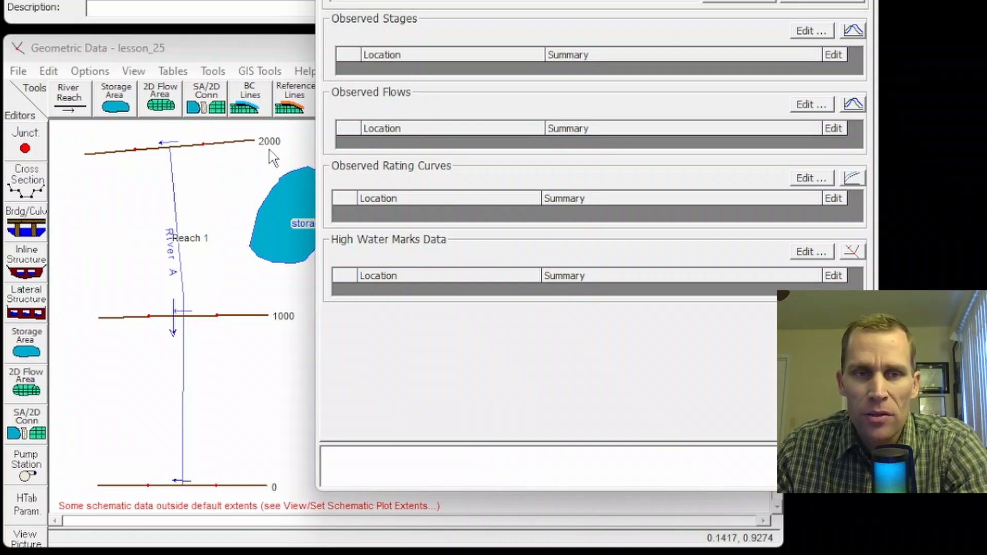
{"action": "mouse_move", "coordinate": [66, 199]}
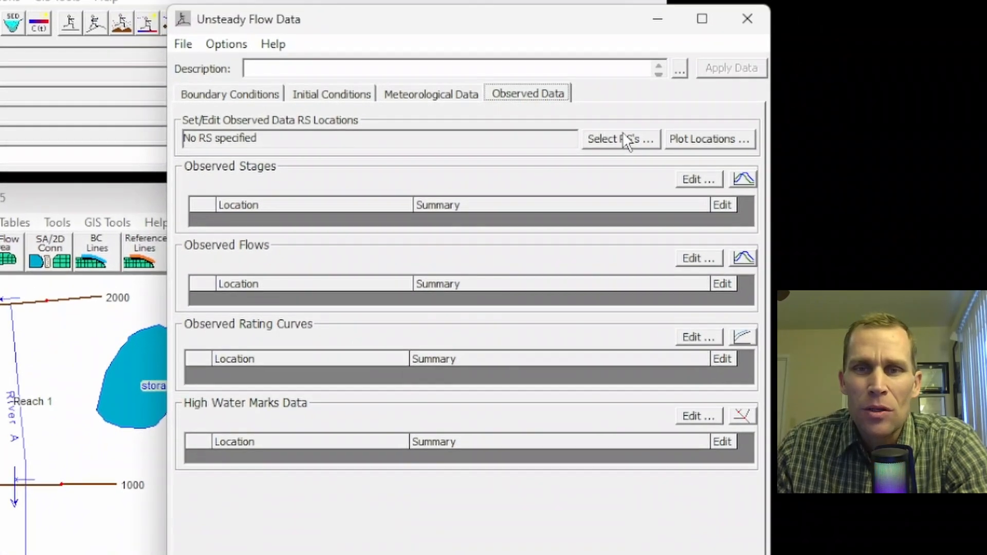
Step: Add River A, Reach 1 station 2000 as the single observed data location
{"action": "left_click", "coordinate": [619, 139]}
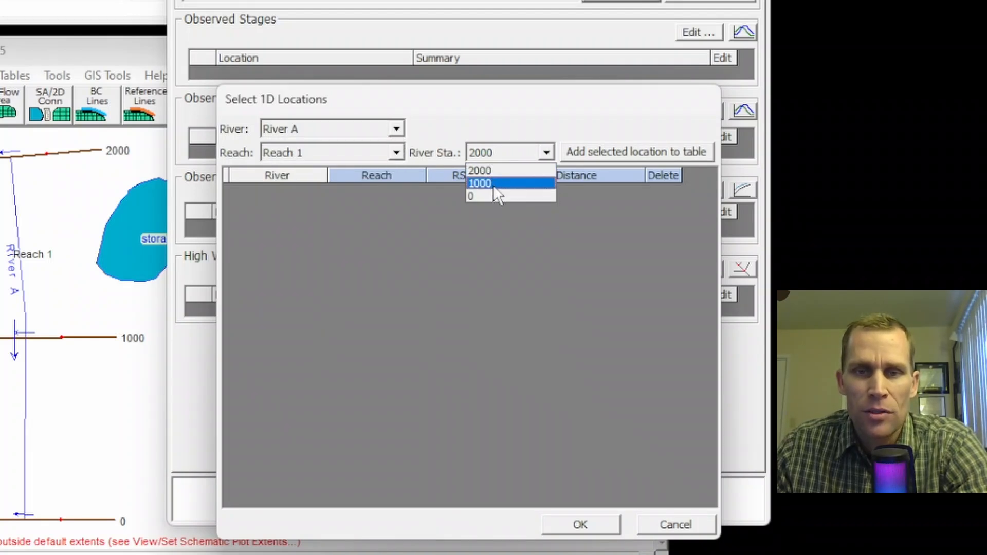
{"action": "left_click", "coordinate": [480, 169]}
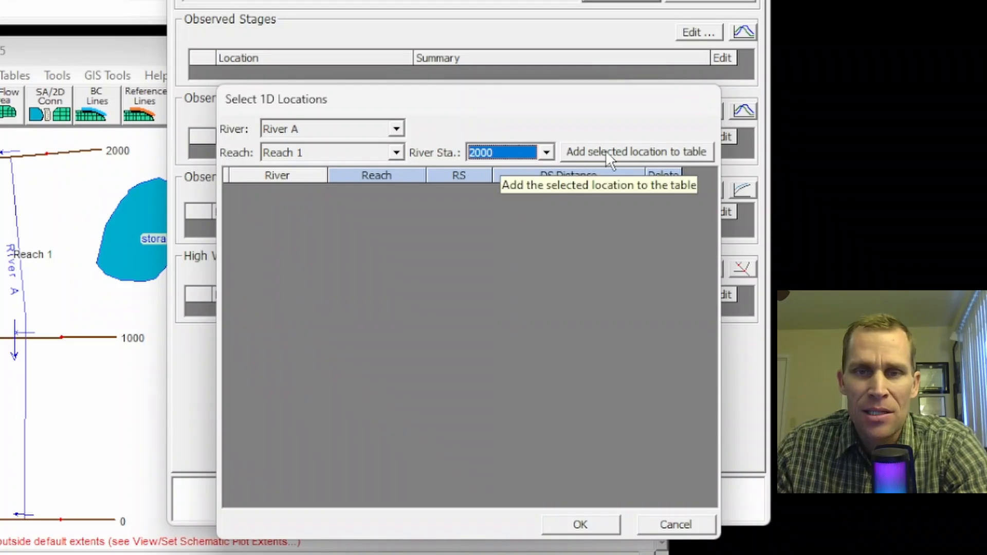
{"action": "left_click", "coordinate": [636, 152]}
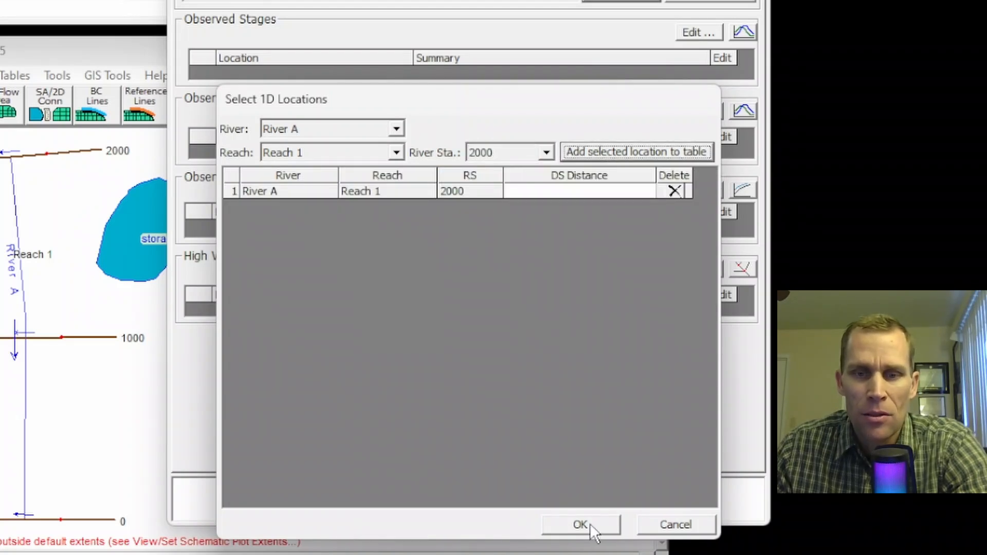
{"action": "left_click", "coordinate": [579, 525]}
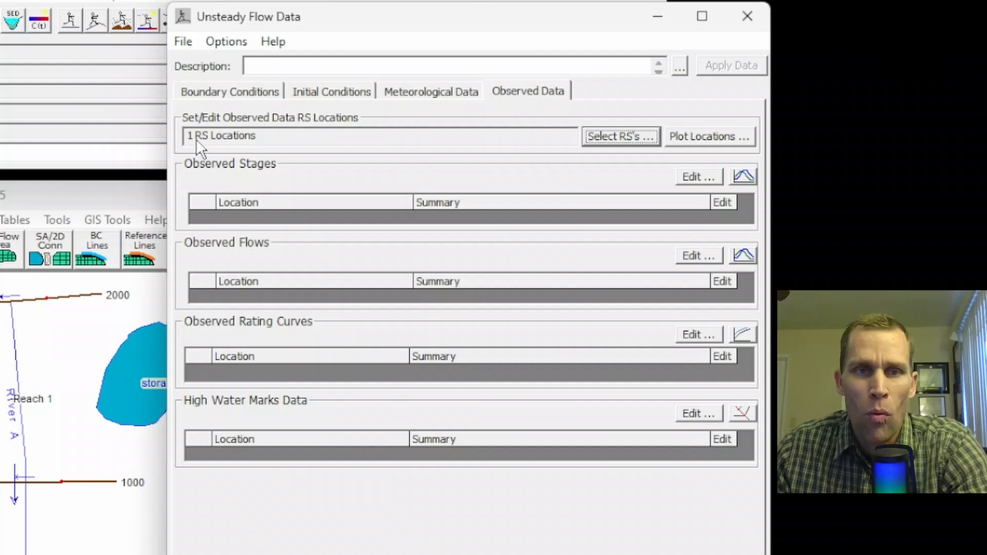
{"action": "mouse_move", "coordinate": [264, 147]}
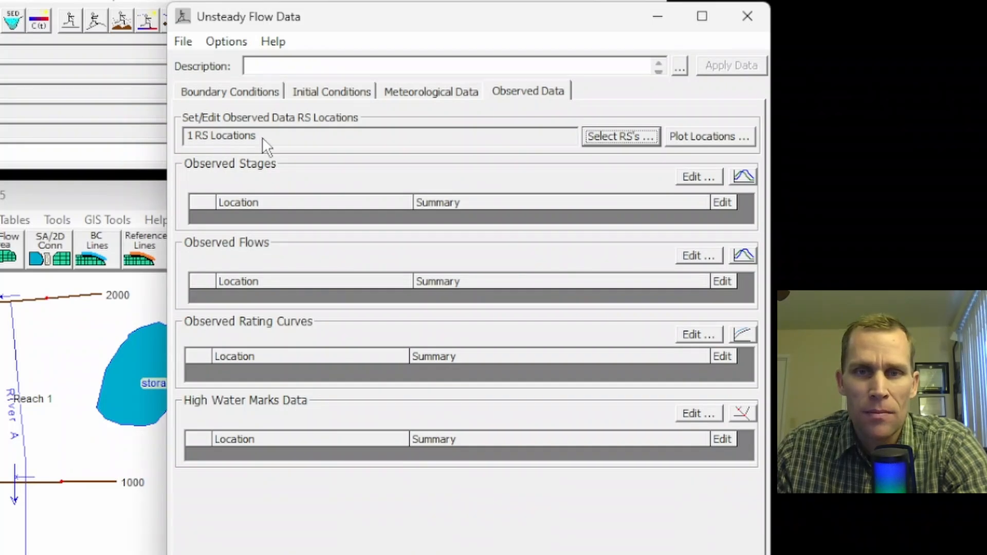
{"action": "mouse_move", "coordinate": [700, 184]}
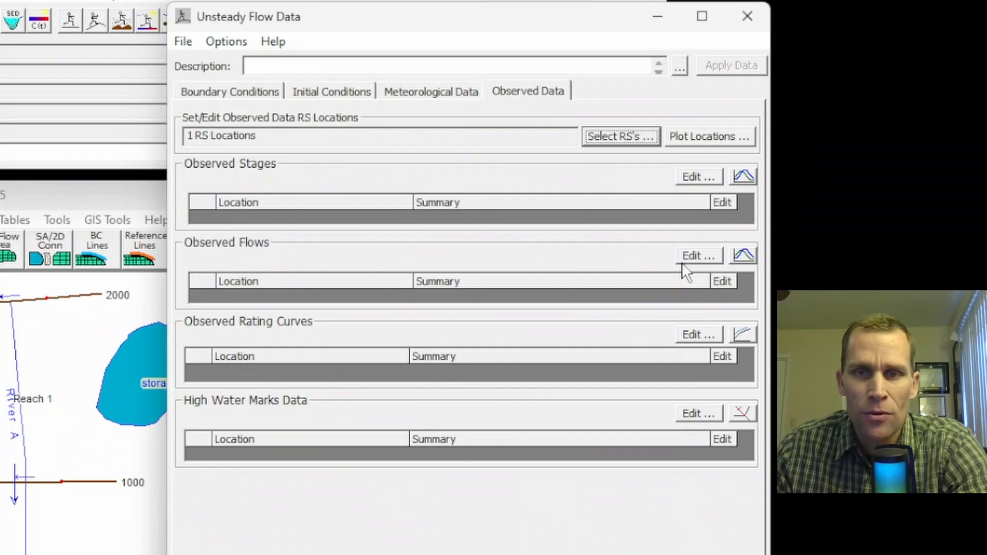
{"action": "left_click", "coordinate": [694, 255]}
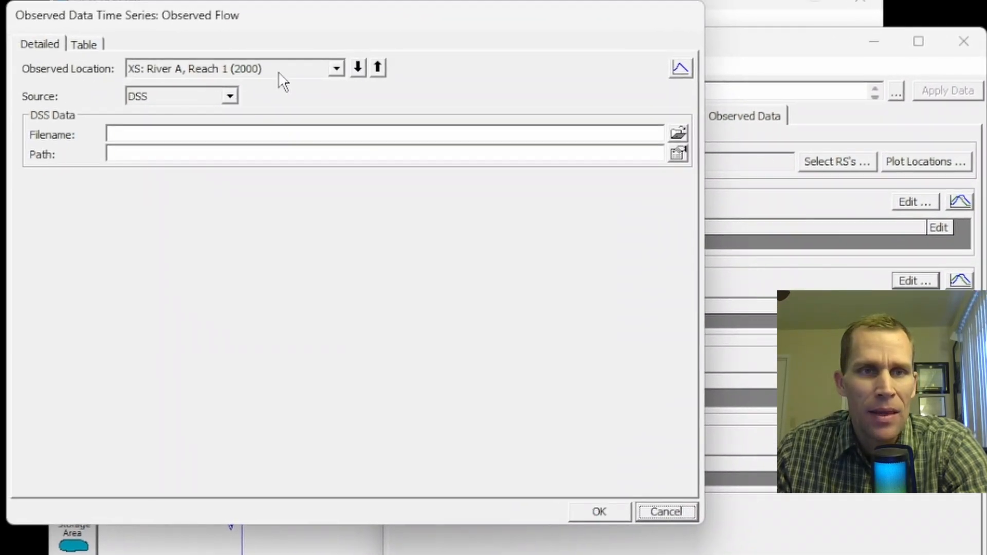
{"action": "left_click", "coordinate": [335, 68]}
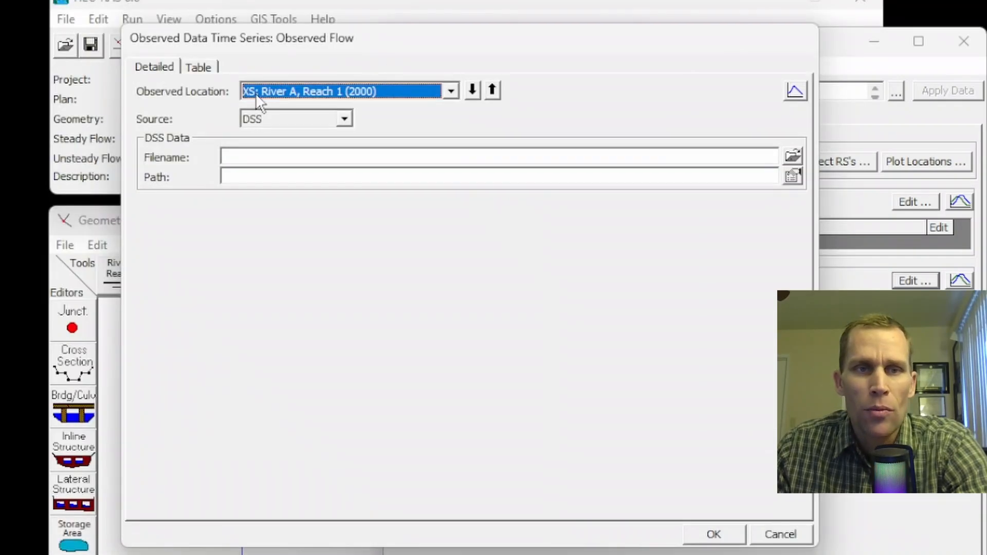
{"action": "mouse_move", "coordinate": [409, 101]}
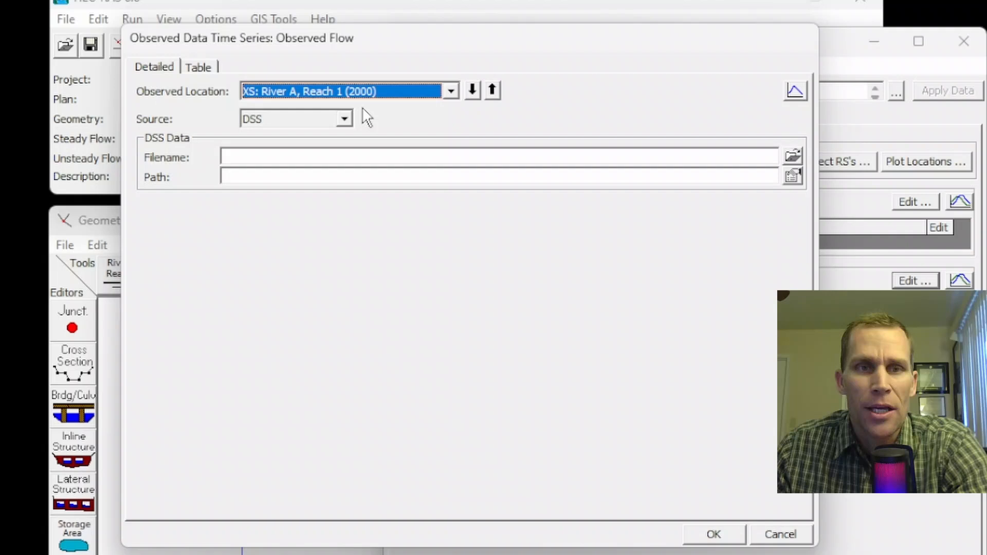
{"action": "left_click", "coordinate": [450, 90]}
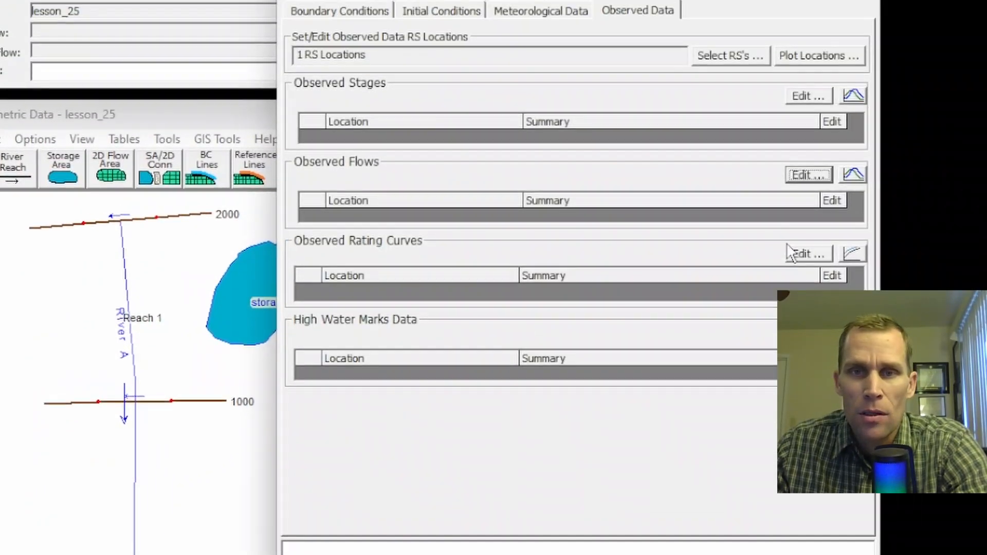
Step: Add stations 1000 and 0 to the observed locations table, re-adding station 0 after removing a row
{"action": "left_click", "coordinate": [730, 56]}
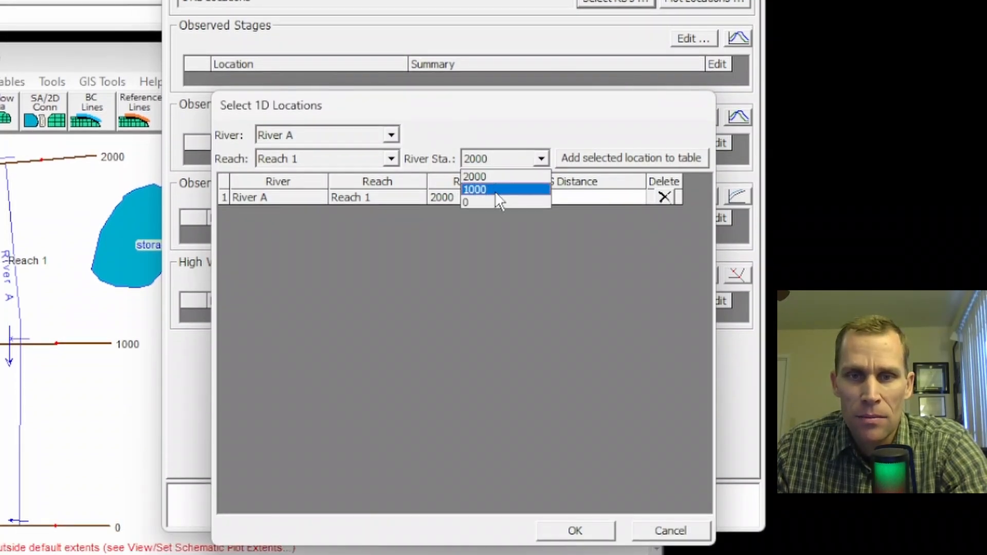
{"action": "left_click", "coordinate": [474, 189]}
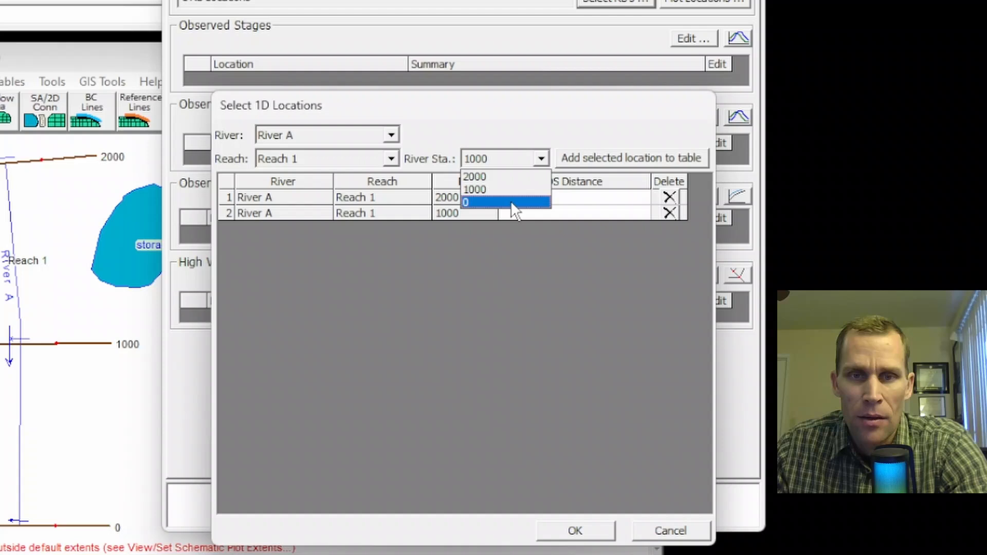
{"action": "left_click", "coordinate": [465, 203]}
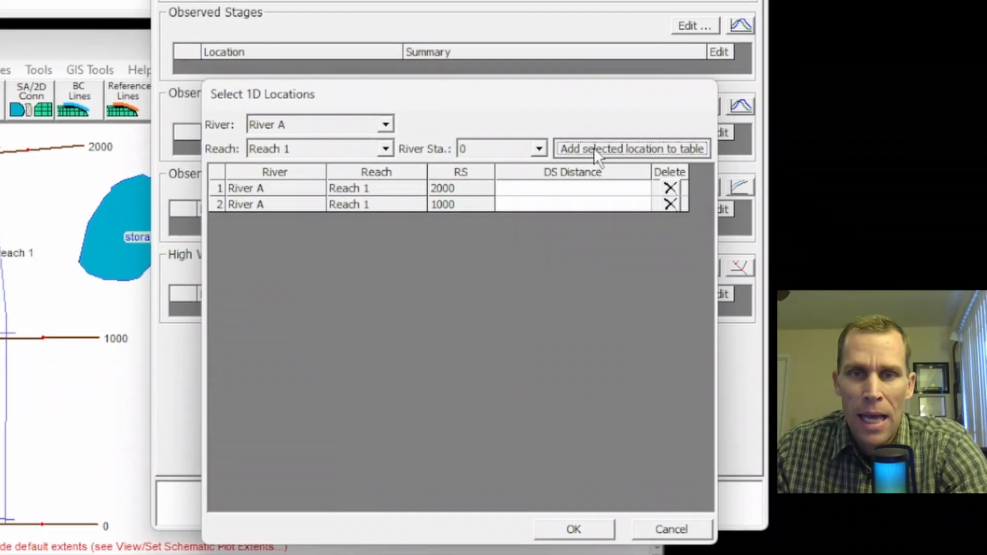
{"action": "left_click", "coordinate": [629, 148]}
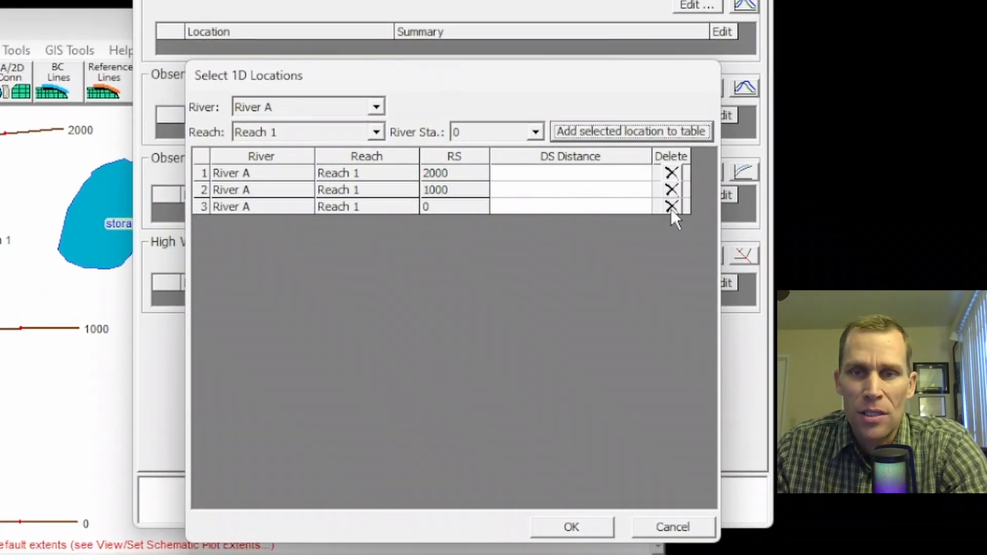
{"action": "left_click", "coordinate": [671, 207]}
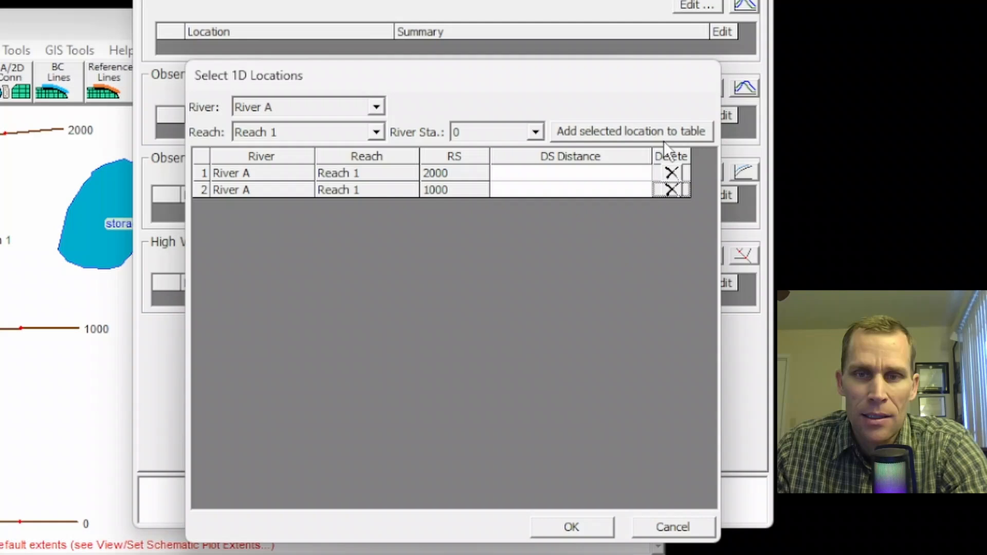
{"action": "left_click", "coordinate": [630, 131]}
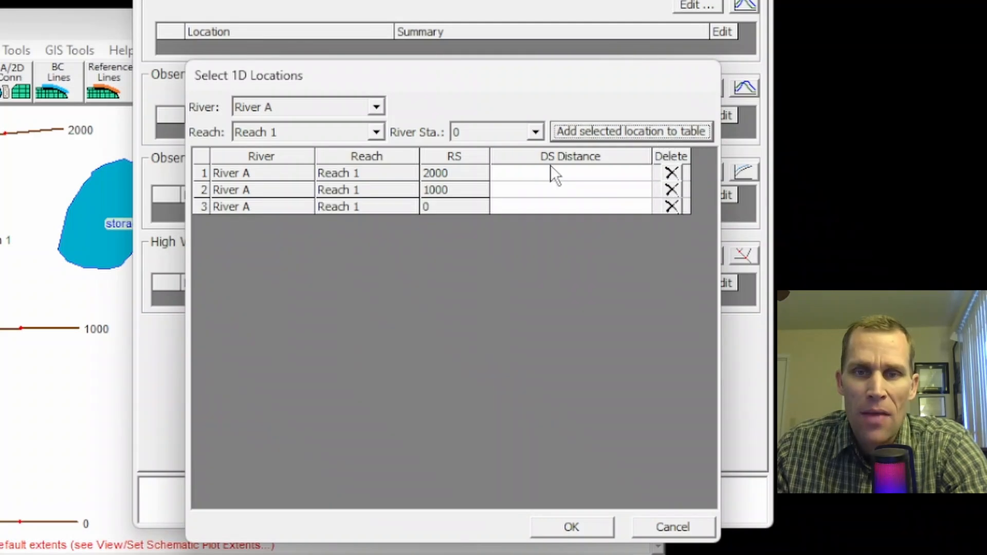
Step: Give the locations a downstream distance of 100 and accept the three-station table
{"action": "left_click", "coordinate": [566, 173]}
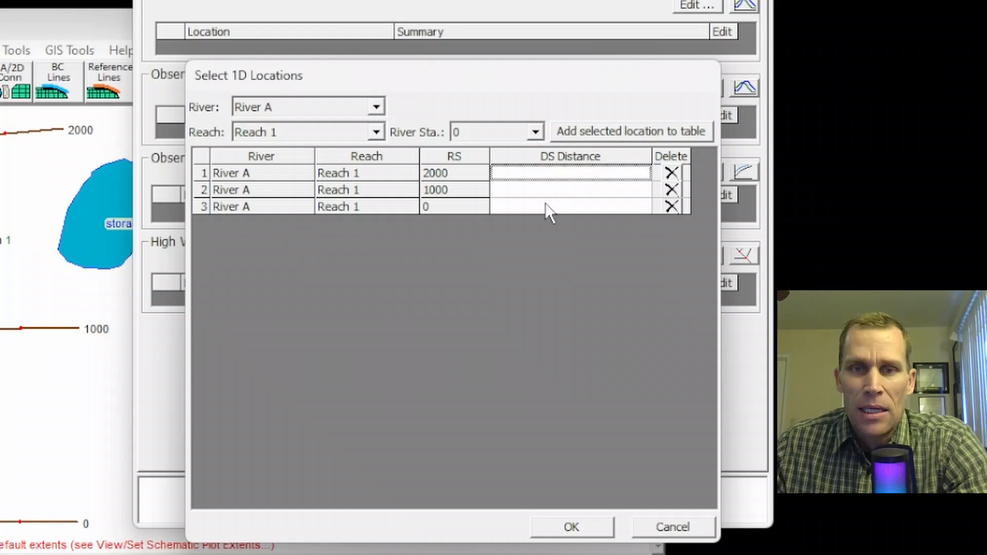
{"action": "mouse_move", "coordinate": [534, 181]}
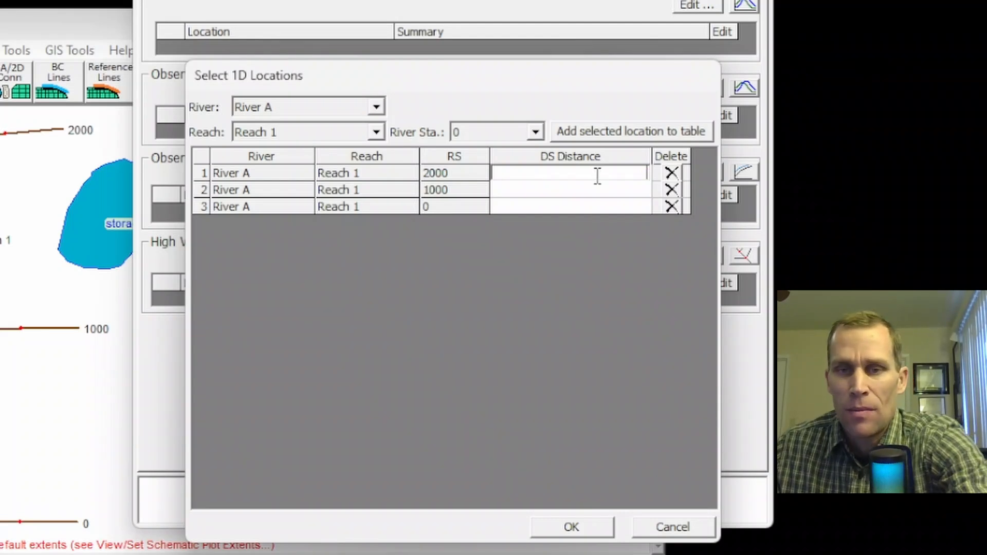
{"action": "type", "text": "100"}
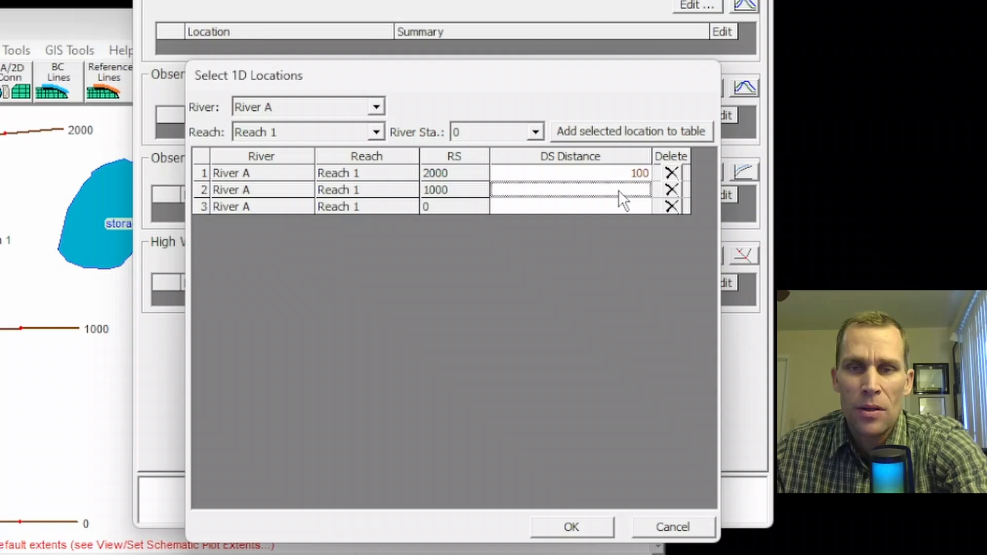
{"action": "type", "text": "100"}
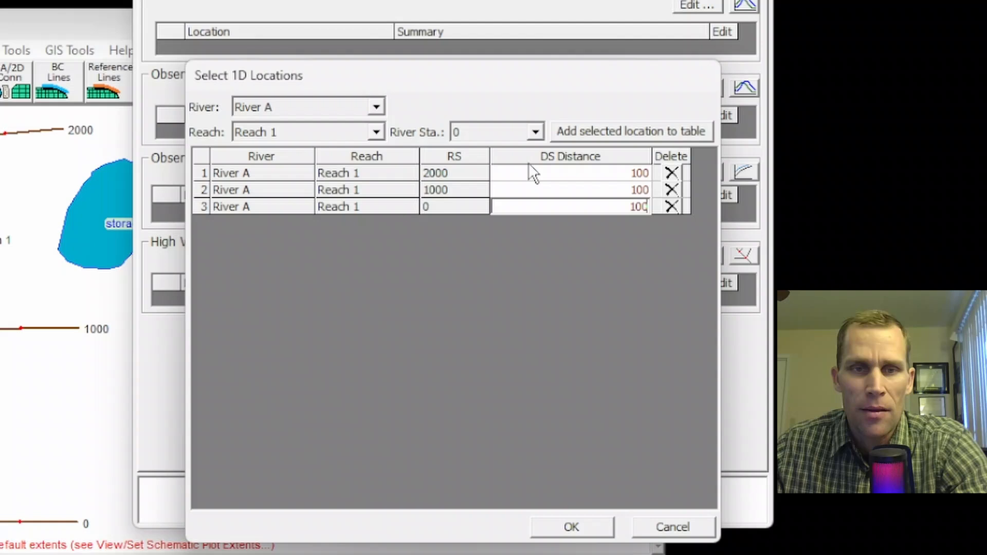
{"action": "left_click", "coordinate": [570, 526]}
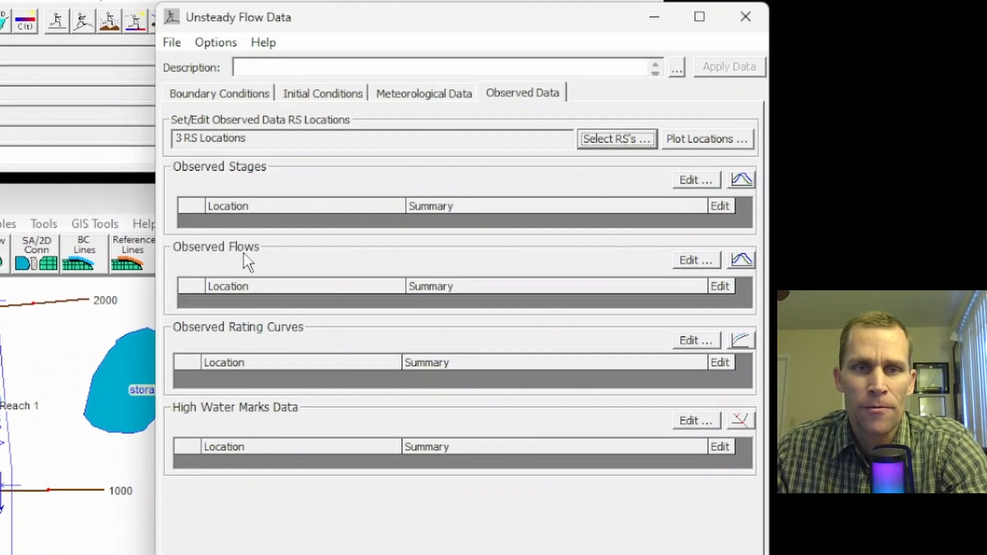
{"action": "mouse_move", "coordinate": [170, 231]}
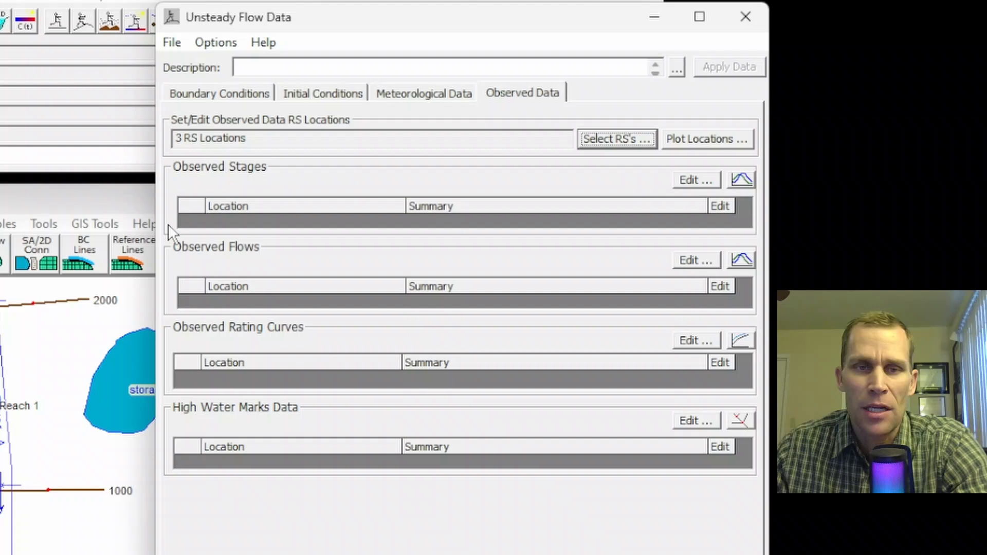
{"action": "mouse_move", "coordinate": [268, 287]}
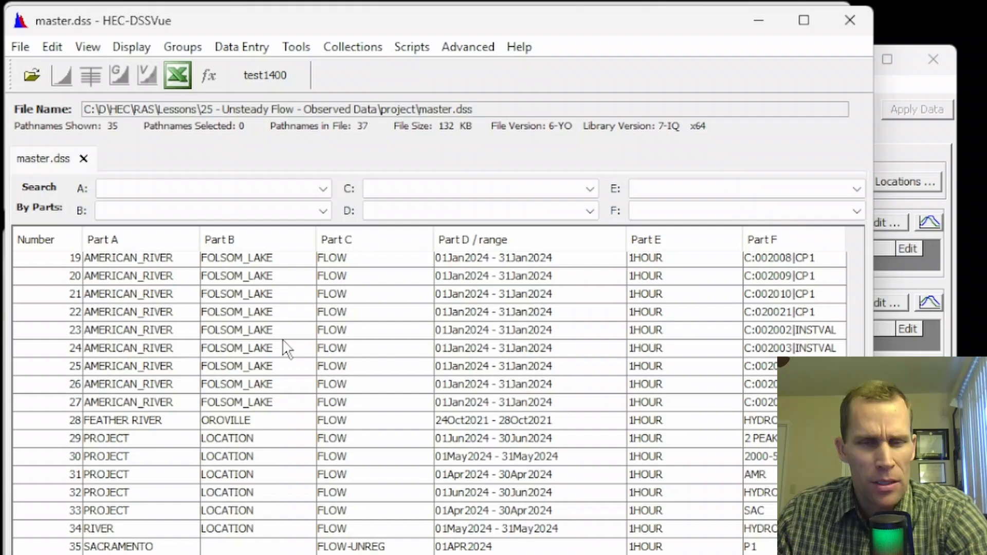
{"action": "mouse_move", "coordinate": [217, 343]}
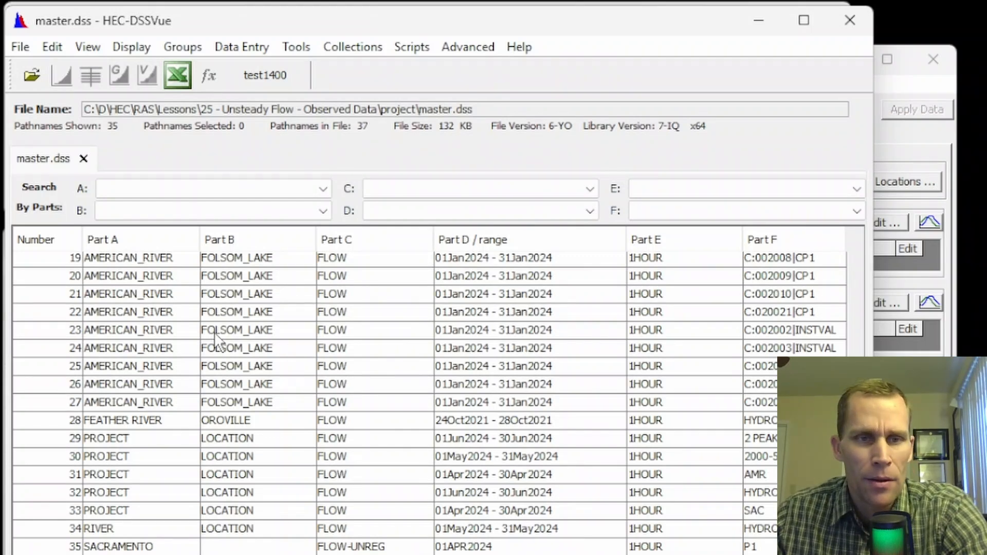
{"action": "left_click", "coordinate": [332, 383]}
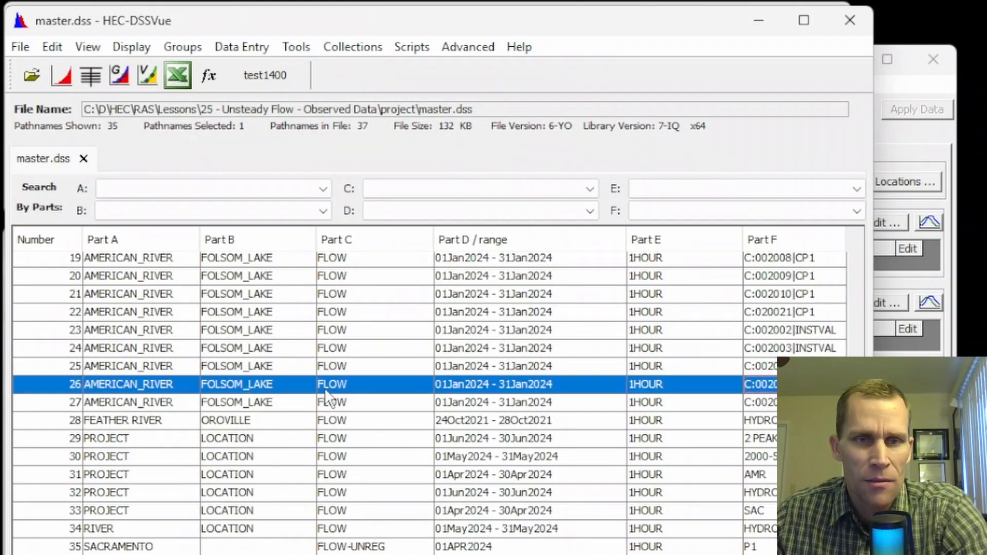
{"action": "mouse_move", "coordinate": [538, 391]}
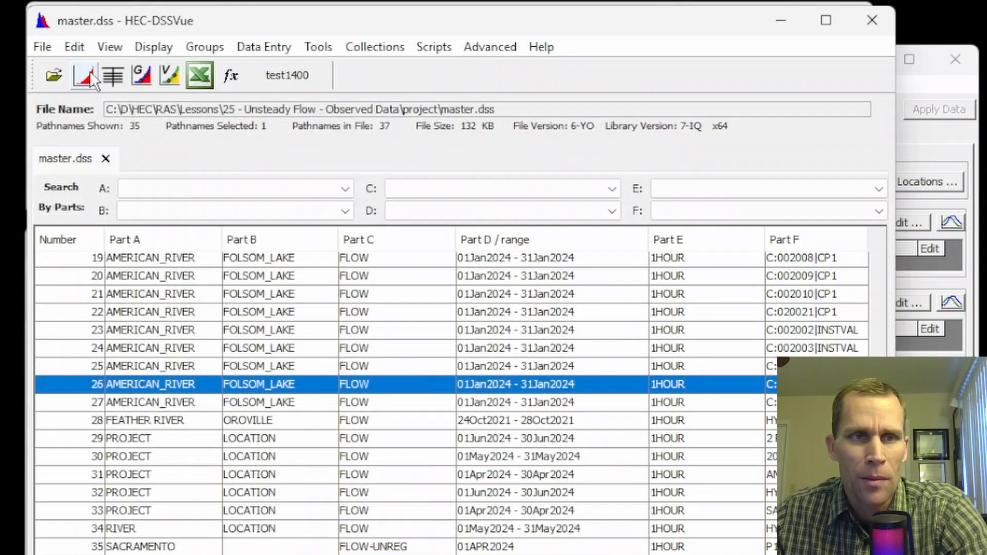
{"action": "left_click", "coordinate": [85, 75]}
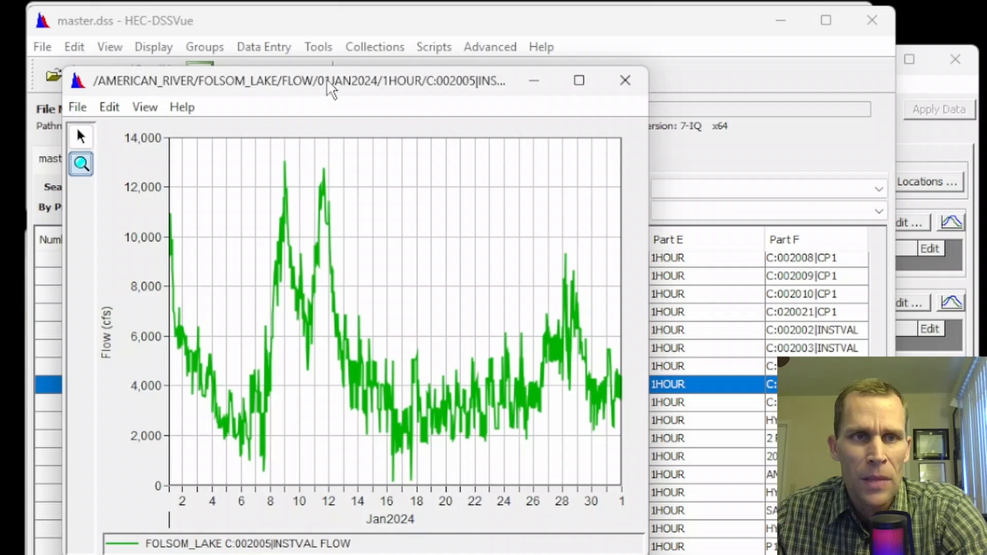
{"action": "mouse_move", "coordinate": [246, 222]}
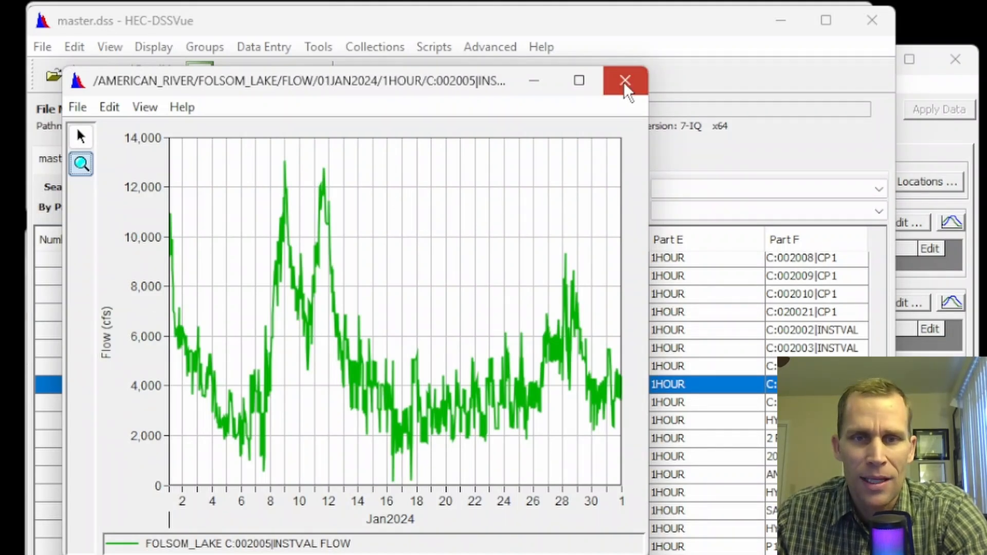
{"action": "left_click", "coordinate": [624, 80]}
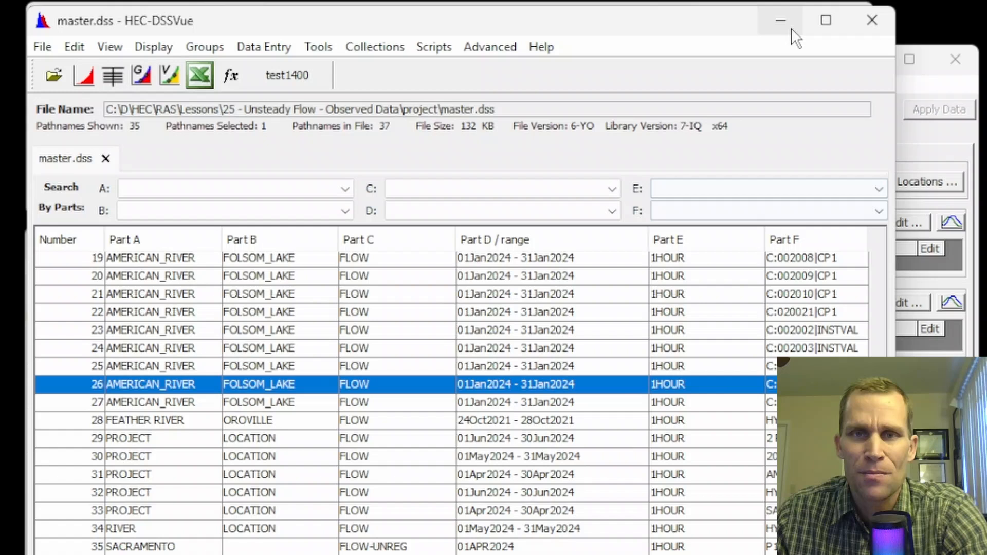
{"action": "mouse_move", "coordinate": [652, 5]}
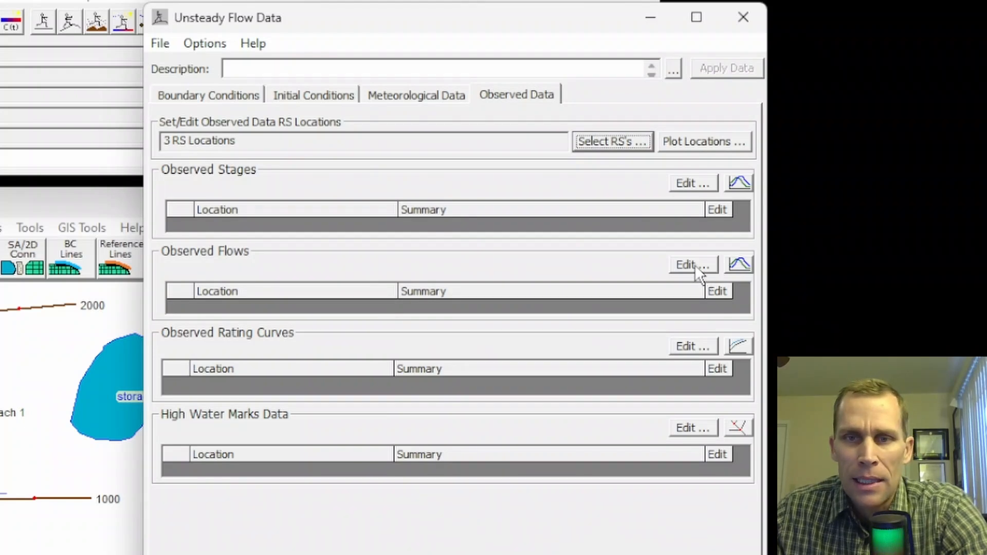
Step: Bring up the observed flows editor and view its table of the three locations
{"action": "left_click", "coordinate": [692, 264]}
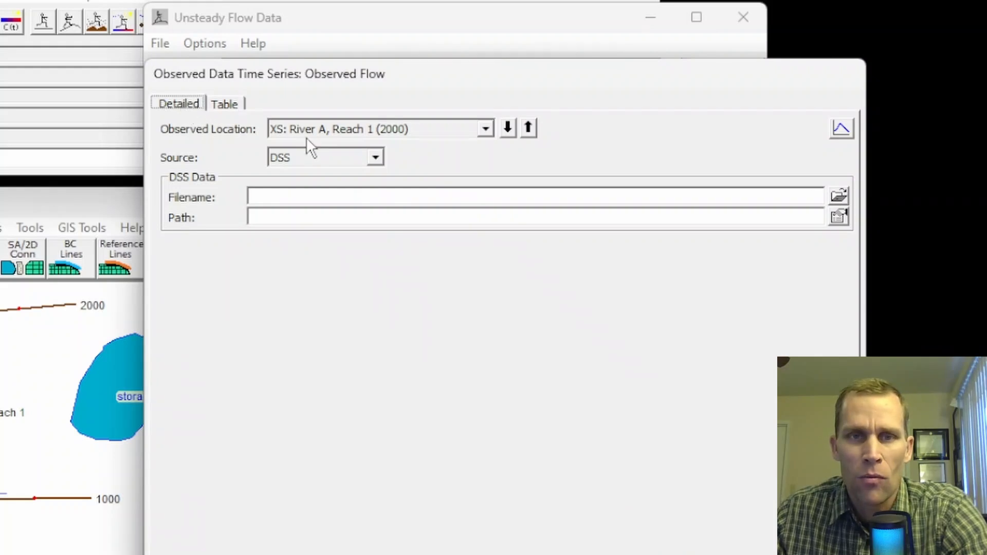
{"action": "left_click", "coordinate": [224, 104]}
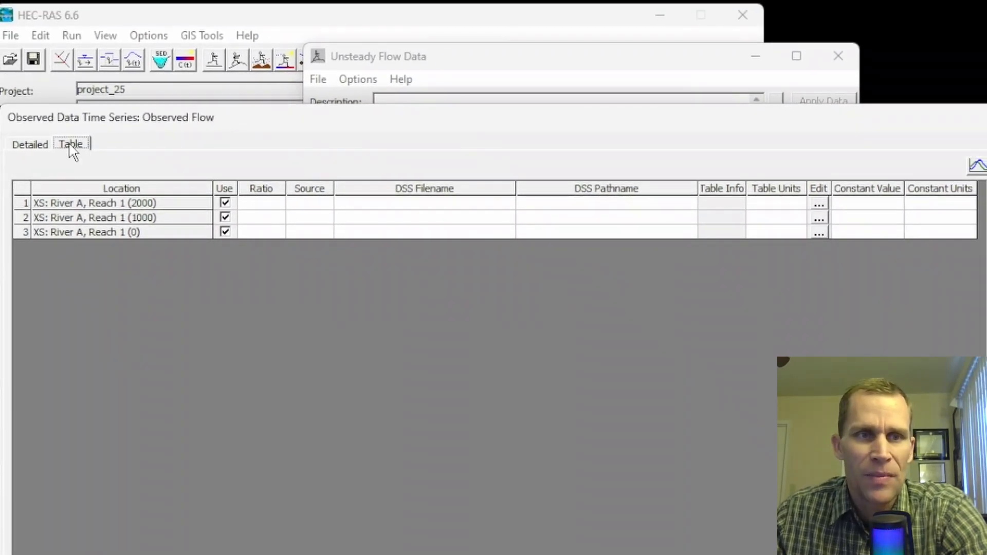
{"action": "left_click", "coordinate": [29, 144]}
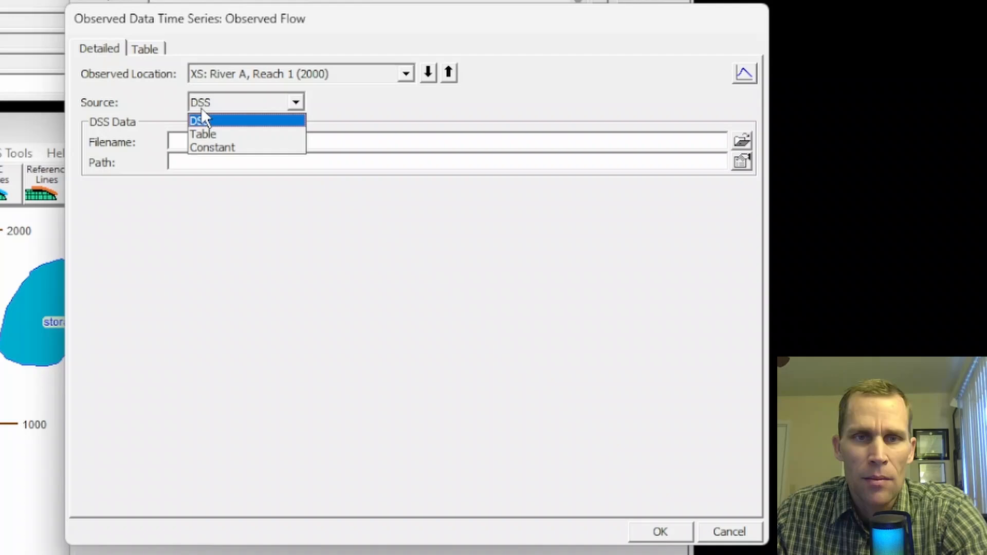
Step: Keep RS 2000 as the location and DSS as its data source on the Detailed view
{"action": "left_click", "coordinate": [405, 73]}
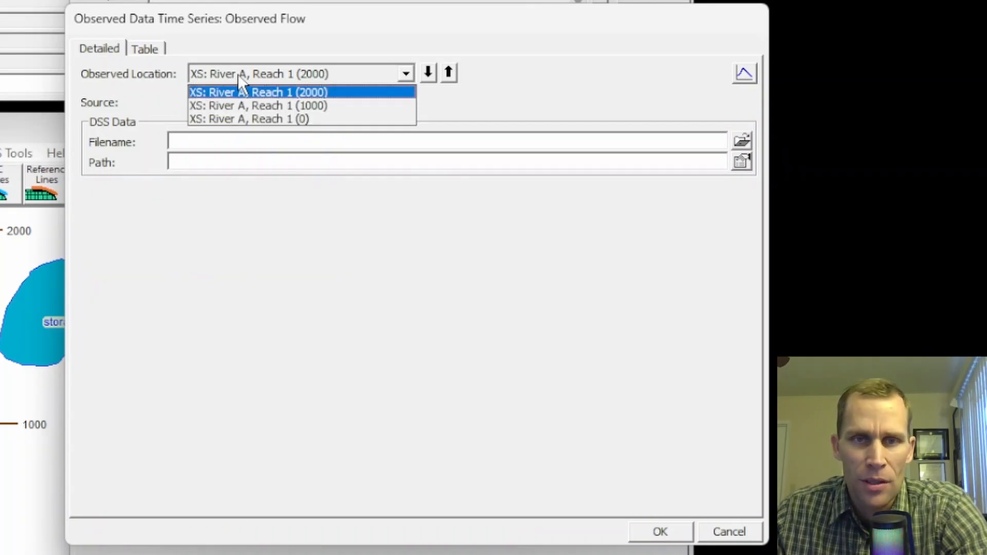
{"action": "mouse_move", "coordinate": [263, 105]}
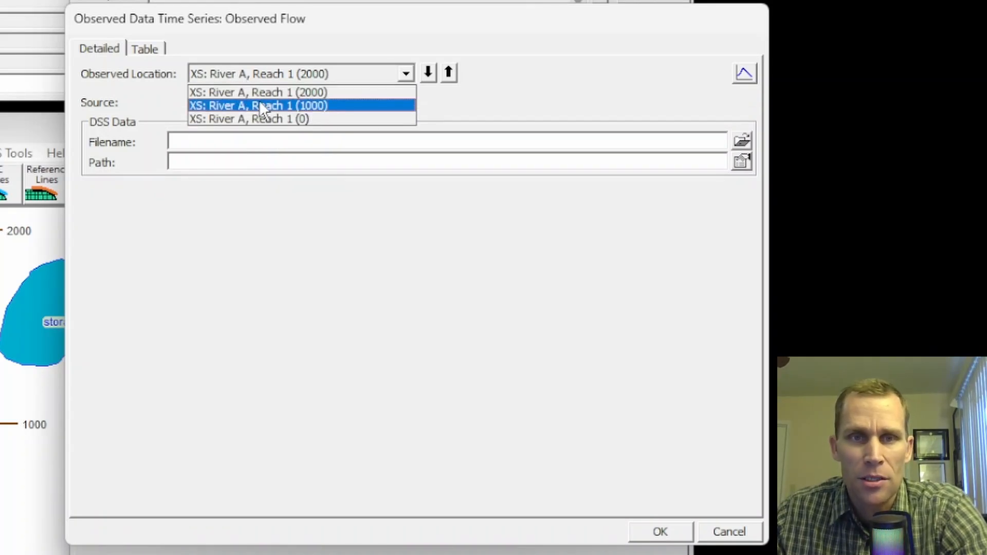
{"action": "left_click", "coordinate": [257, 91]}
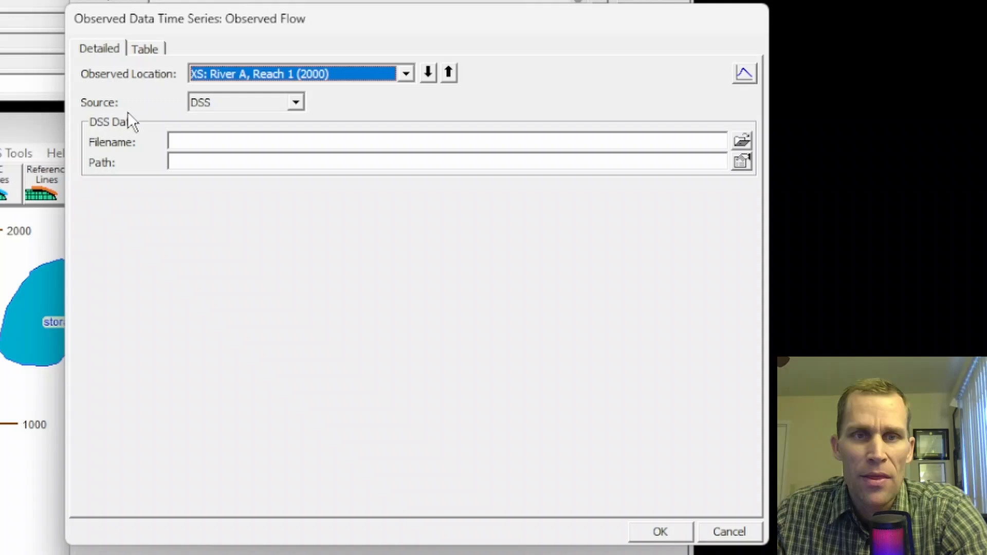
{"action": "left_click", "coordinate": [295, 102]}
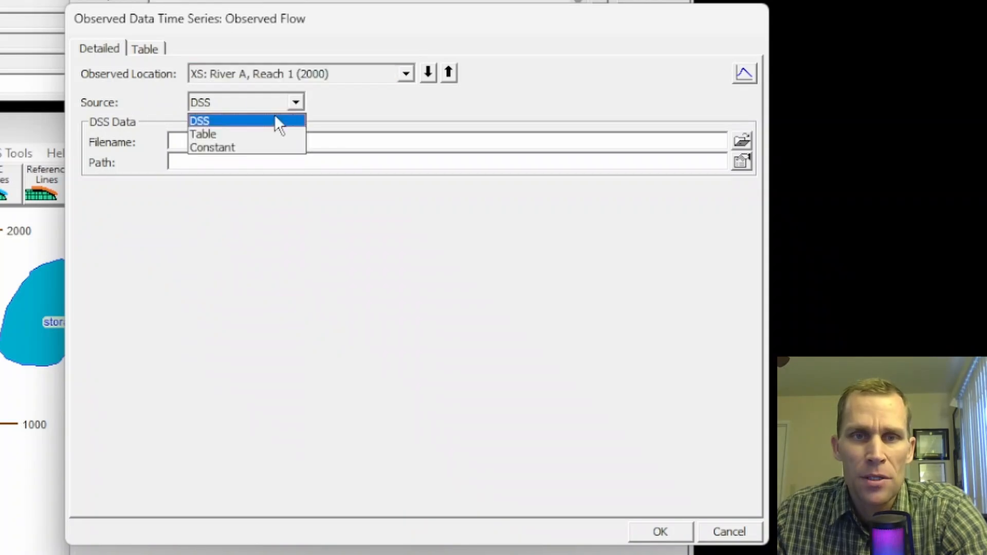
{"action": "mouse_move", "coordinate": [264, 133]}
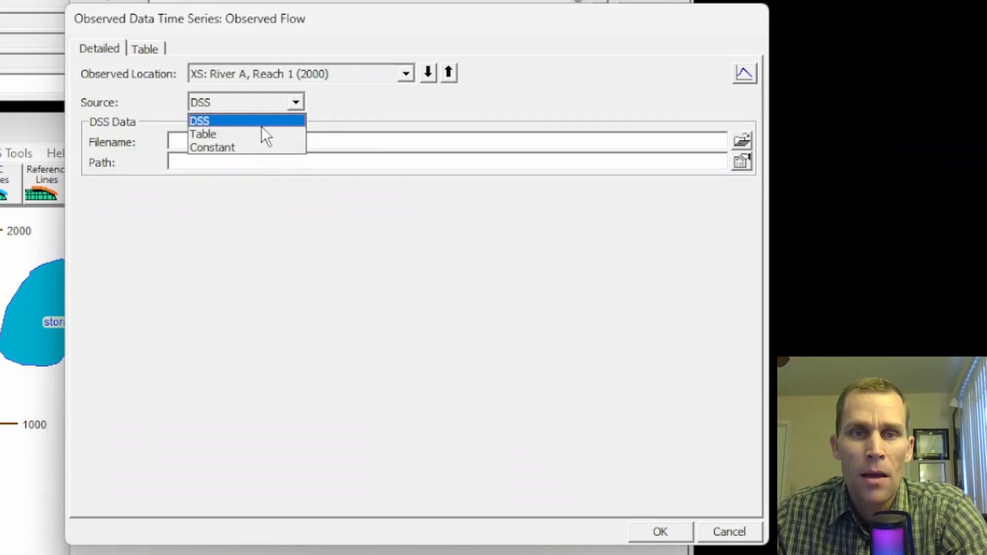
{"action": "mouse_move", "coordinate": [234, 147]}
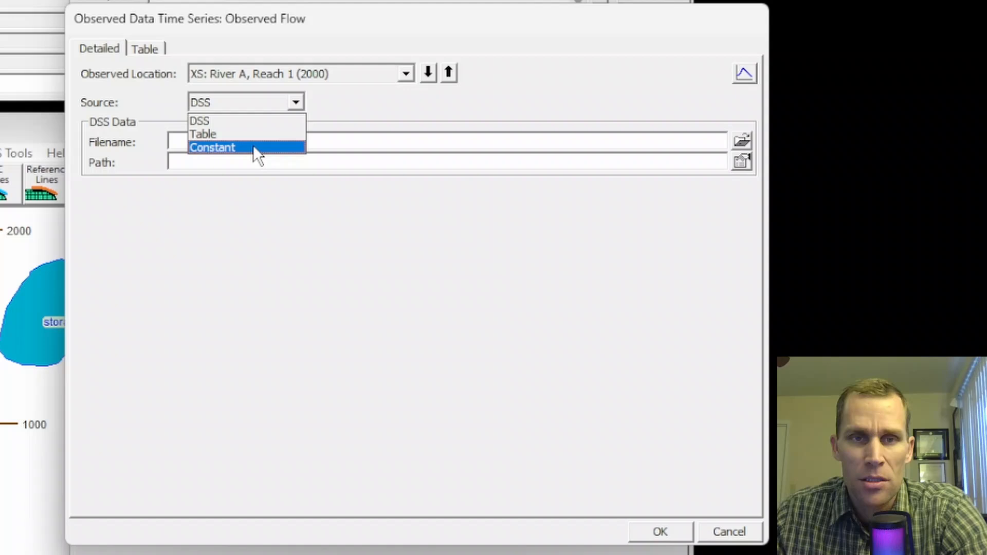
{"action": "mouse_move", "coordinate": [252, 121]}
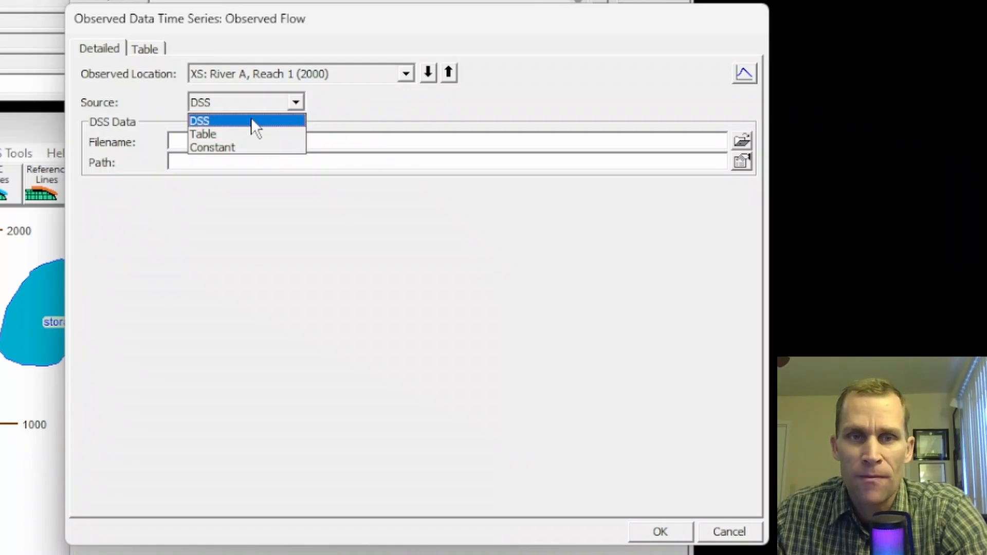
{"action": "left_click", "coordinate": [198, 121]}
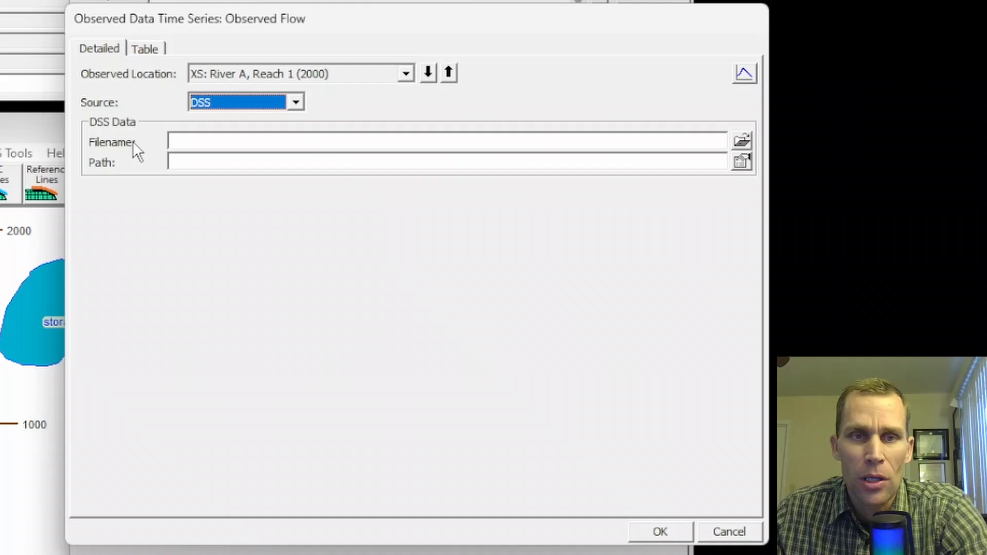
{"action": "mouse_move", "coordinate": [489, 130]}
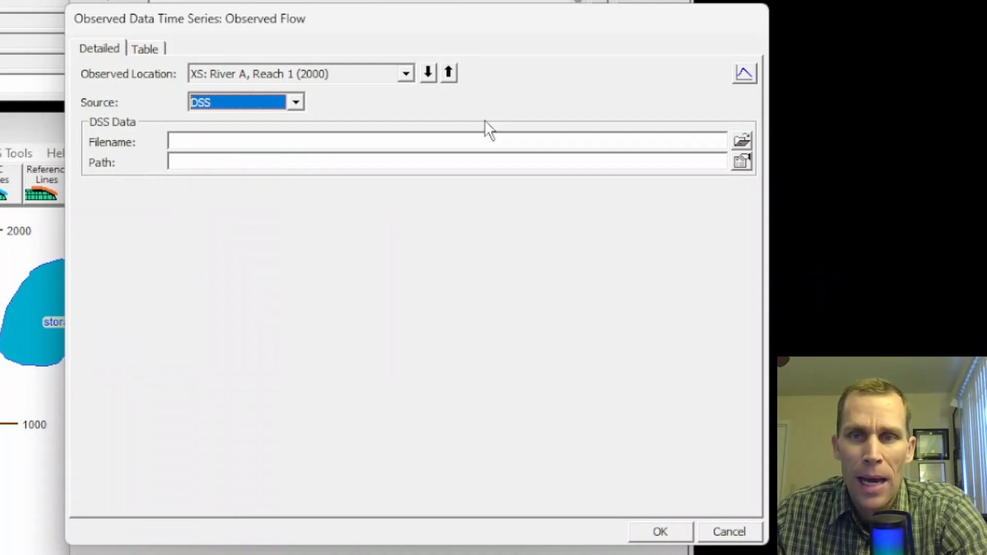
Step: Link RS 2000's observed flow to the FOLSOM_LAKE C:002005|CP1 record in master.dss
{"action": "left_click", "coordinate": [741, 141]}
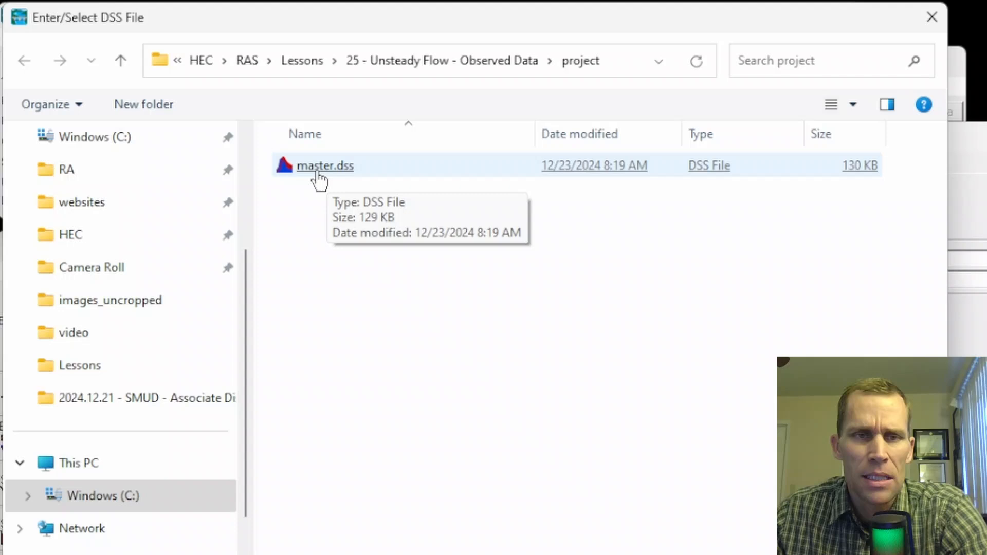
{"action": "double_click", "coordinate": [325, 165]}
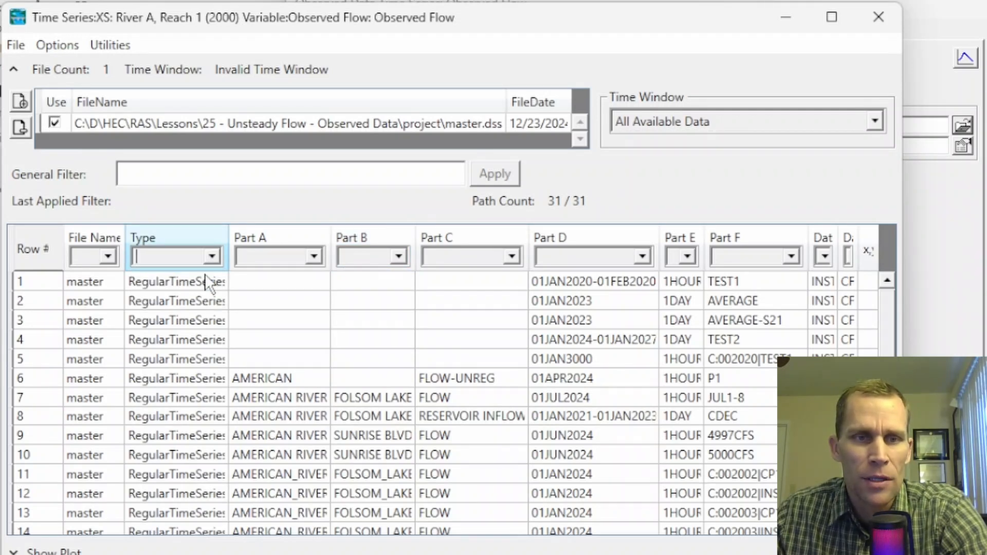
{"action": "scroll", "scroll_direction": "down", "scroll_amount": 3}
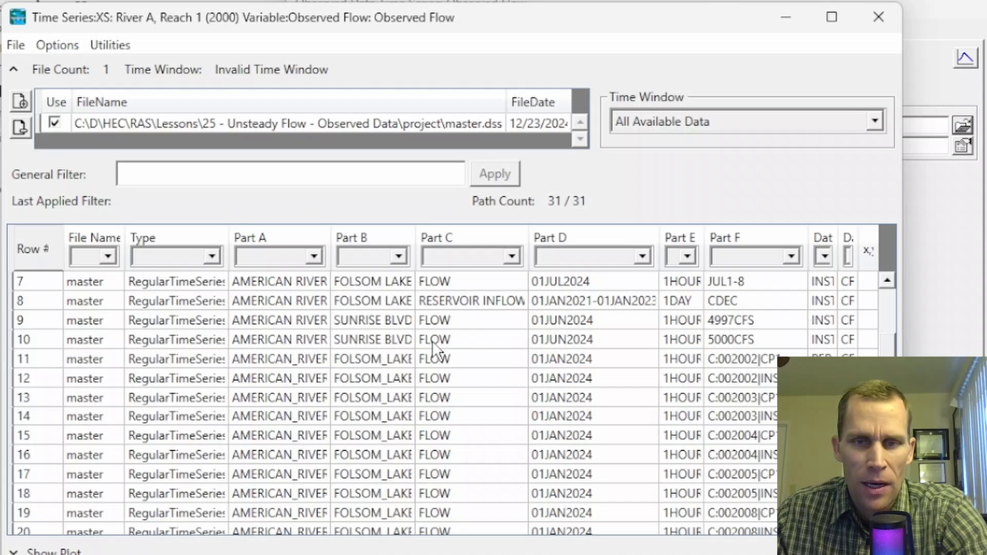
{"action": "scroll", "scroll_direction": "down", "scroll_amount": 3}
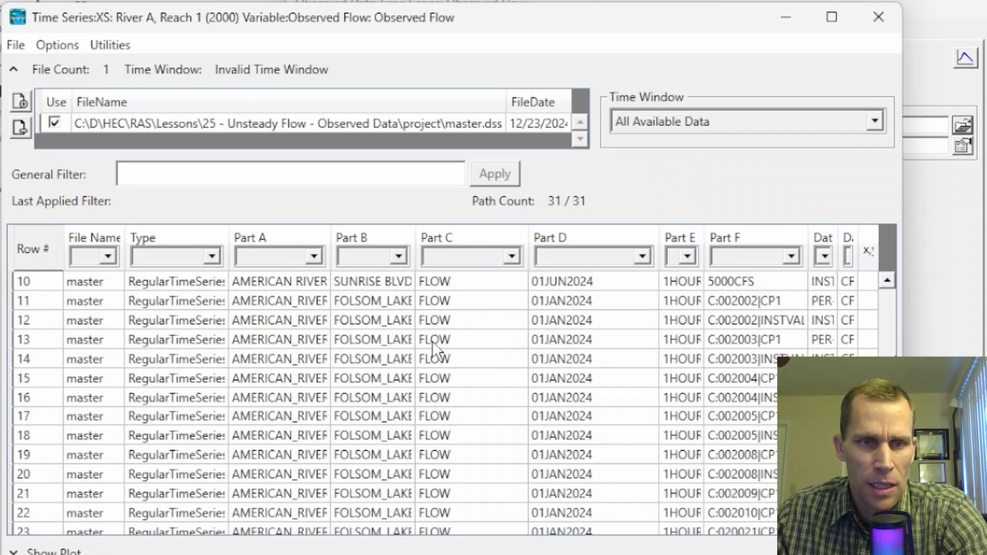
{"action": "left_click", "coordinate": [743, 415]}
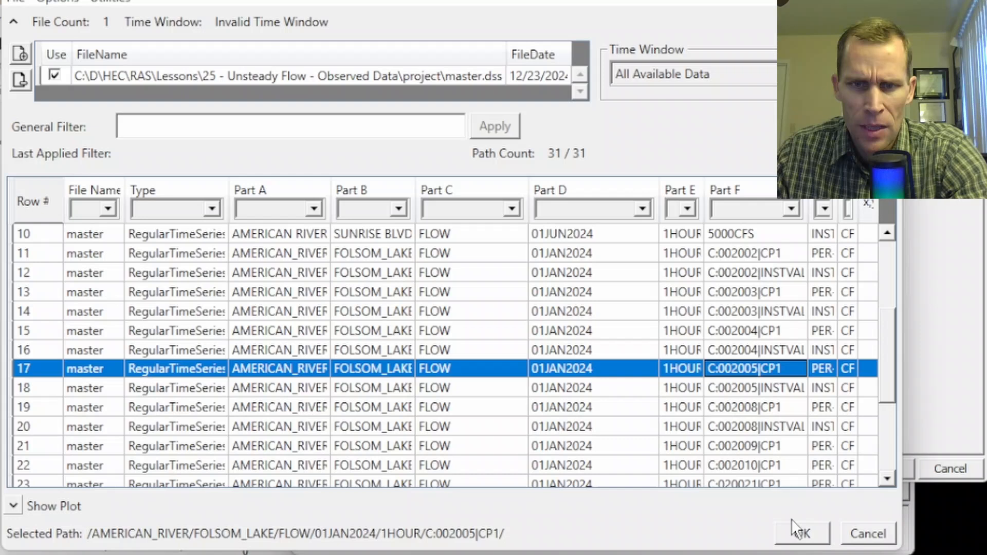
{"action": "left_click", "coordinate": [800, 533]}
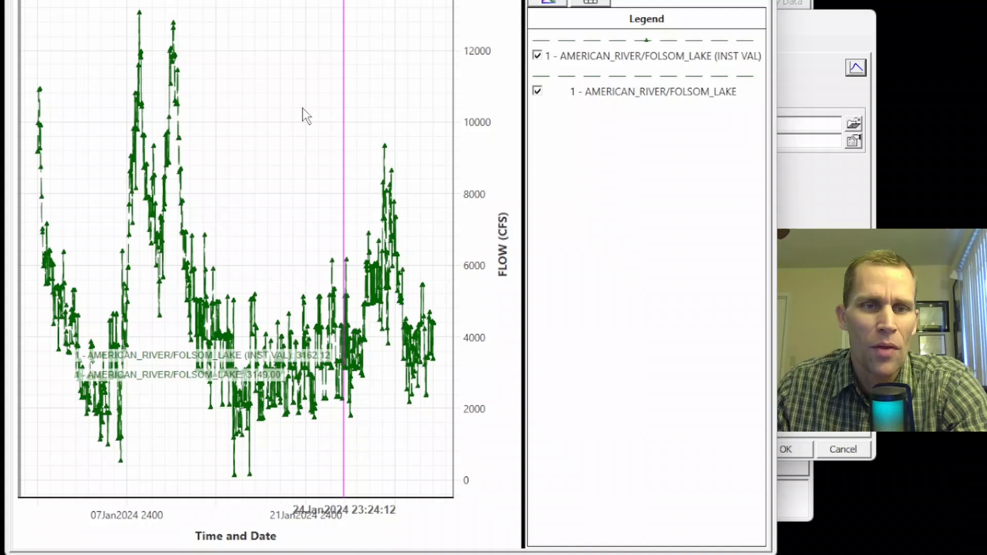
{"action": "mouse_move", "coordinate": [376, 144]}
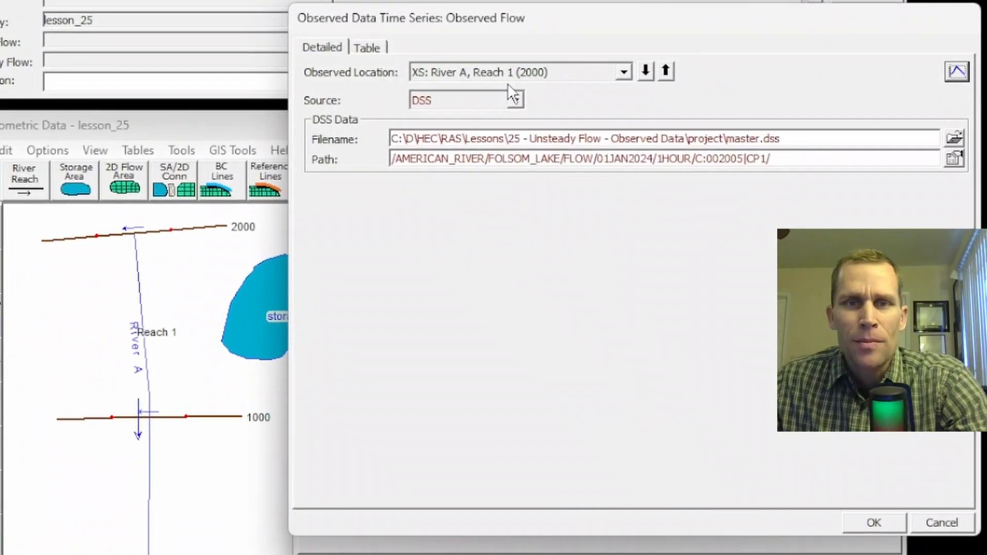
{"action": "left_click", "coordinate": [622, 71]}
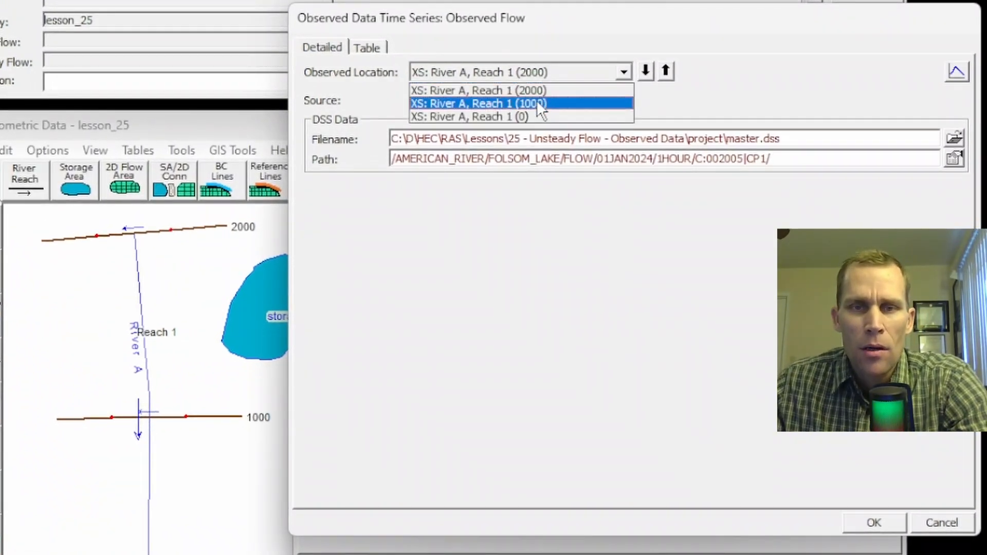
{"action": "left_click", "coordinate": [478, 103]}
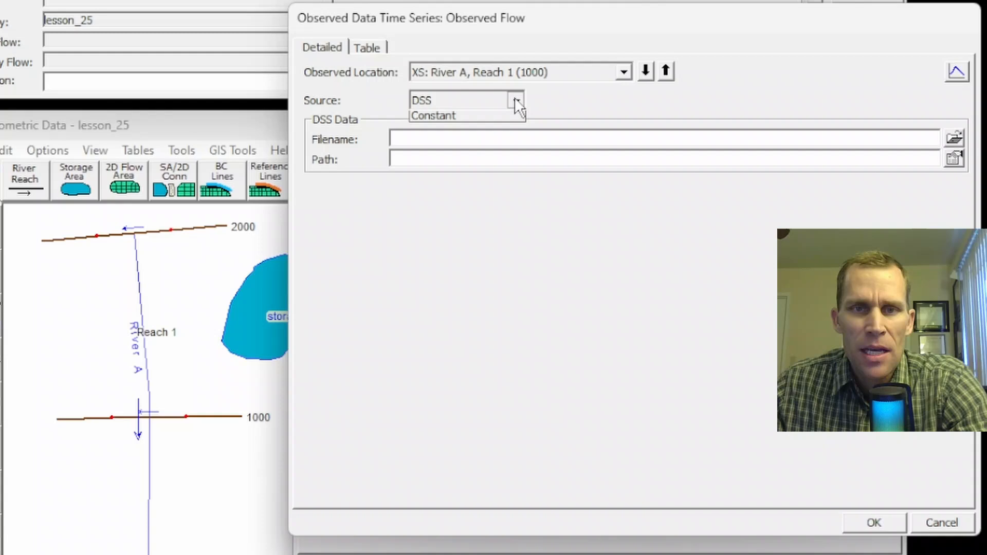
{"action": "left_click", "coordinate": [434, 115]}
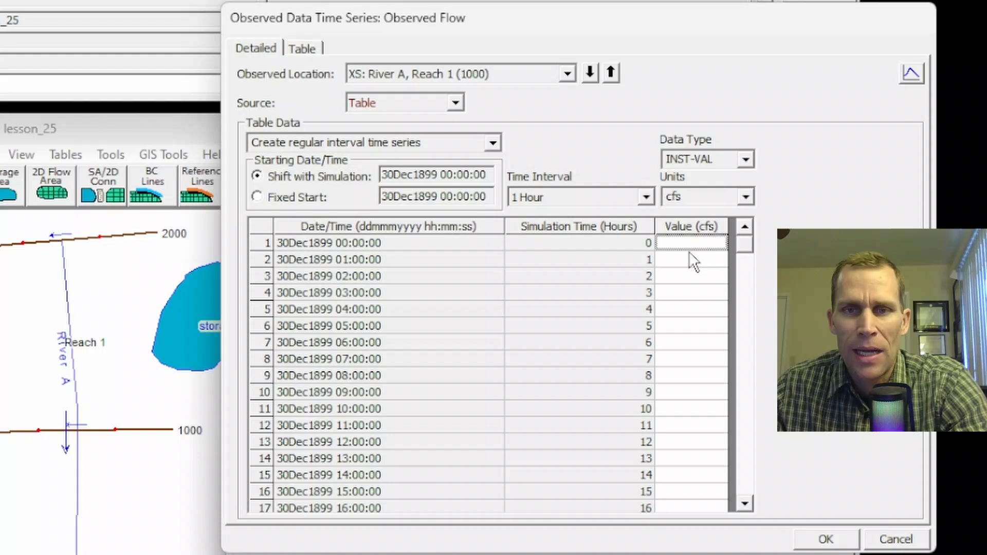
{"action": "mouse_move", "coordinate": [702, 245]}
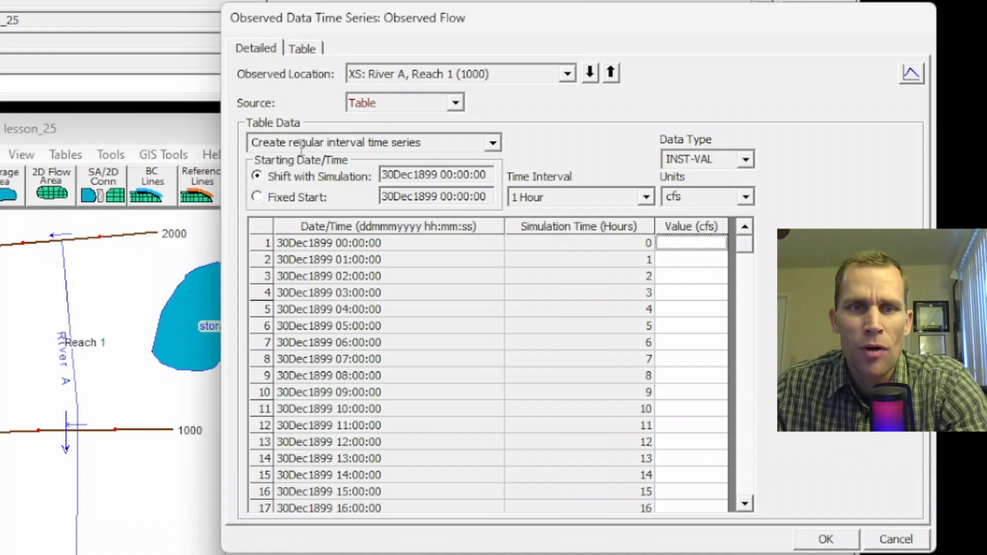
{"action": "mouse_move", "coordinate": [408, 146]}
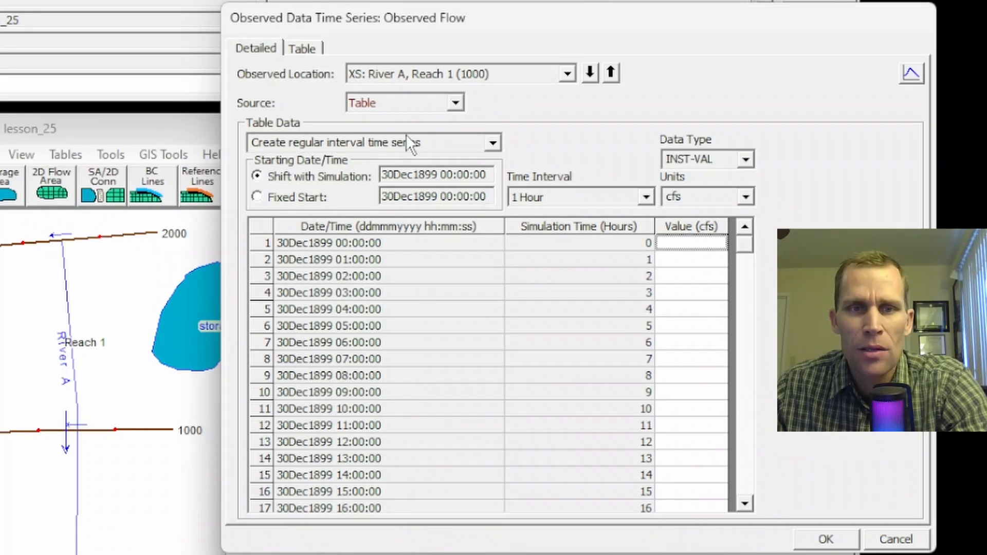
{"action": "mouse_move", "coordinate": [681, 371]}
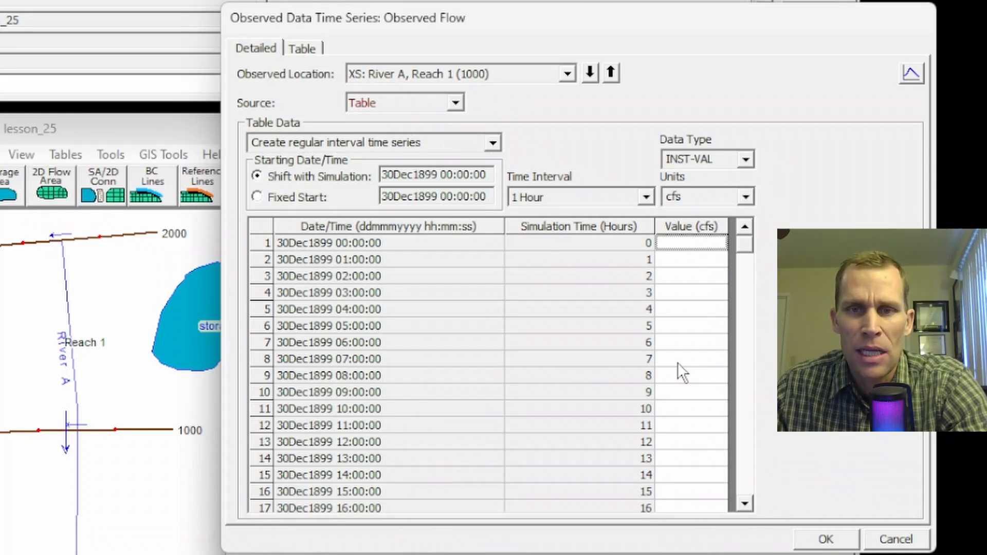
{"action": "mouse_move", "coordinate": [710, 488]}
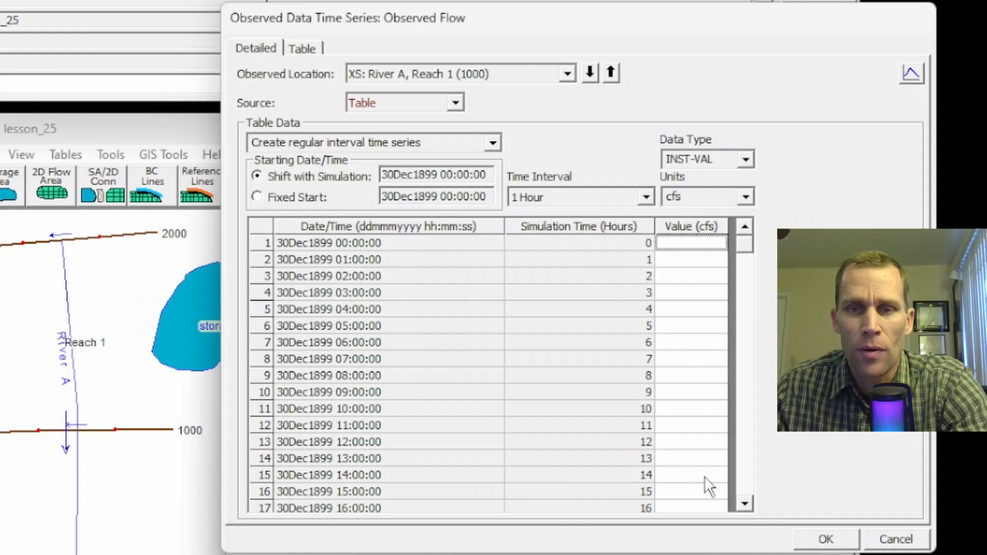
{"action": "left_click", "coordinate": [372, 142]}
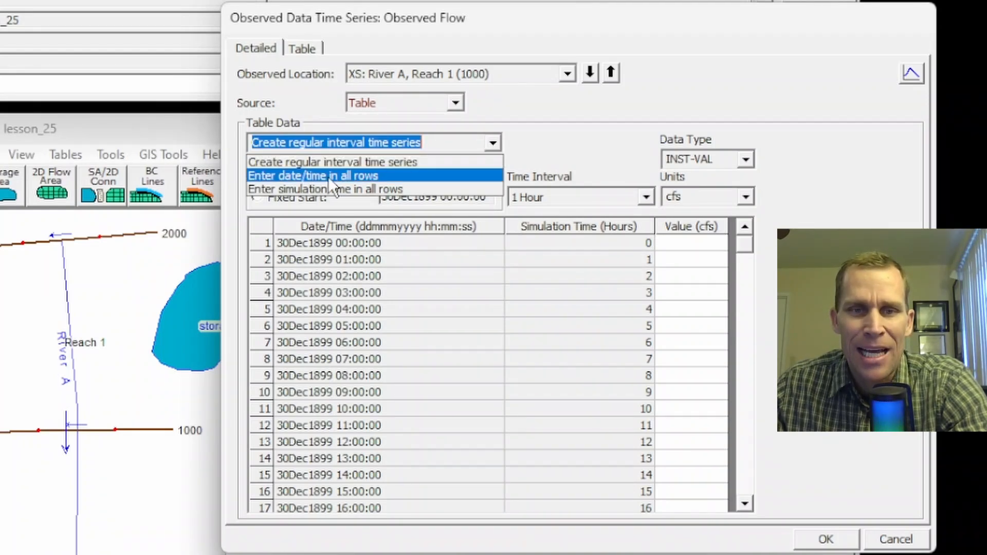
{"action": "left_click", "coordinate": [313, 176]}
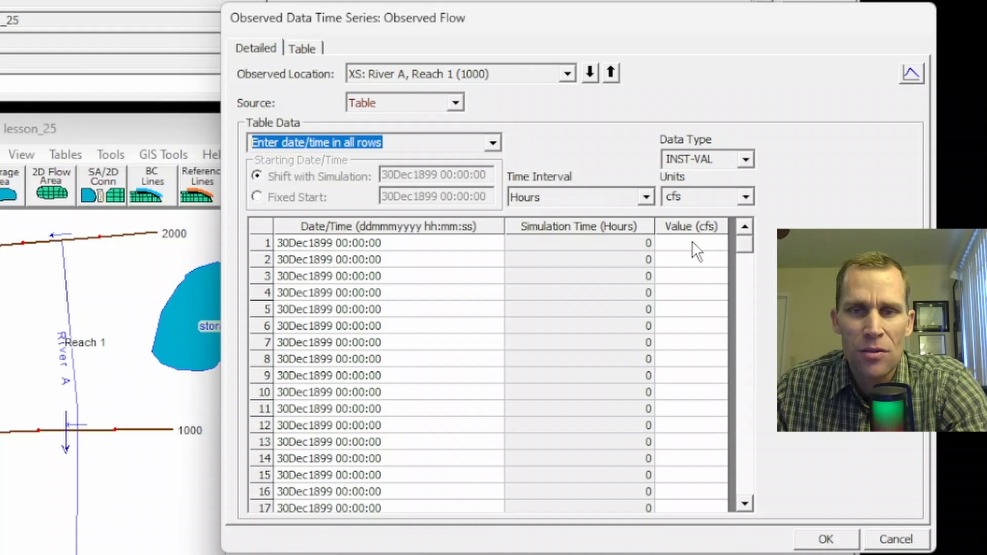
{"action": "left_click", "coordinate": [691, 243]}
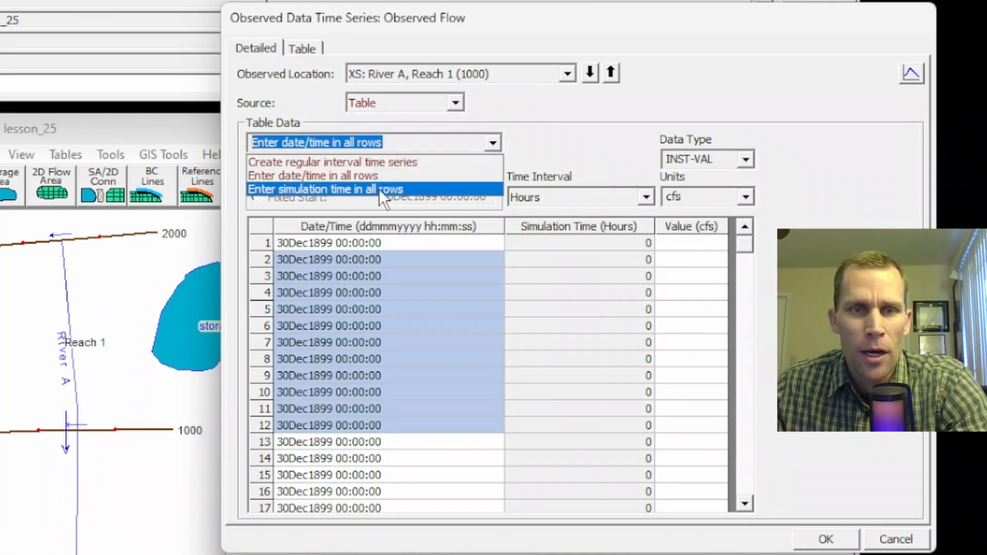
{"action": "left_click", "coordinate": [324, 190]}
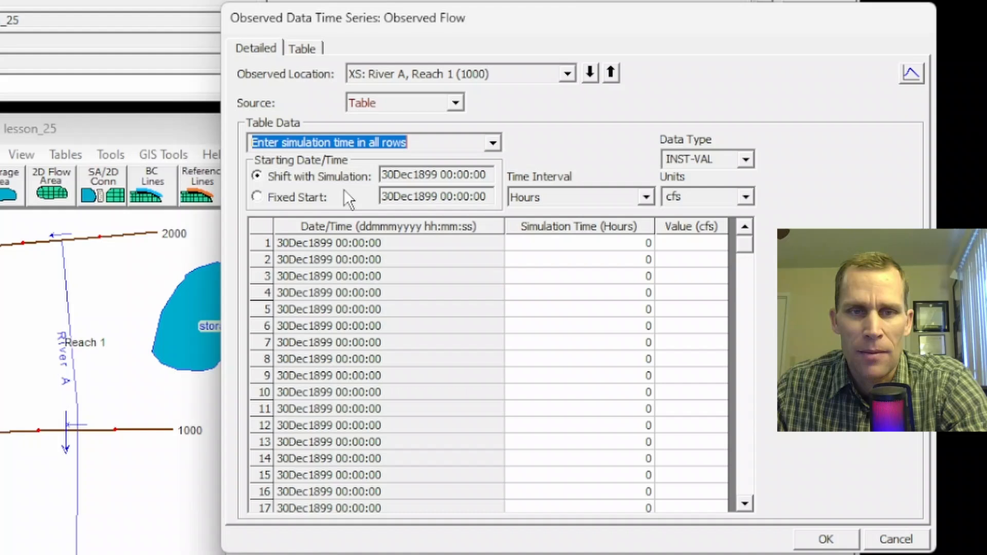
{"action": "mouse_move", "coordinate": [262, 176]}
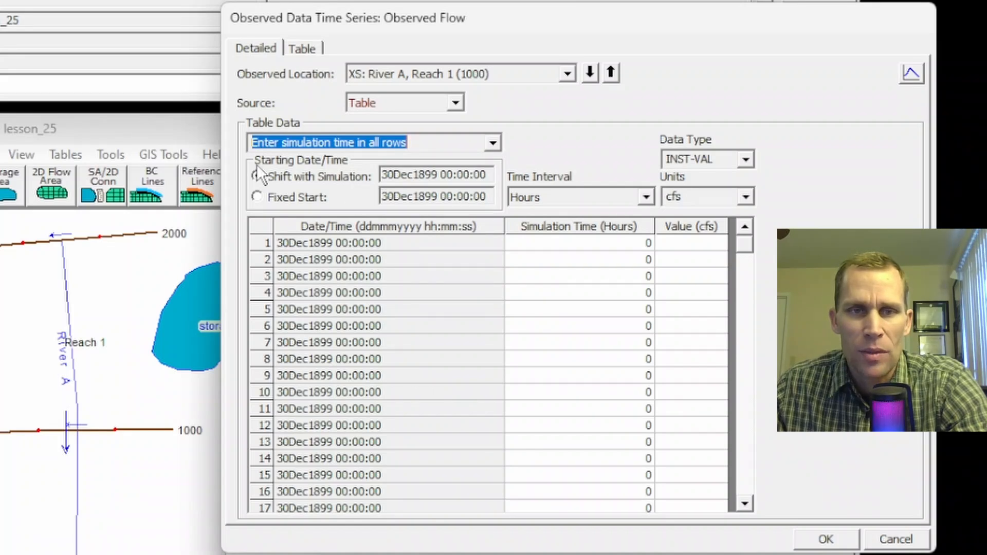
{"action": "left_click", "coordinate": [256, 176]}
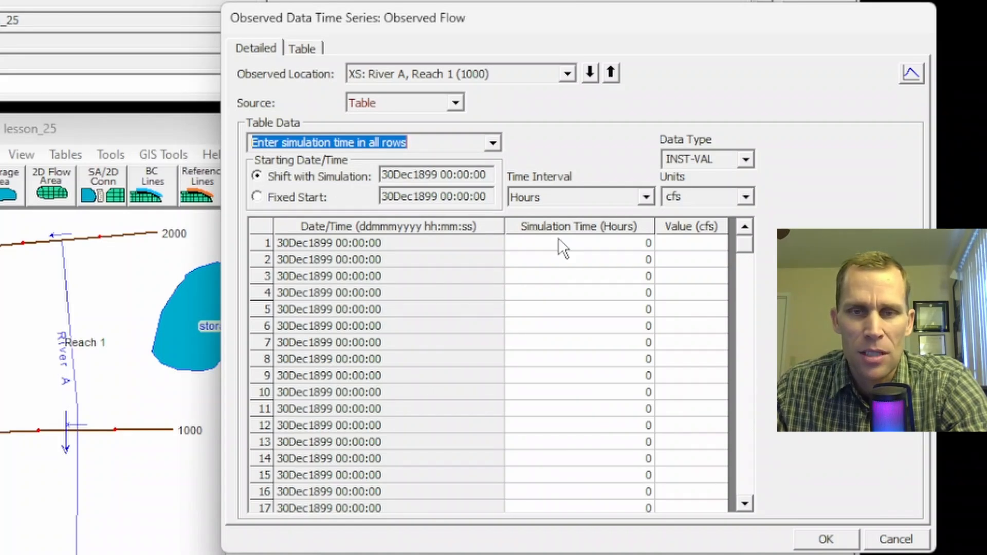
{"action": "left_click_drag", "start_coordinate": [560, 242], "coordinate": [595, 460]}
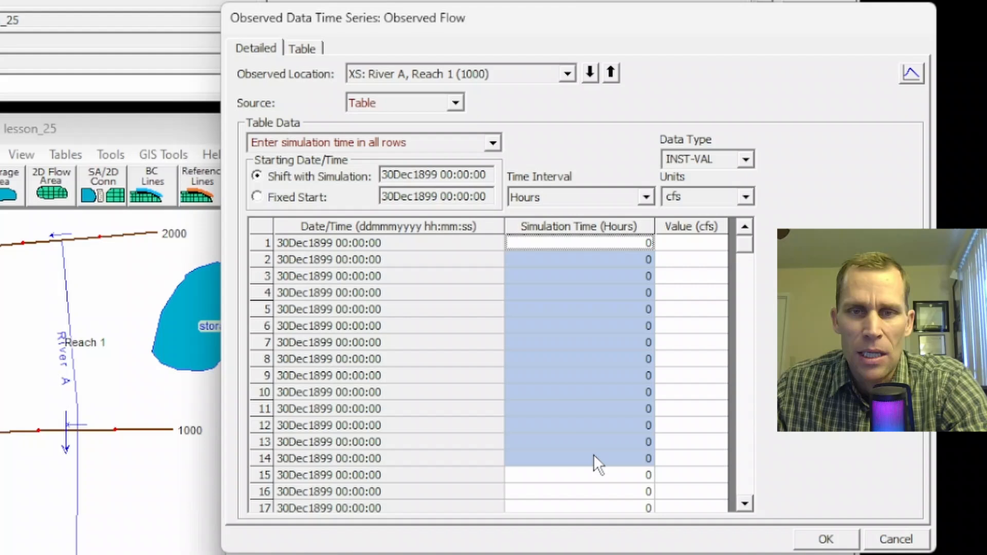
{"action": "mouse_move", "coordinate": [623, 245]}
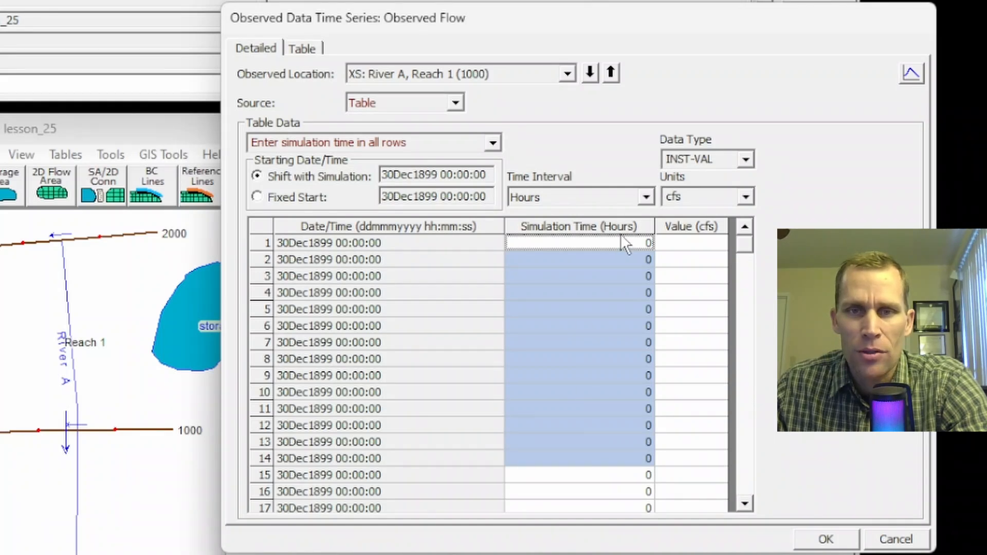
{"action": "mouse_move", "coordinate": [710, 253]}
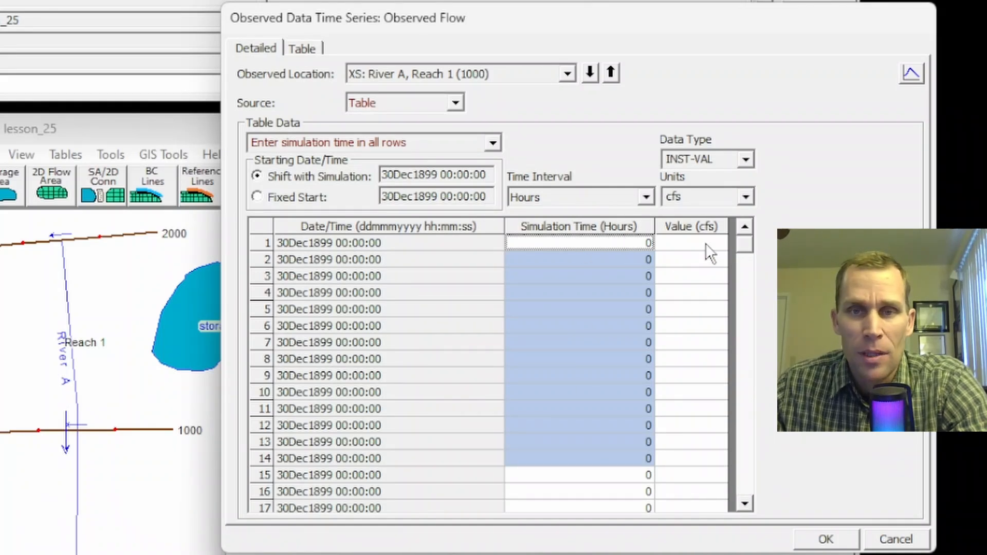
{"action": "left_click", "coordinate": [691, 243]}
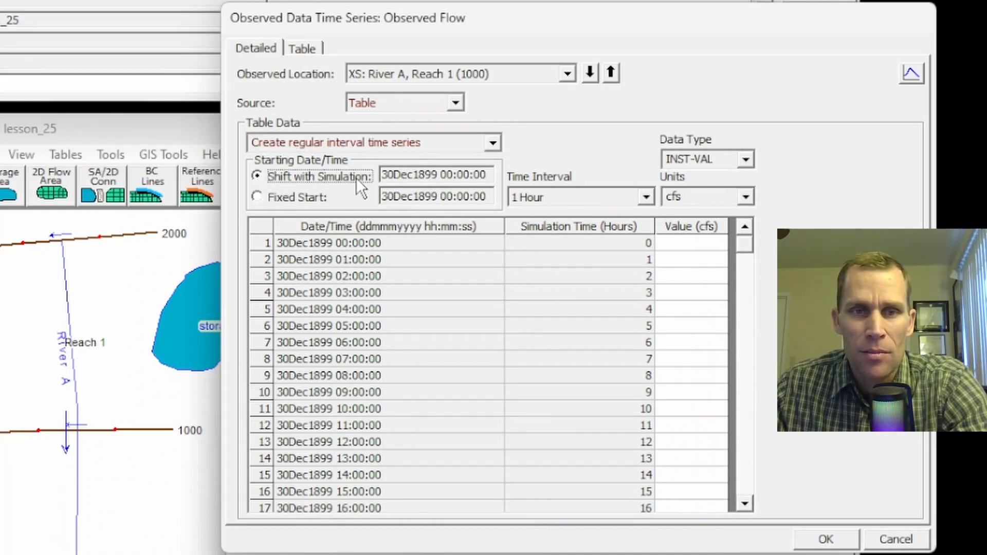
Step: Use a fixed start of 01JAN2024 00:00:00 with a 1 Hour interval for RS 1000
{"action": "left_click", "coordinate": [256, 196]}
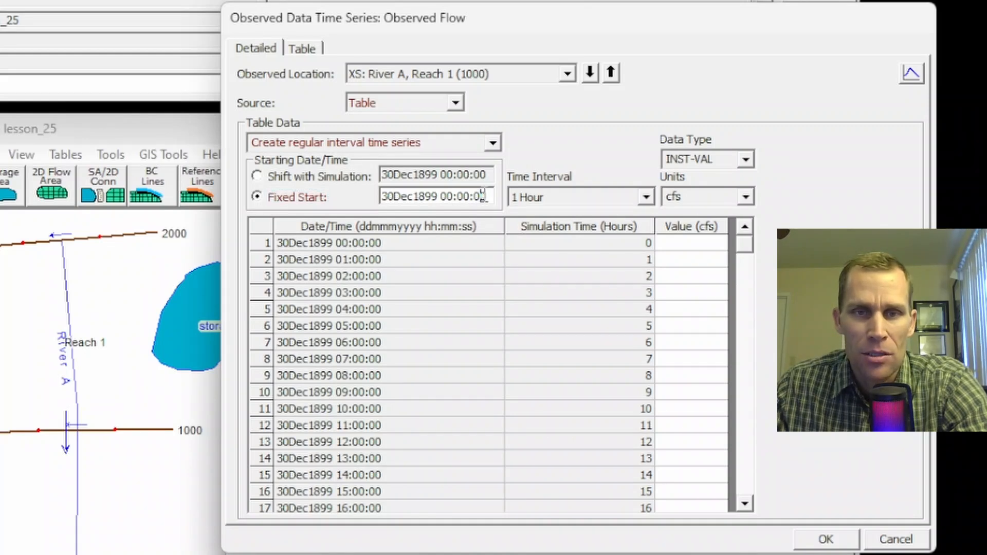
{"action": "type", "text": "01JAN2024"}
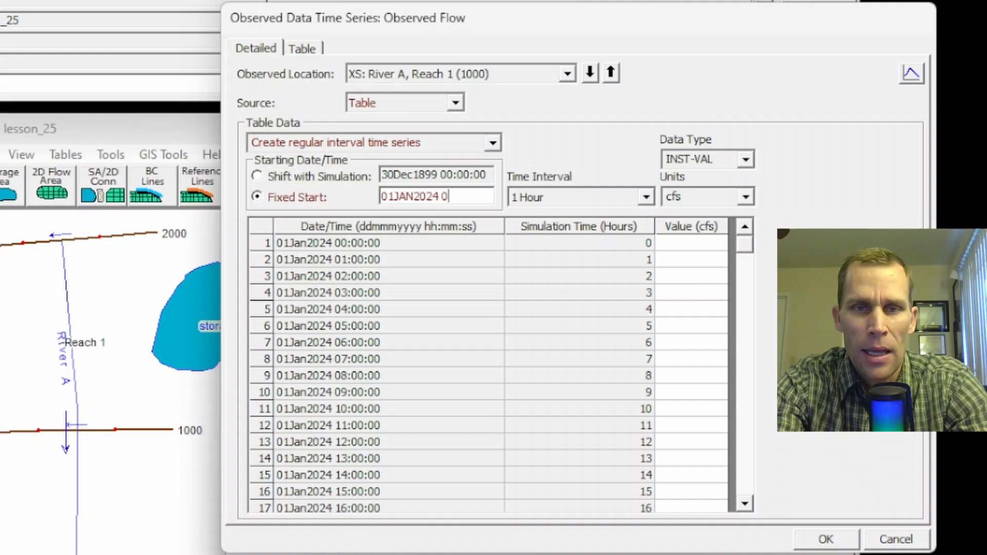
{"action": "type", "text": "0:00:00"}
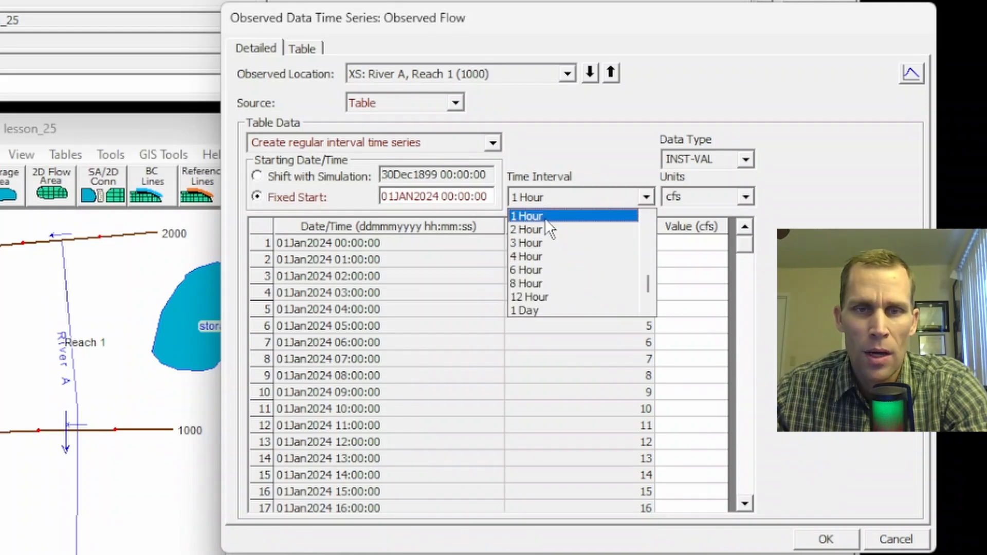
{"action": "left_click", "coordinate": [525, 215]}
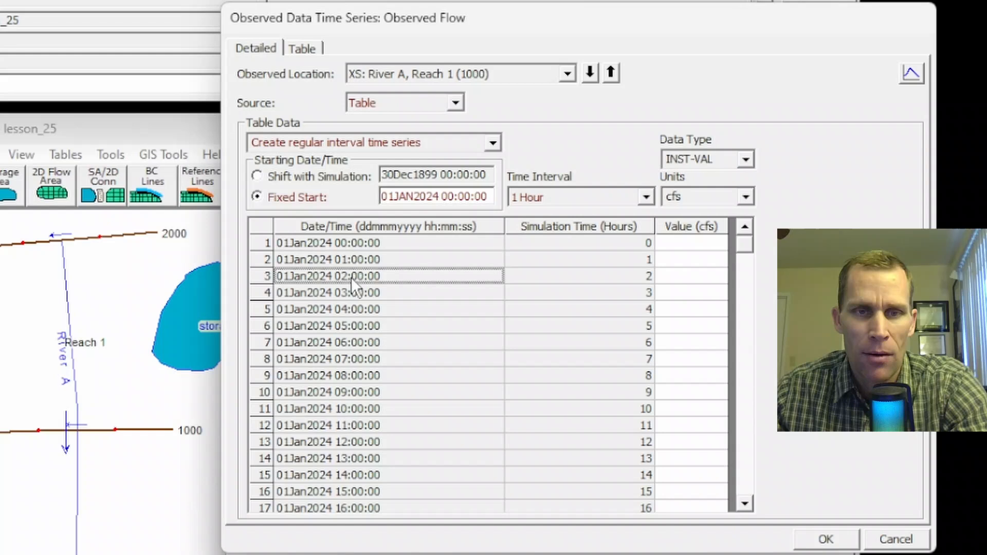
Step: Enter the hourly flow values (10000, 11000, …) and accept the RS 1000 table
{"action": "left_click", "coordinate": [689, 259]}
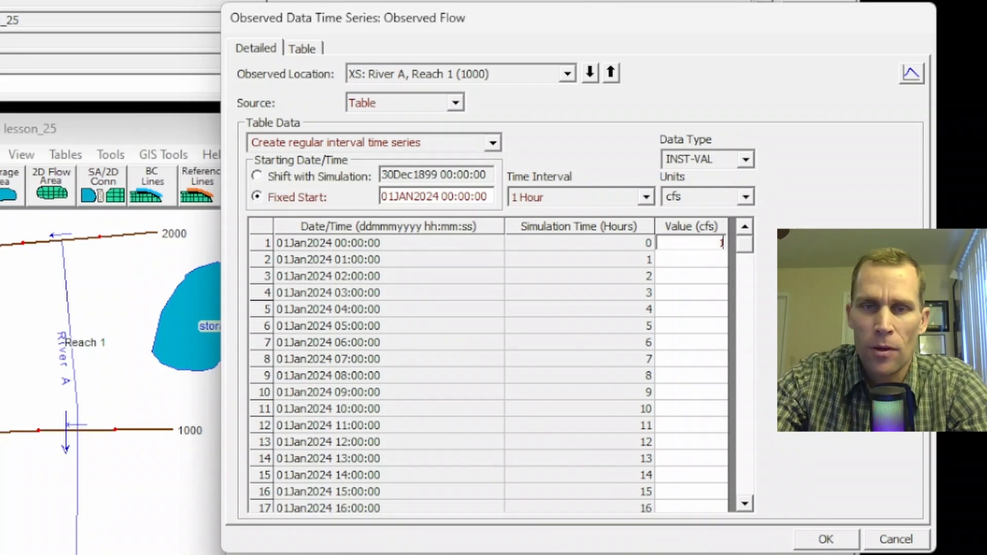
{"action": "type", "text": "10000"}
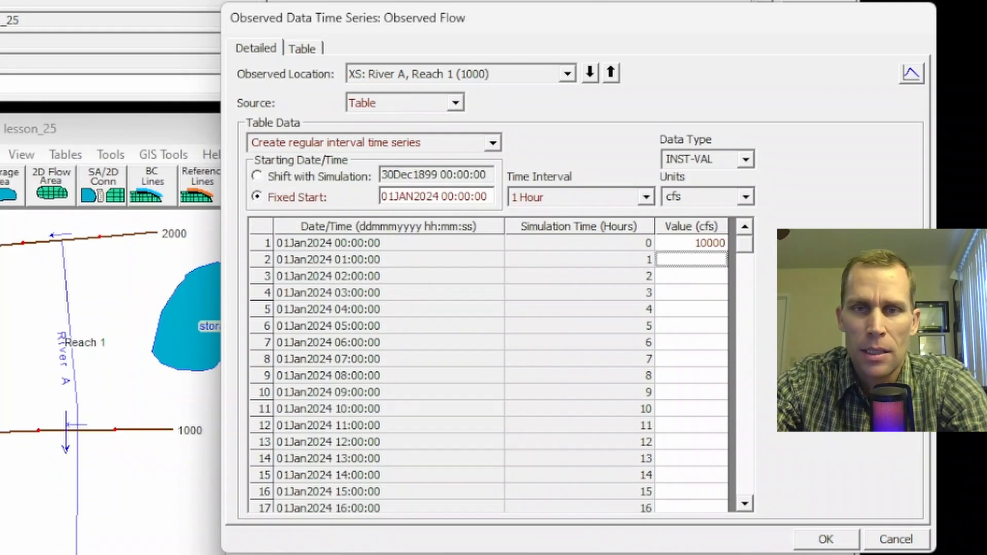
{"action": "type", "text": "11000"}
{"action": "left_click", "coordinate": [691, 276]}
{"action": "type", "text": "9500"}
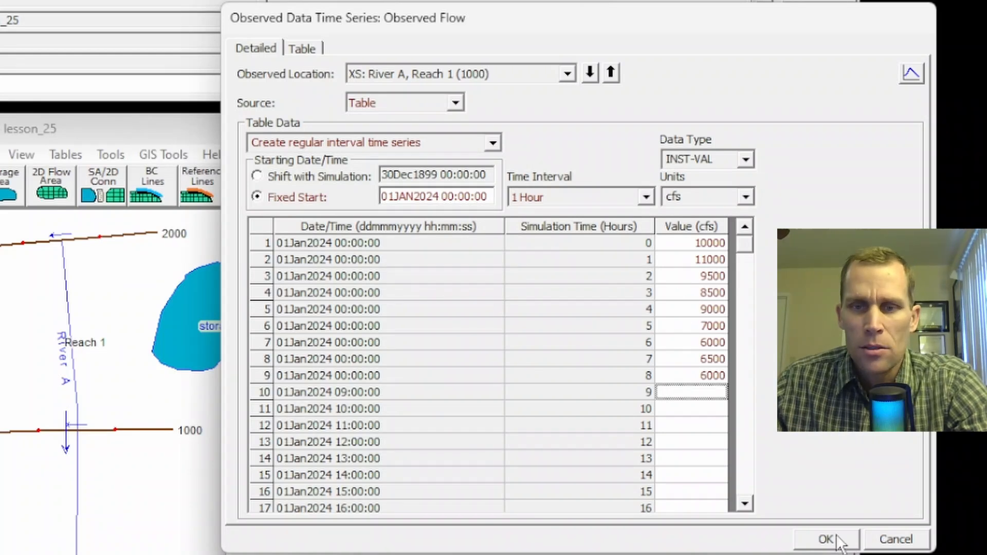
{"action": "mouse_move", "coordinate": [748, 258]}
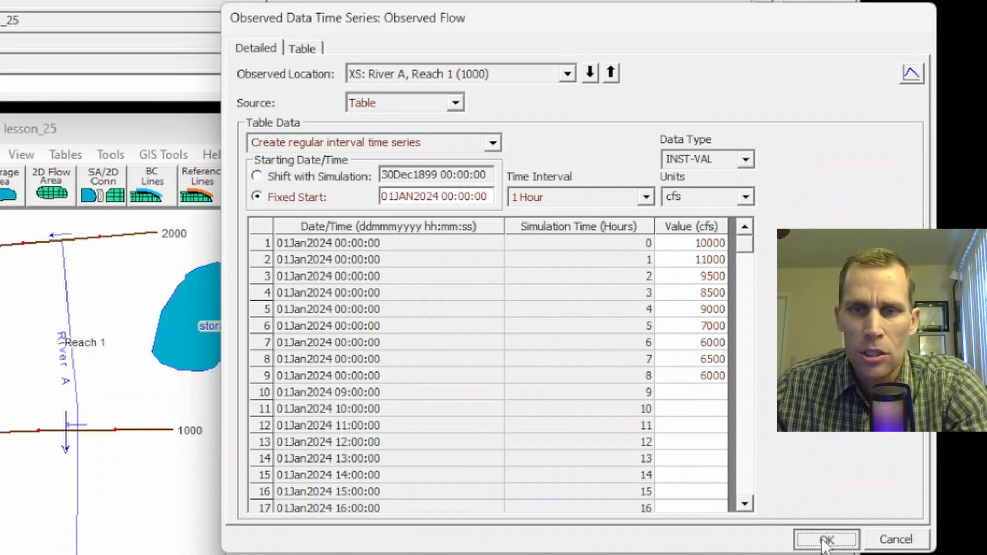
{"action": "left_click", "coordinate": [826, 540]}
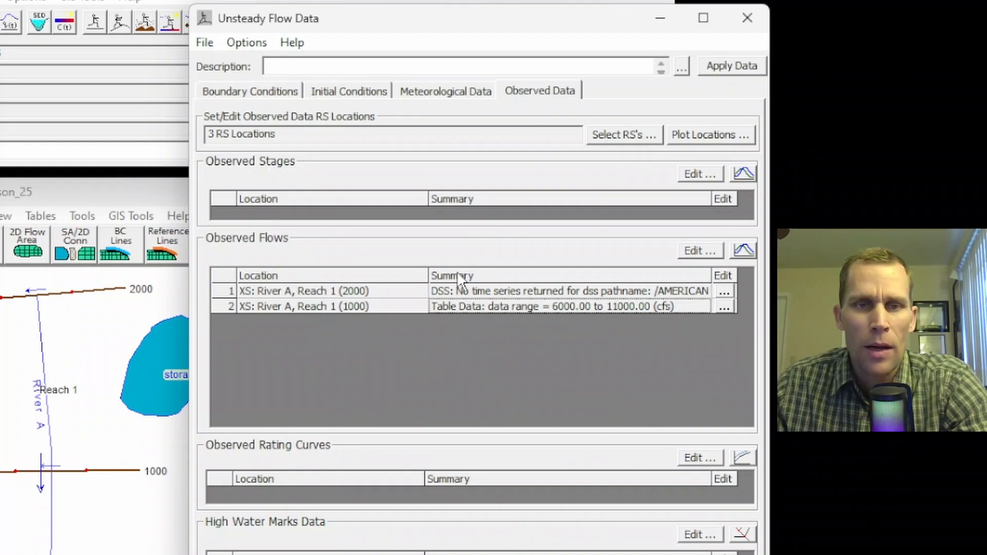
{"action": "mouse_move", "coordinate": [350, 236]}
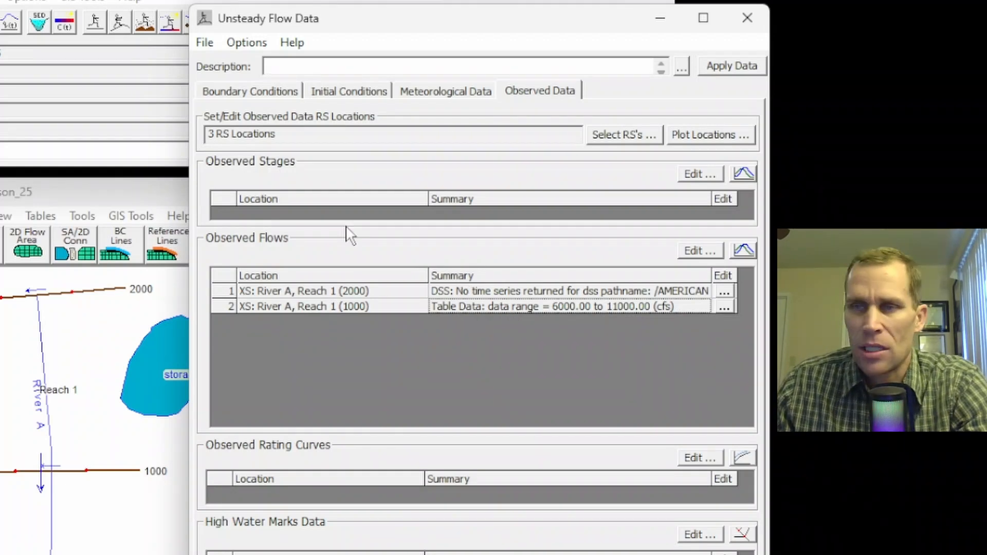
{"action": "mouse_move", "coordinate": [305, 189]}
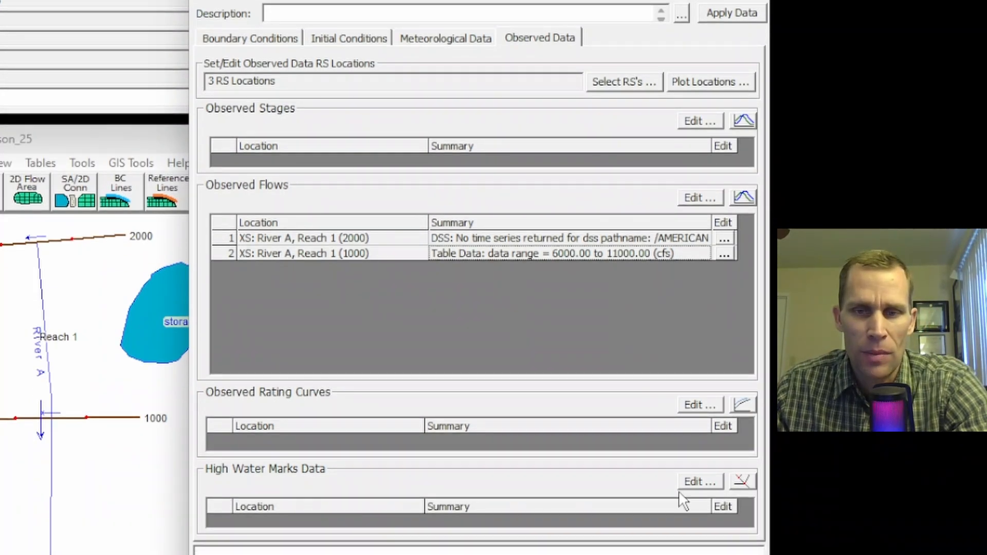
Step: Inspect the empty high water marks table for stations 2000, 1000 and 0 and cancel without changes
{"action": "left_click", "coordinate": [700, 481]}
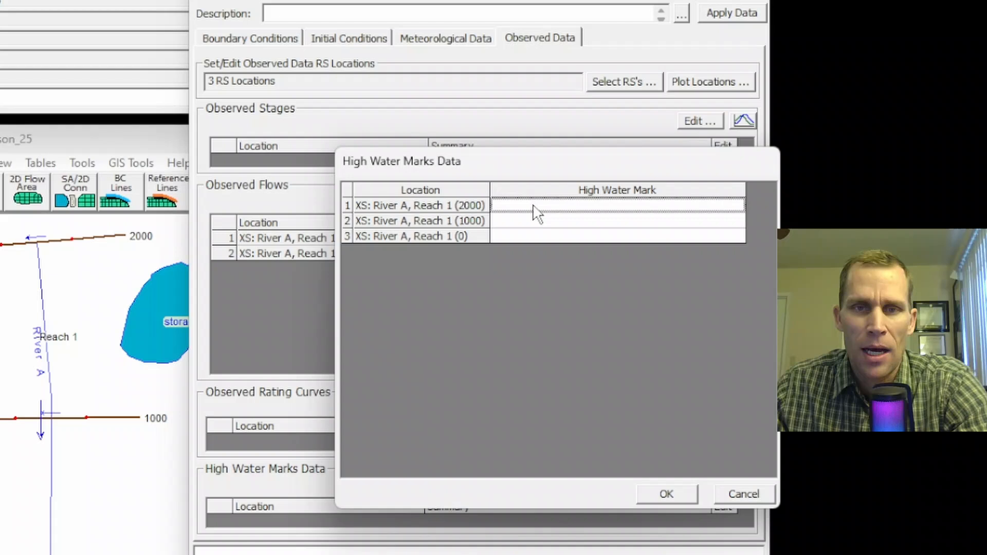
{"action": "left_click", "coordinate": [617, 236]}
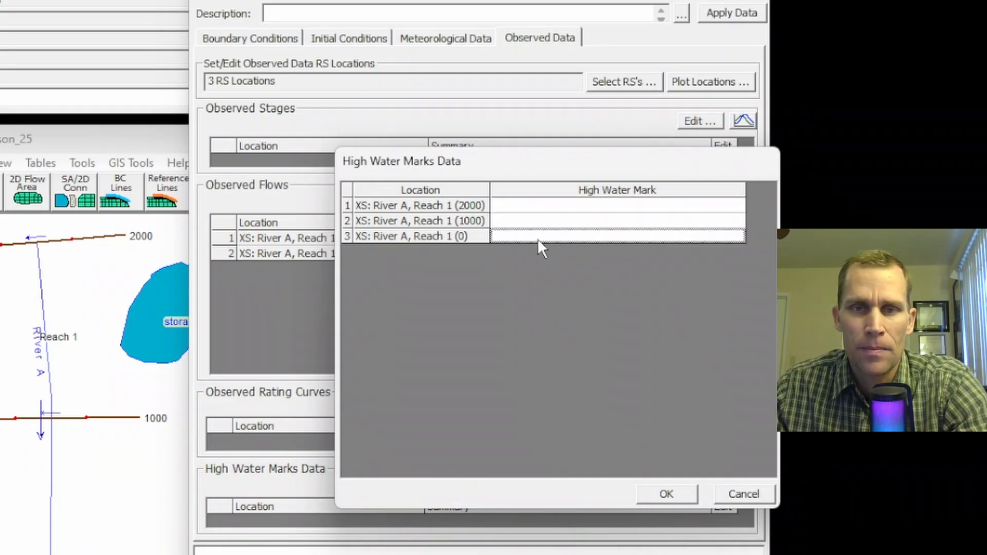
{"action": "left_click", "coordinate": [665, 494]}
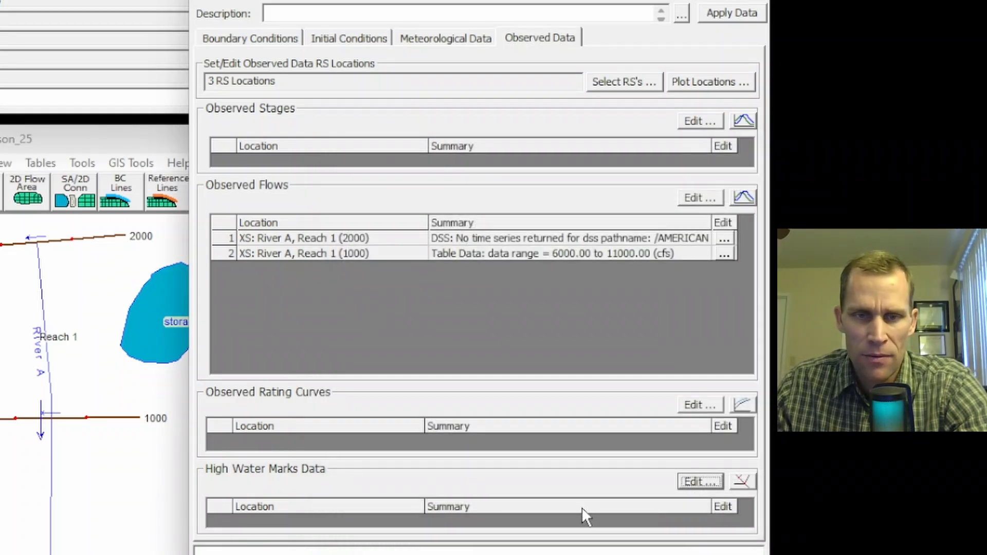
{"action": "left_click", "coordinate": [699, 481]}
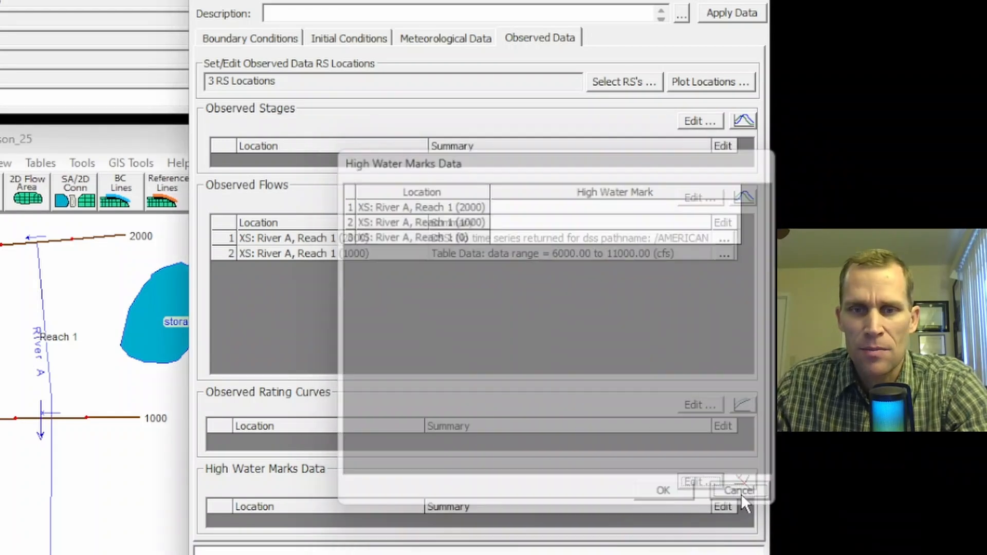
{"action": "left_click", "coordinate": [739, 490]}
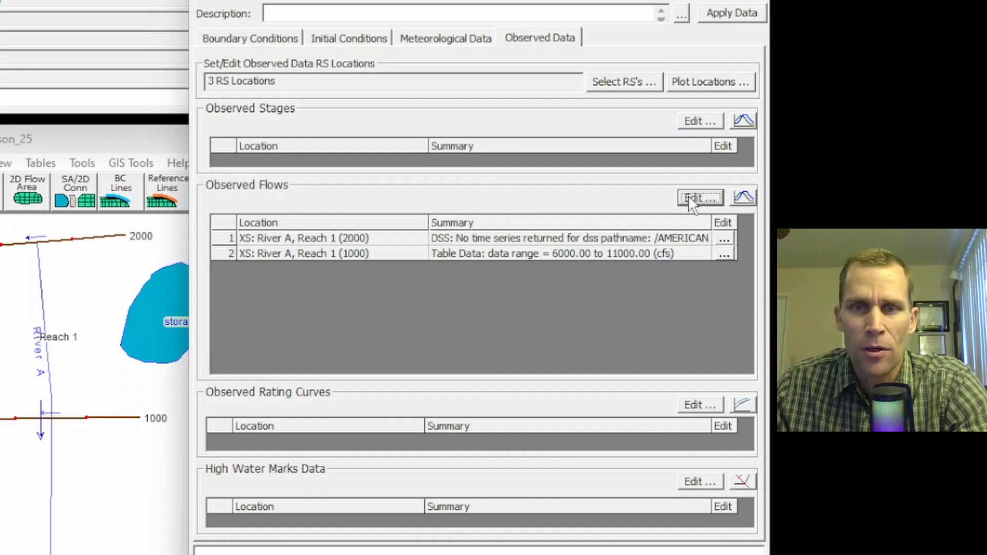
Step: Give station 0 a constant observed flow of 5000 cfs alongside stations 2000 and 1000
{"action": "left_click", "coordinate": [699, 197]}
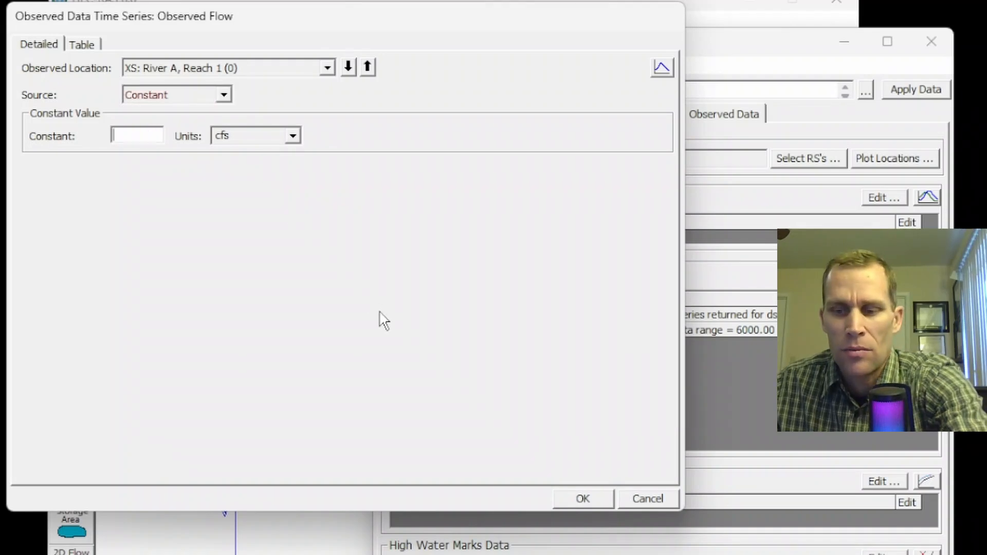
{"action": "type", "text": "5000"}
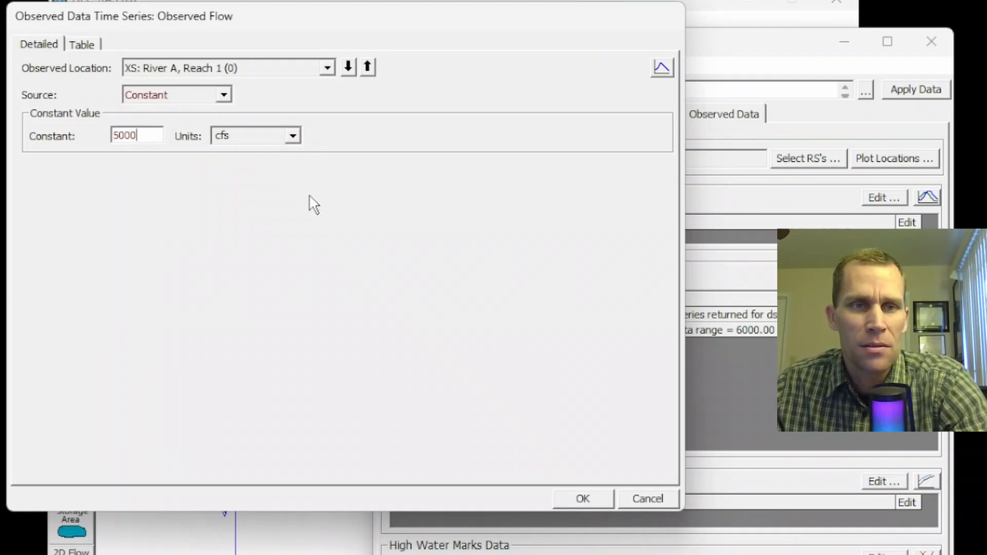
{"action": "left_click", "coordinate": [581, 499]}
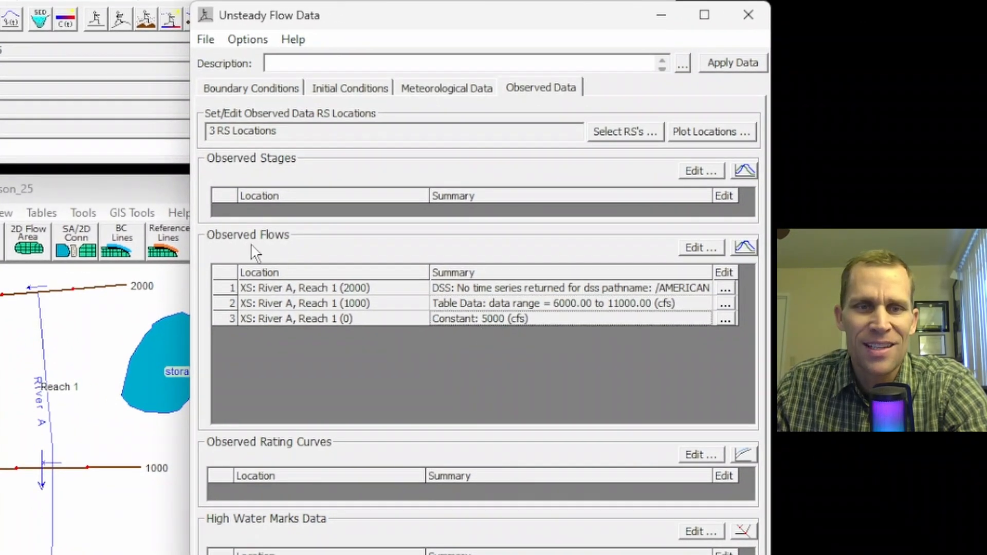
{"action": "mouse_move", "coordinate": [327, 116]}
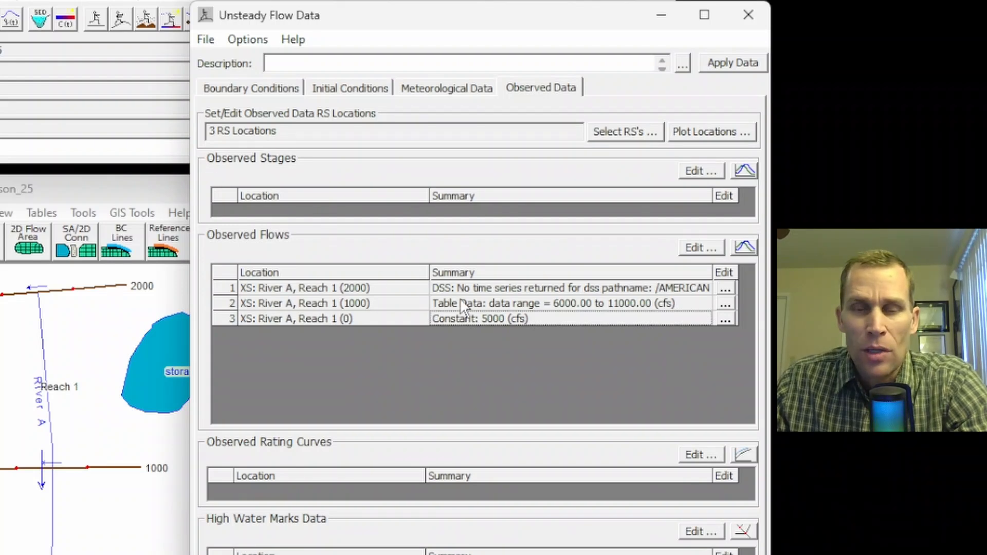
{"action": "mouse_move", "coordinate": [689, 201]}
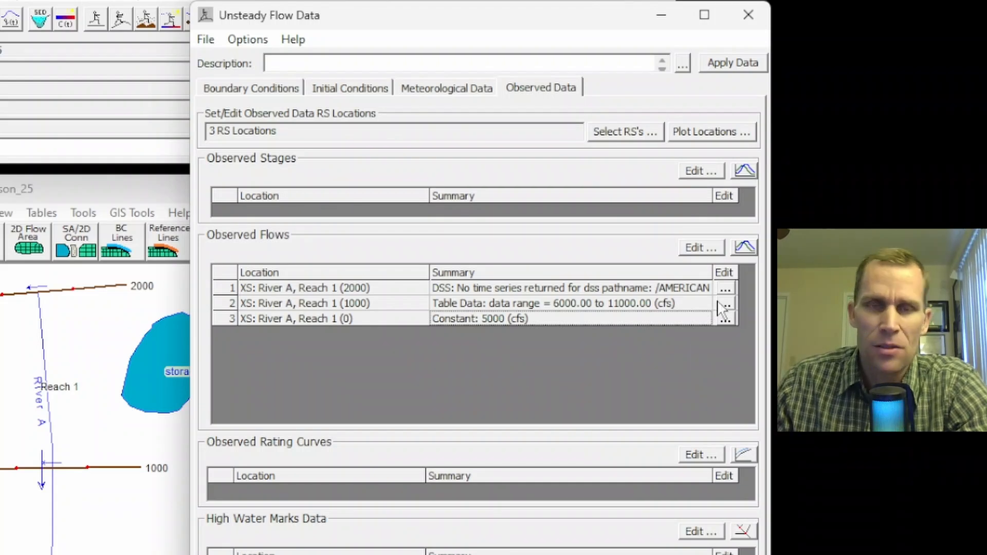
{"action": "mouse_move", "coordinate": [305, 189]}
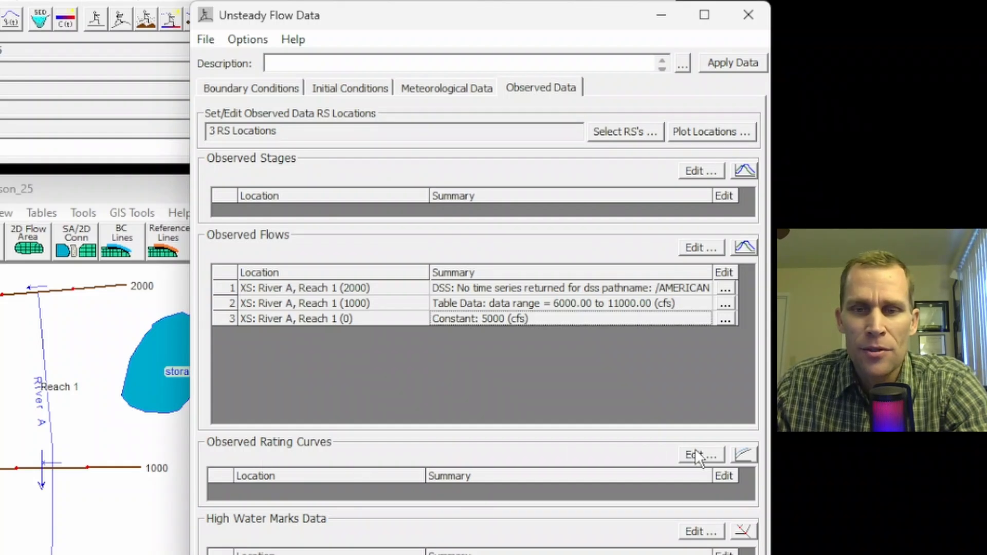
Step: Start an observed rating curve for station 2000 and choose its data source
{"action": "left_click", "coordinate": [699, 454]}
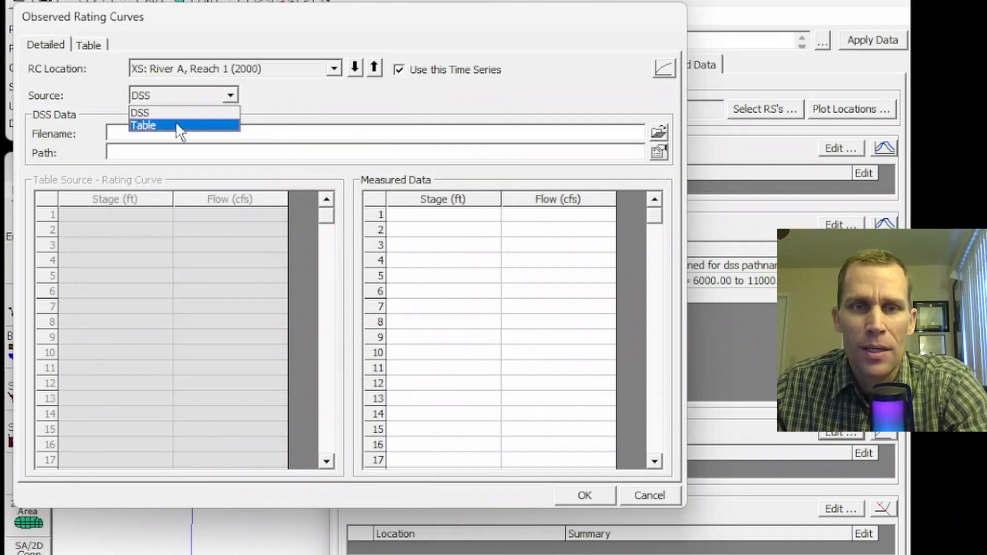
{"action": "left_click", "coordinate": [143, 125]}
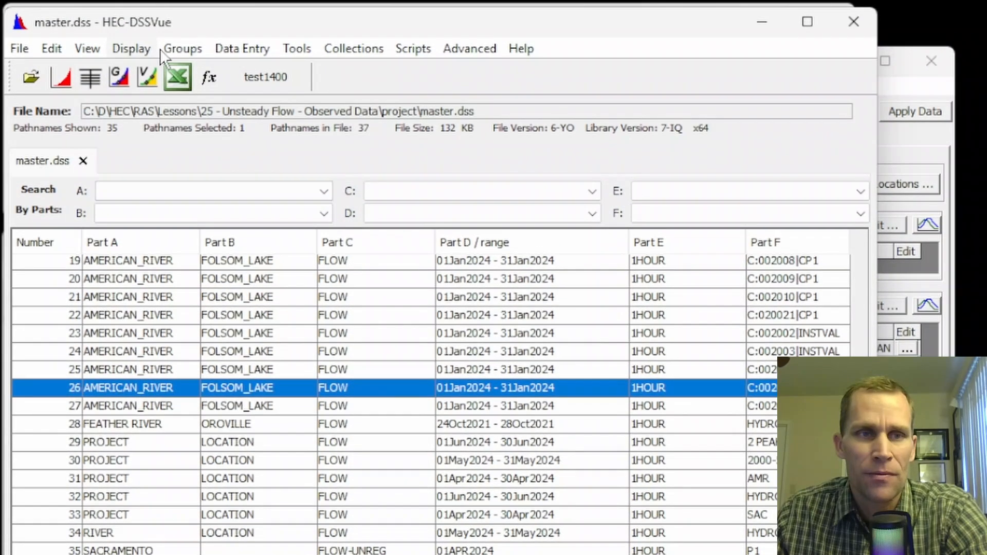
Step: Begin a manual paired-data record RIVER/REACH/FLOW-STAGE/RS 0 with units CFS and FEET
{"action": "left_click", "coordinate": [296, 48]}
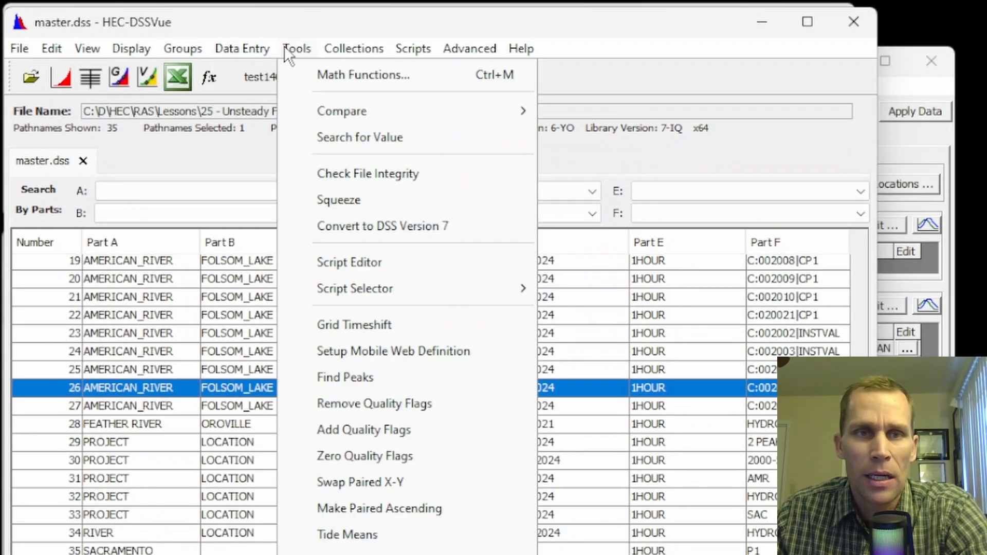
{"action": "left_click", "coordinate": [241, 48]}
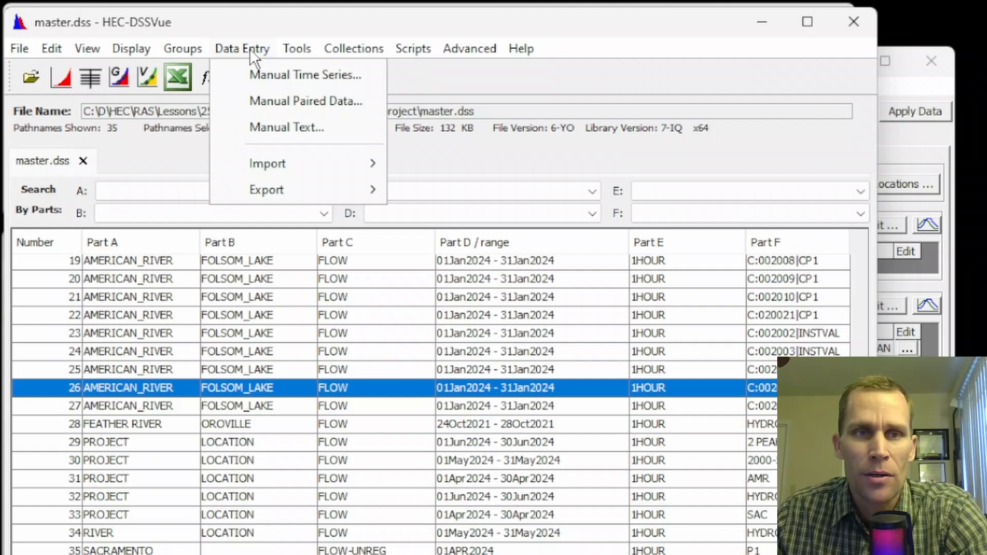
{"action": "left_click", "coordinate": [305, 101]}
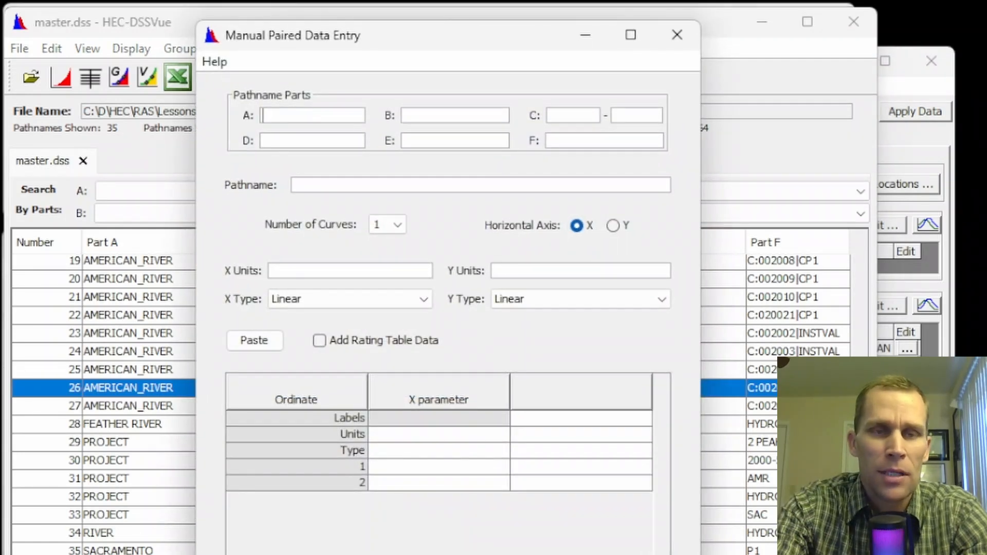
{"action": "type", "text": "REACH"}
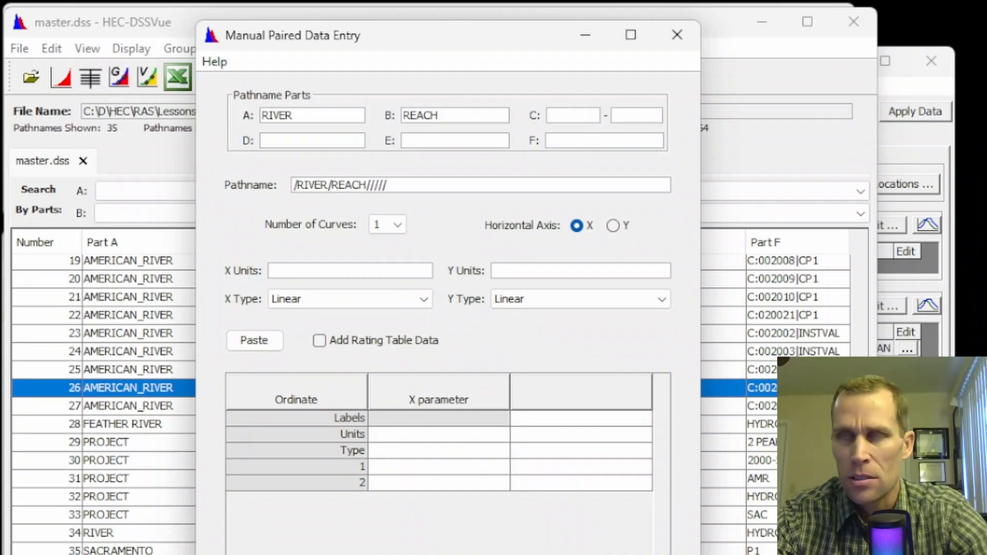
{"action": "type", "text": "FLOW"}
{"action": "type", "text": "RS 0"}
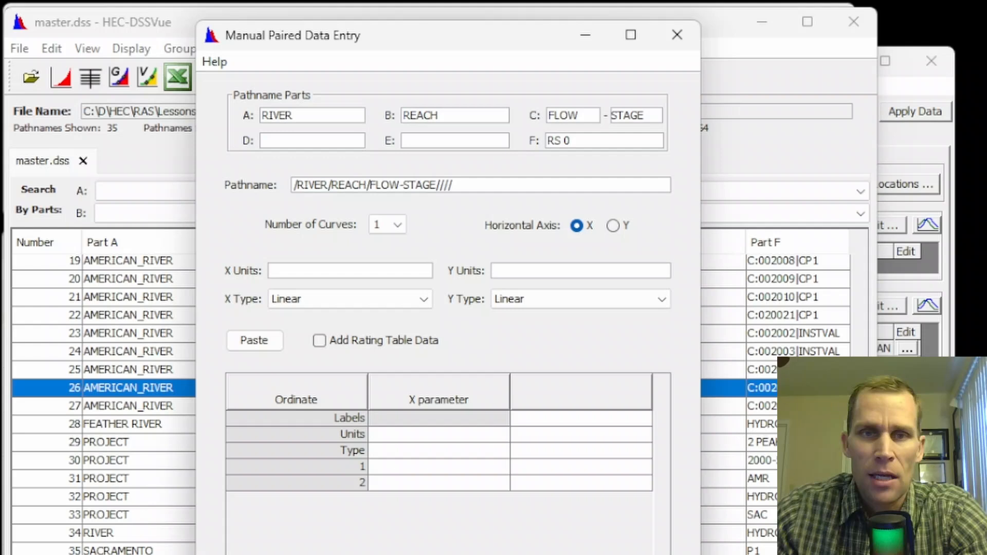
{"action": "left_click", "coordinate": [349, 270]}
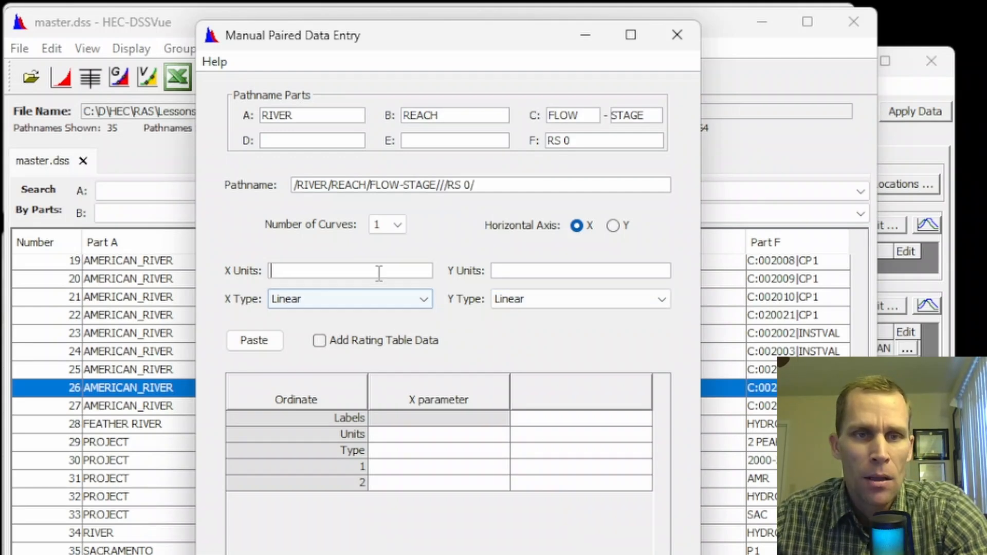
{"action": "type", "text": "CFS"}
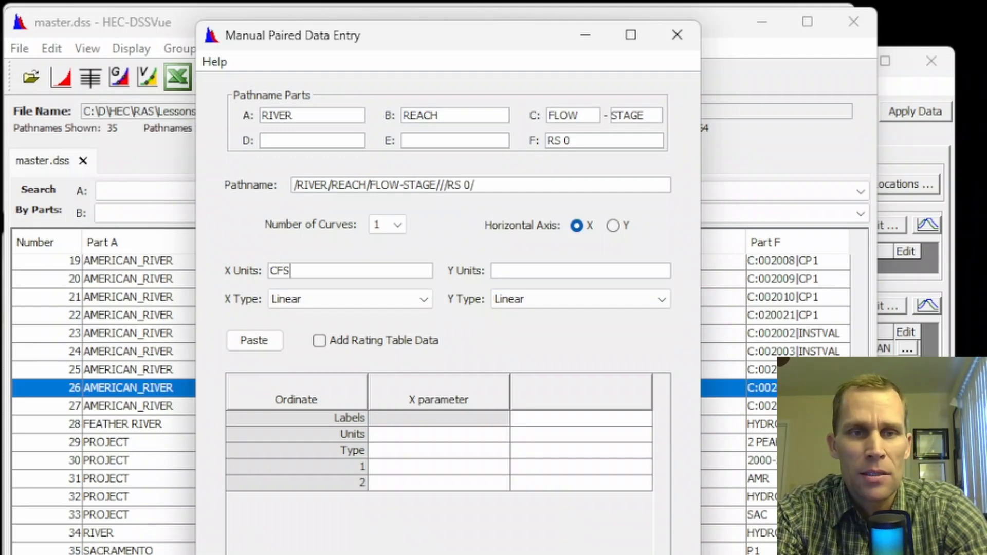
{"action": "type", "text": "FEET"}
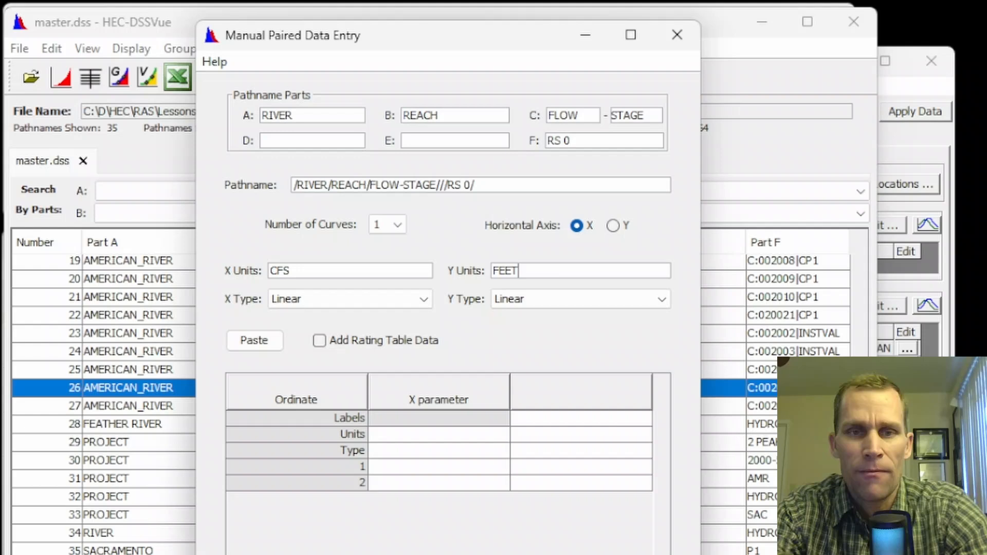
Step: Enter the seven points from 0 cfs at 30 ft to 100000 cfs at 50 ft, save and plot RS 0
{"action": "left_click", "coordinate": [439, 466]}
{"action": "type", "text": "0"}
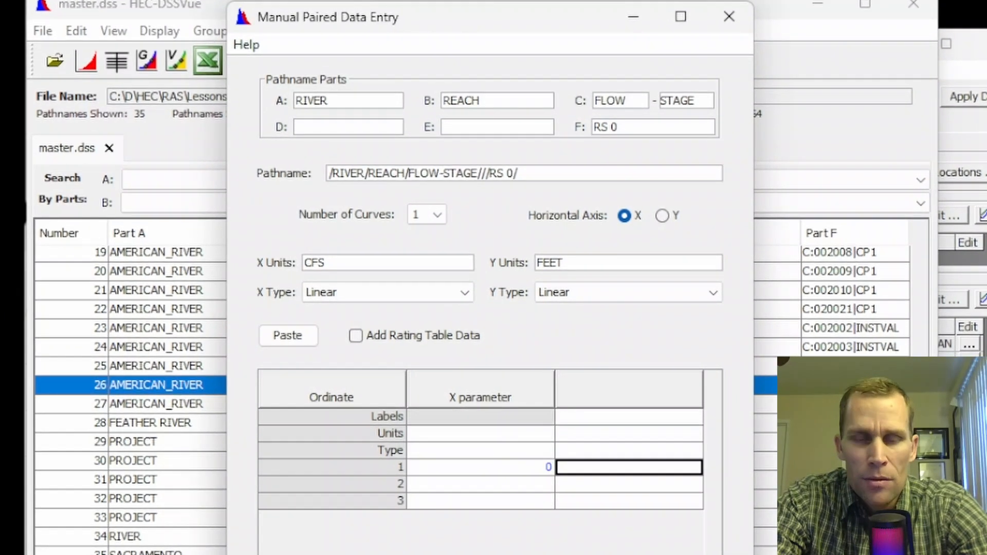
{"action": "type", "text": "30"}
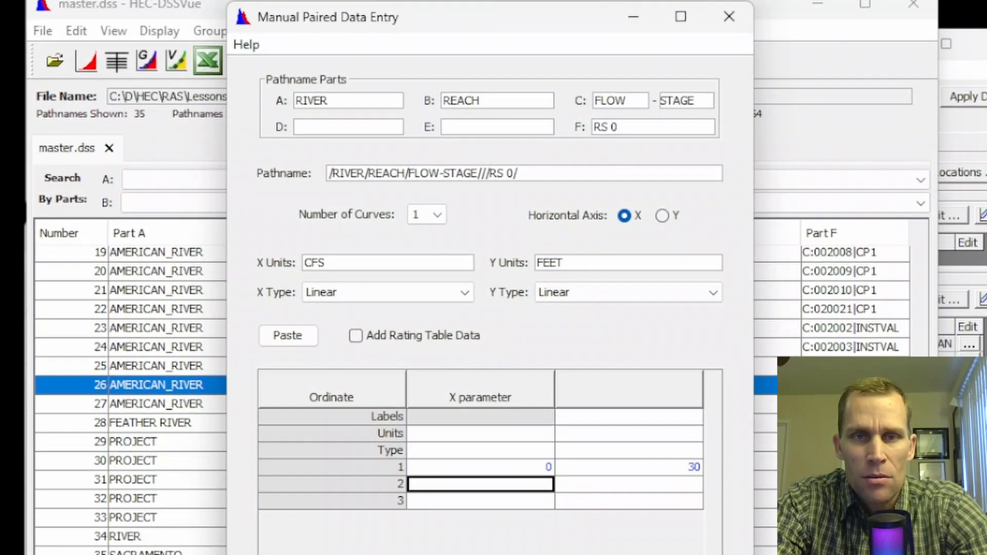
{"action": "type", "text": "1"}
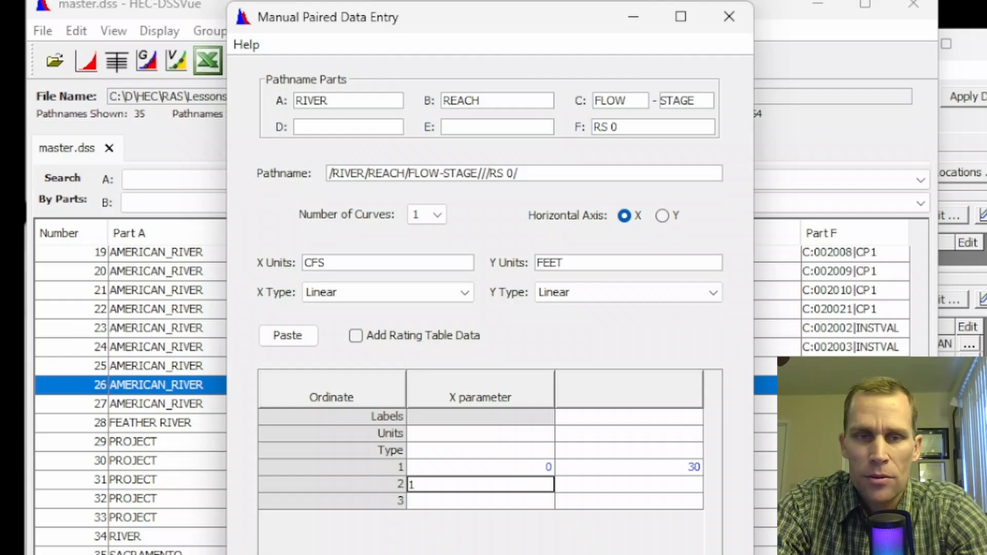
{"action": "type", "text": "1000"}
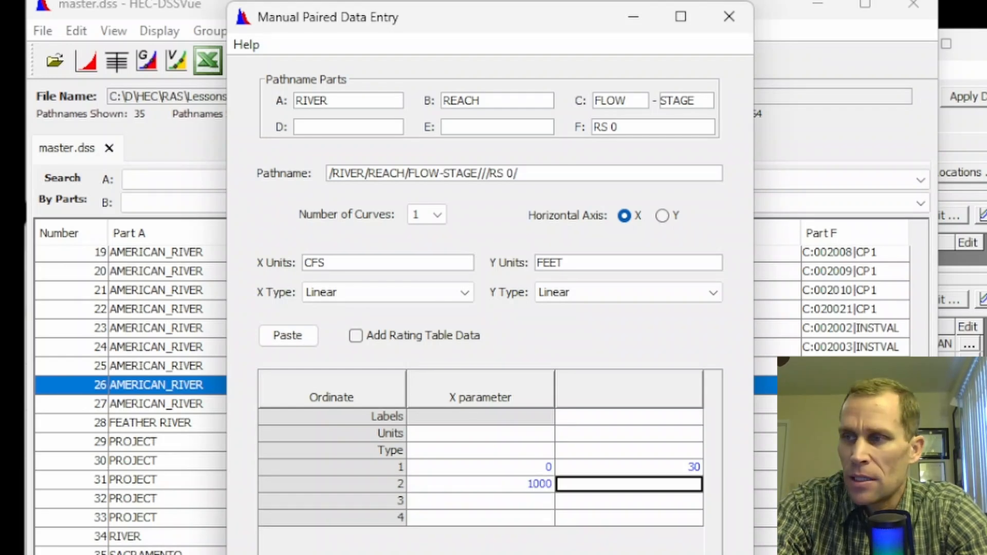
{"action": "type", "text": "2000"}
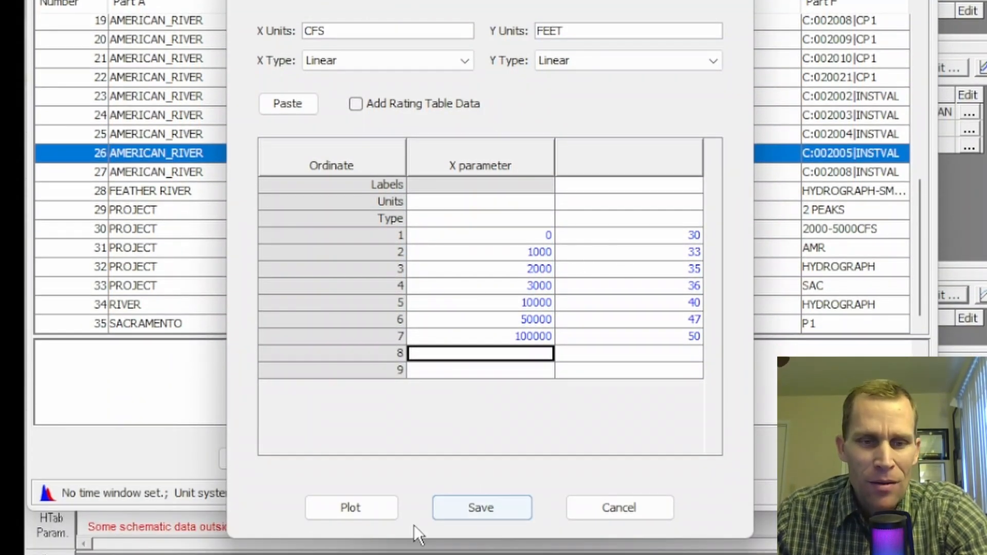
{"action": "left_click", "coordinate": [482, 507]}
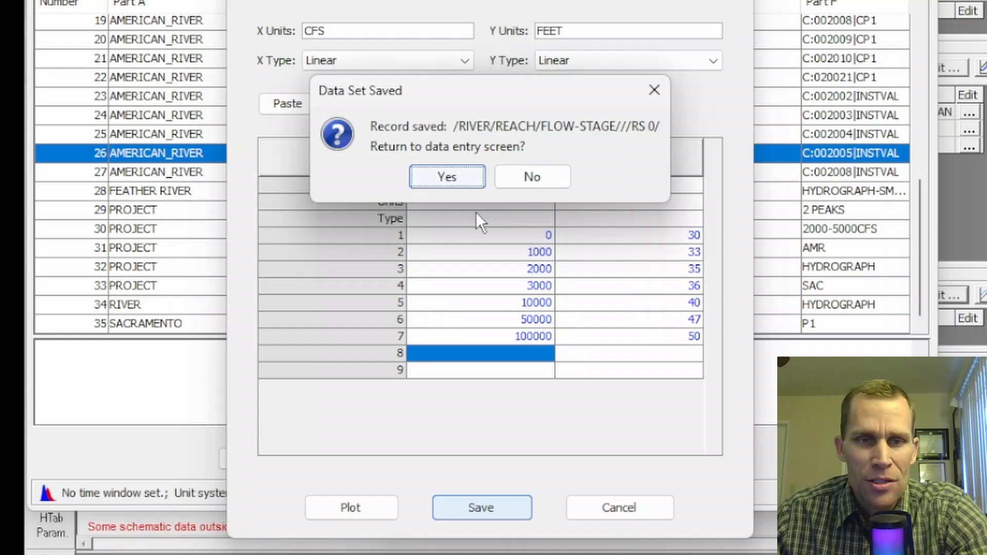
{"action": "left_click", "coordinate": [446, 177]}
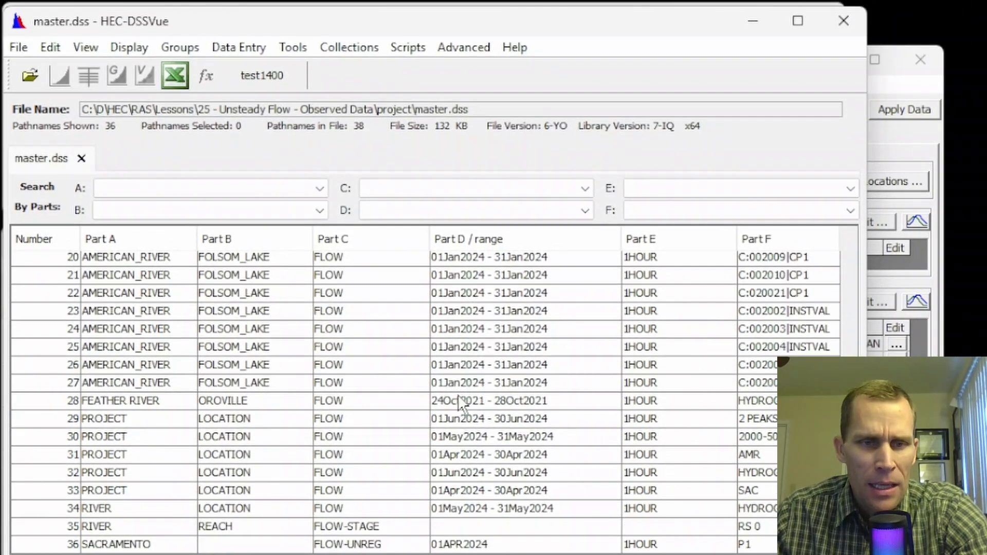
{"action": "left_click", "coordinate": [94, 526]}
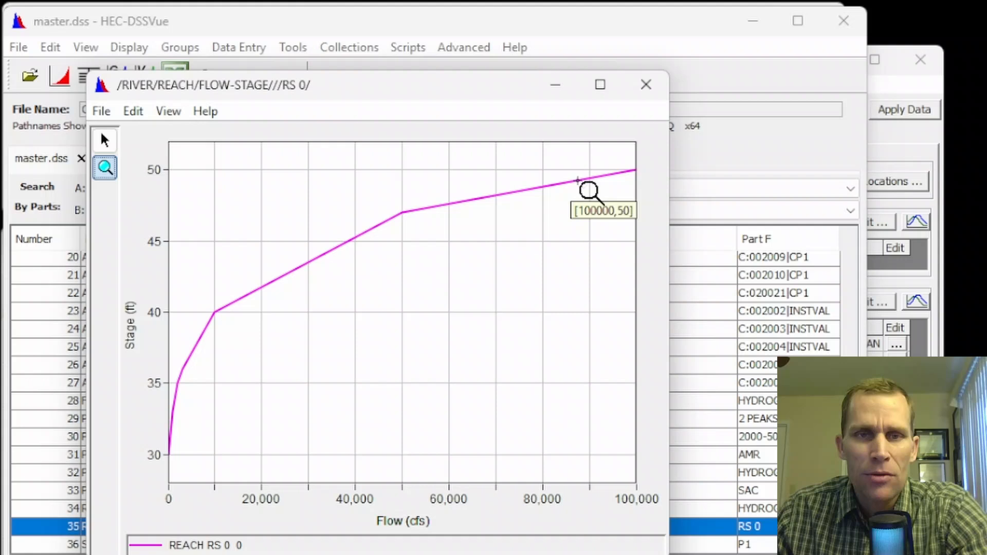
{"action": "mouse_move", "coordinate": [267, 333]}
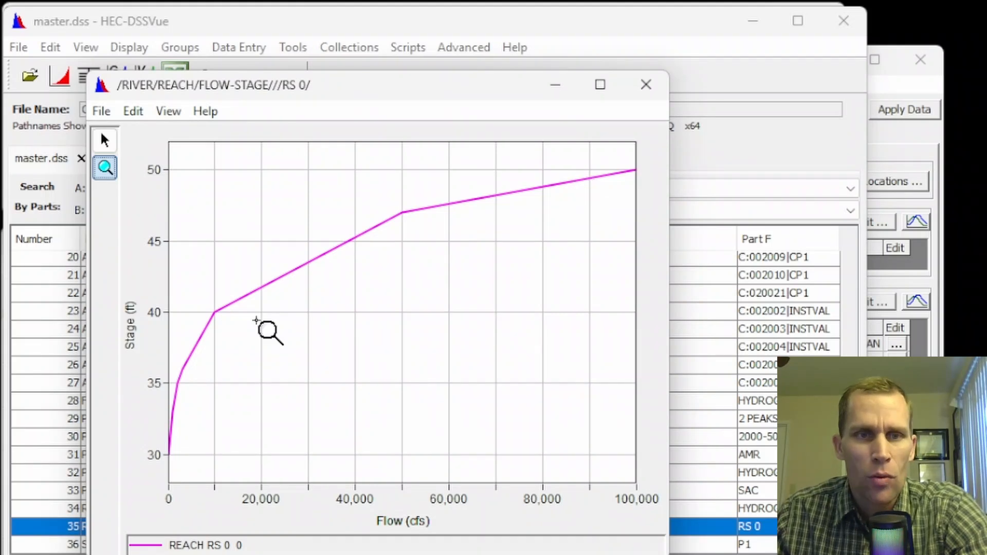
{"action": "mouse_move", "coordinate": [596, 142]}
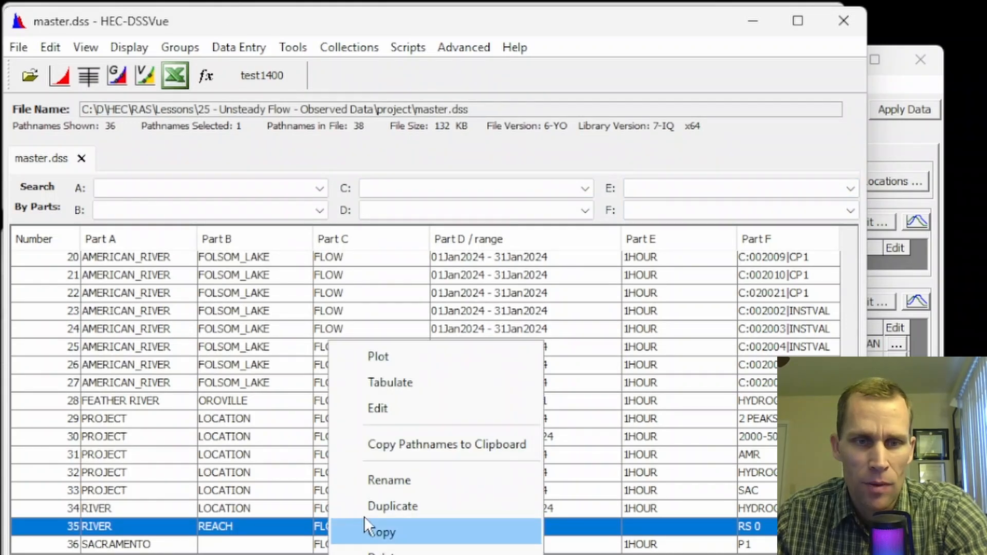
Step: Duplicate the RS 0 rating curve as a new record with part F RS 1000
{"action": "left_click", "coordinate": [392, 506]}
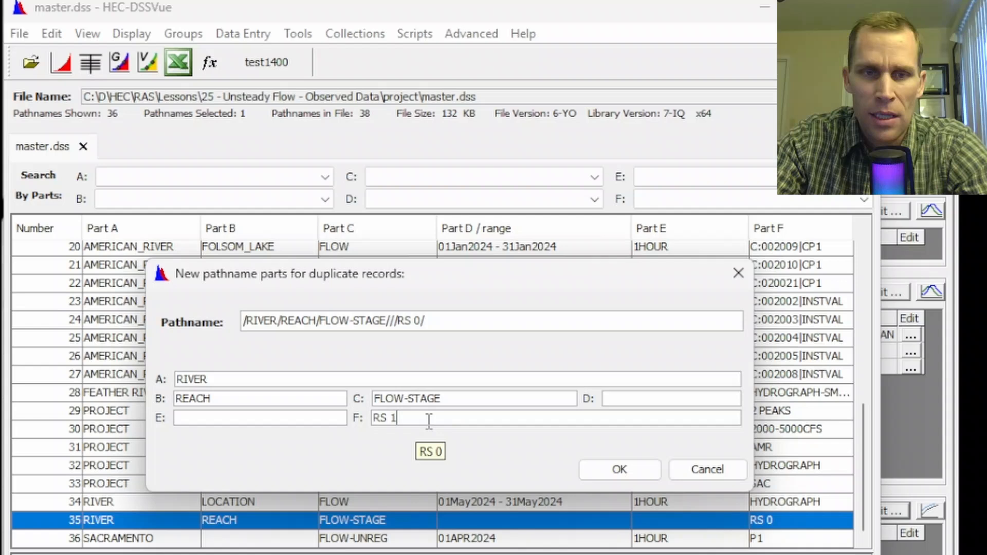
{"action": "type", "text": "000"}
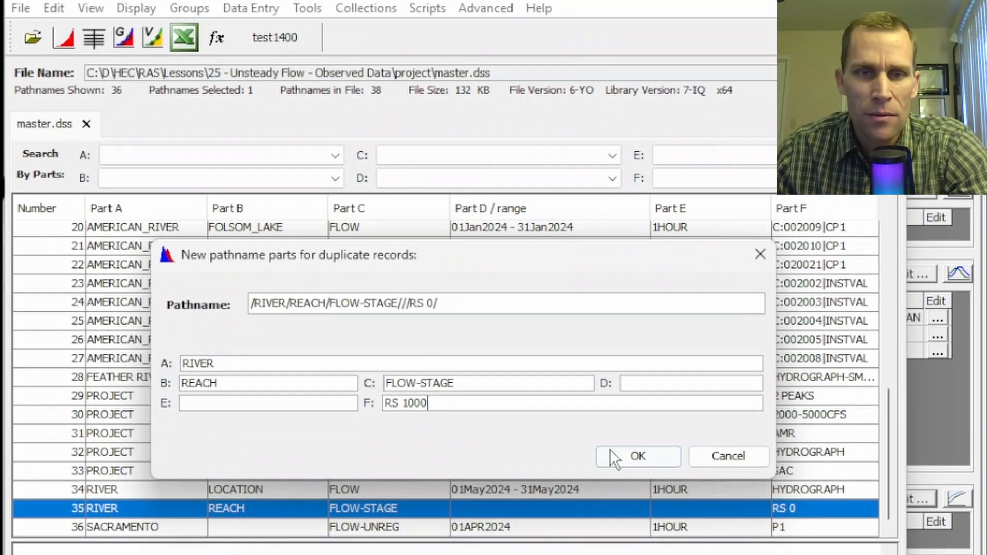
{"action": "left_click", "coordinate": [636, 456]}
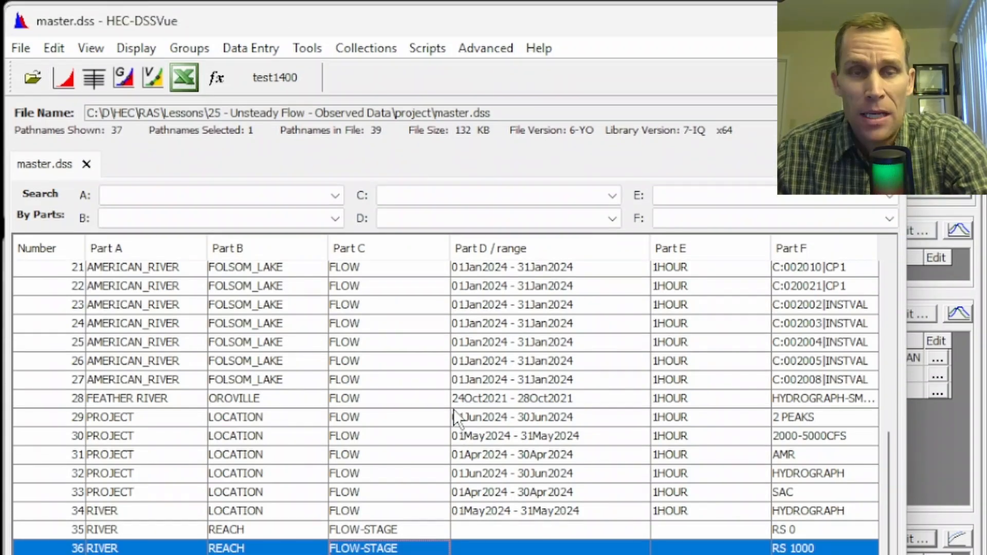
{"action": "mouse_move", "coordinate": [312, 51]}
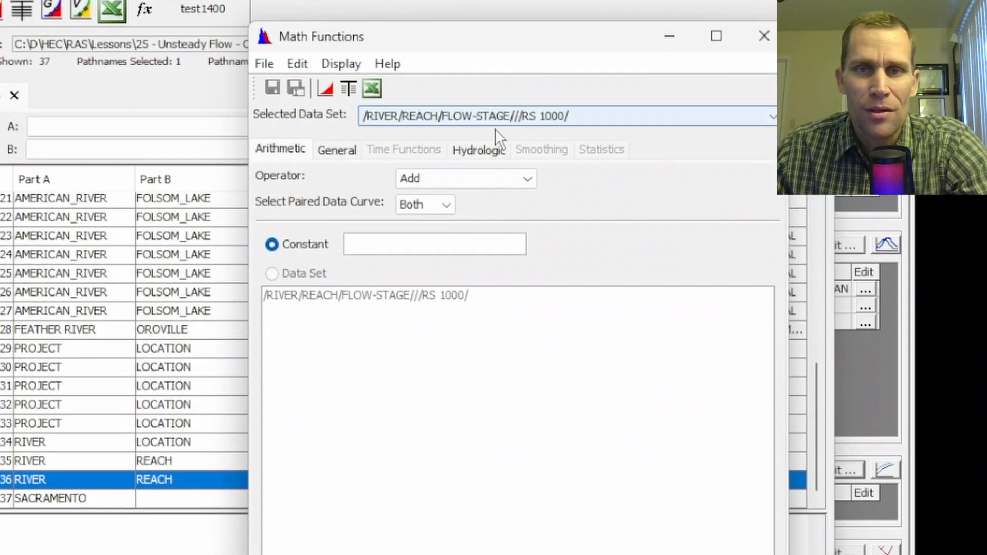
Step: With Math Functions add a constant 2 ft to the RS 1000 stages, save, and plot it against RS 0
{"action": "left_click", "coordinate": [341, 63]}
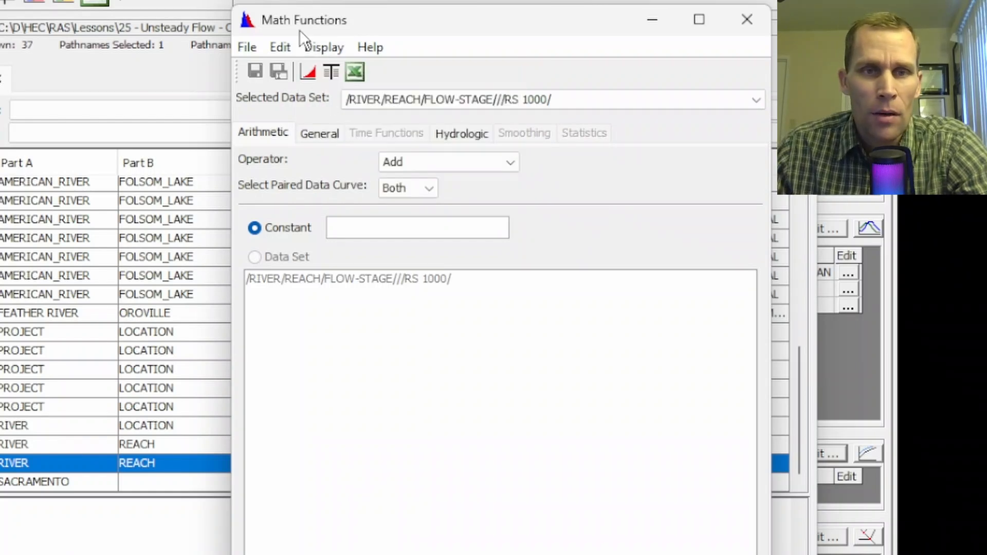
{"action": "left_click", "coordinate": [408, 187]}
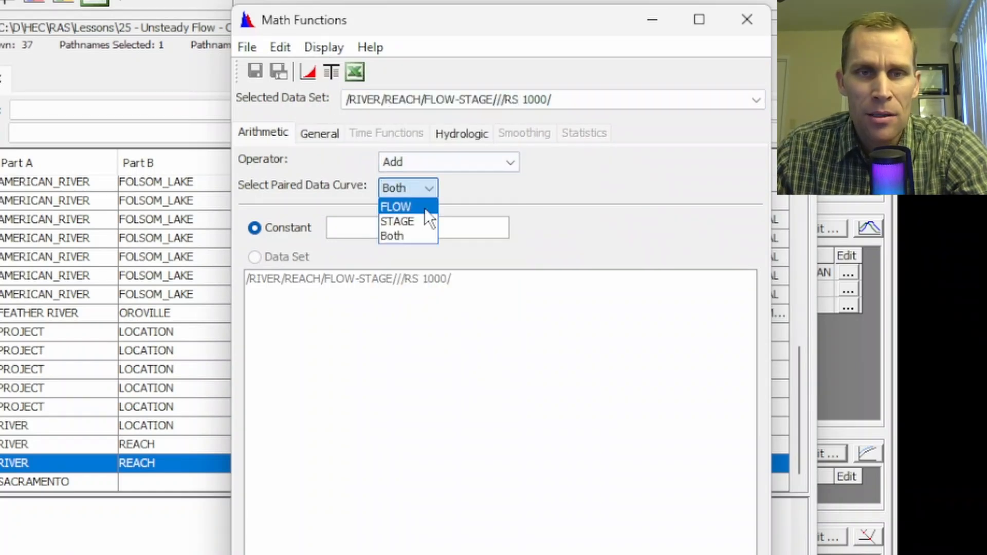
{"action": "left_click", "coordinate": [397, 221]}
{"action": "type", "text": "2"}
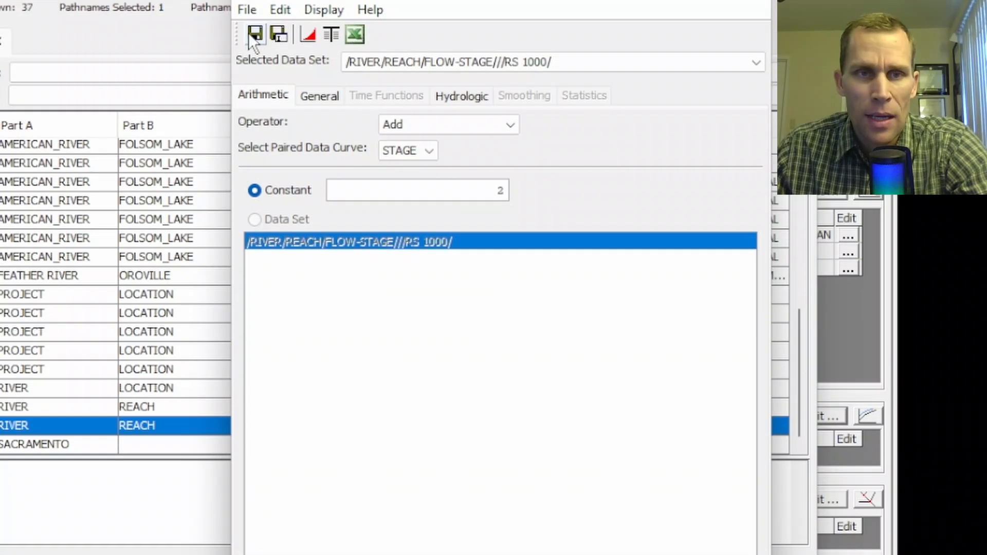
{"action": "left_click", "coordinate": [254, 34]}
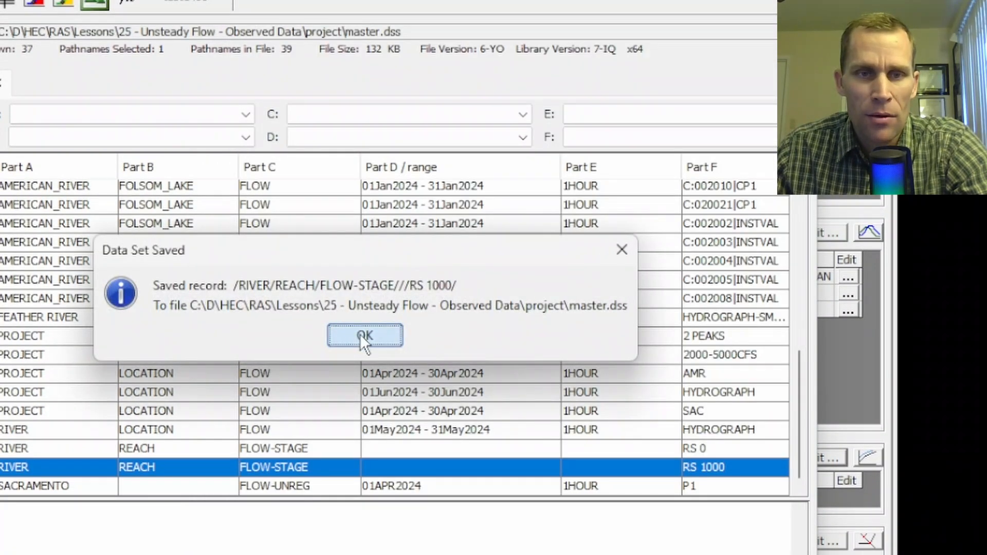
{"action": "left_click", "coordinate": [364, 335]}
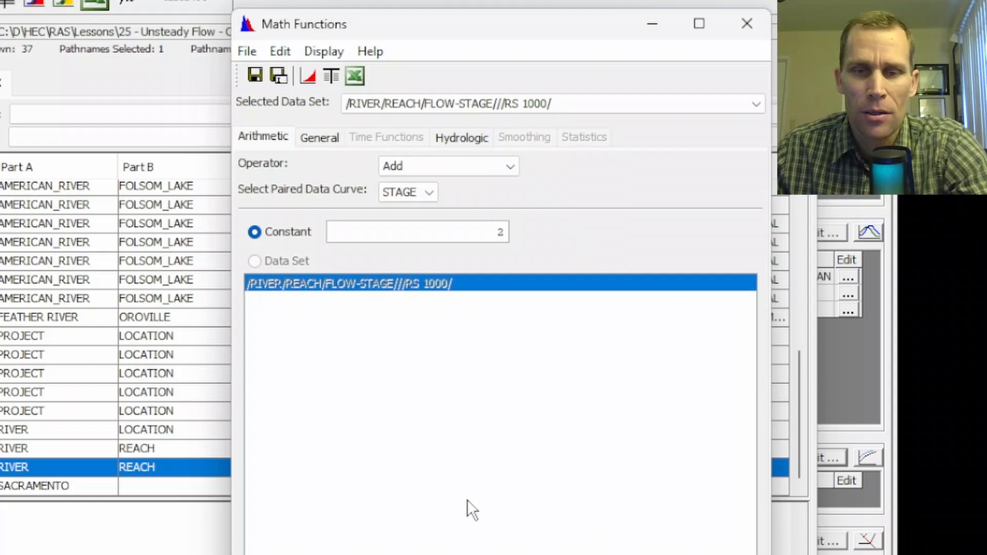
{"action": "left_click", "coordinate": [747, 23]}
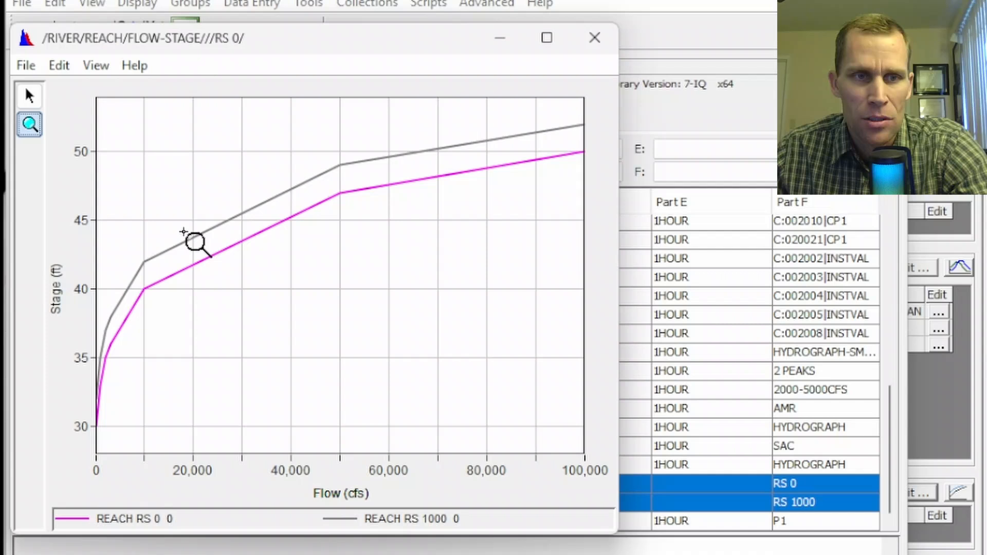
{"action": "left_click", "coordinate": [594, 37]}
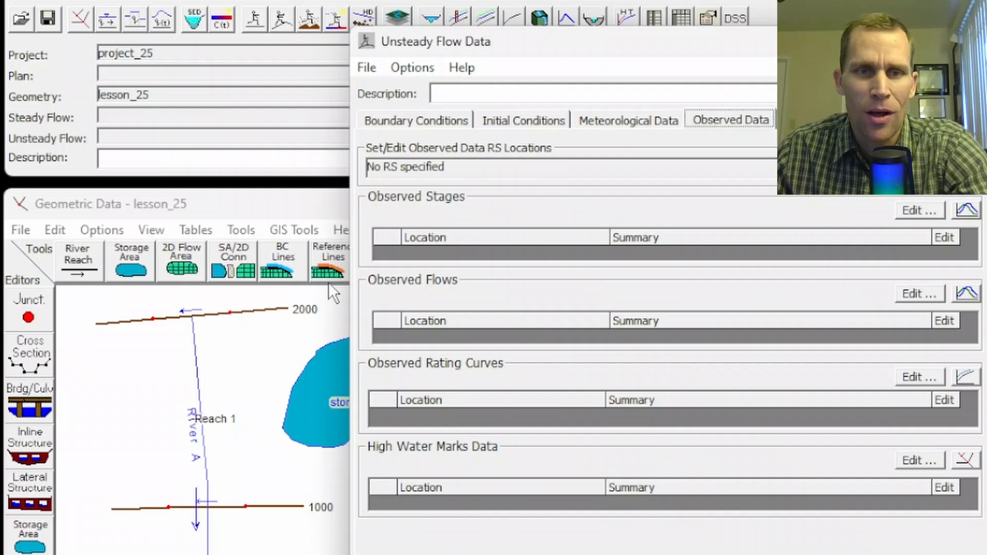
{"action": "mouse_move", "coordinate": [403, 388]}
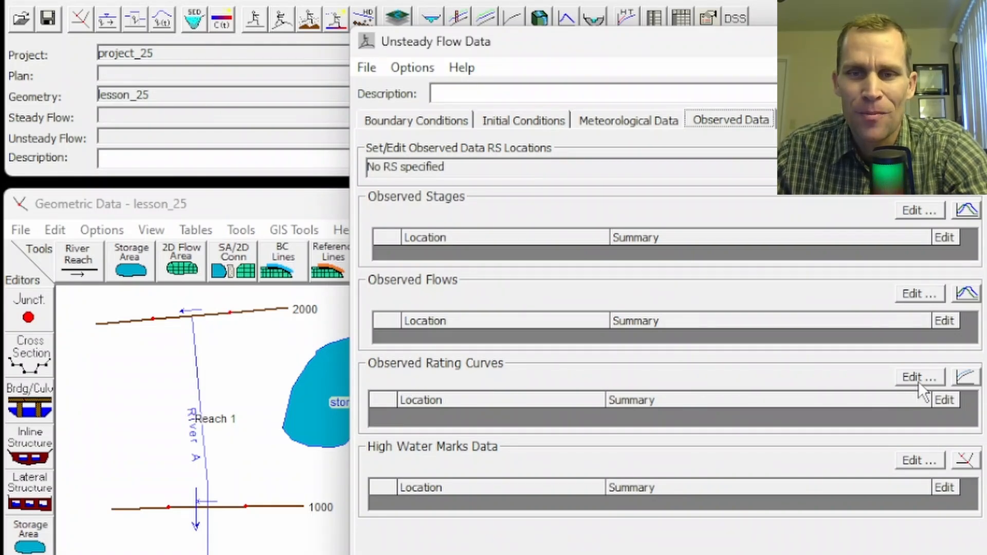
Step: Add river stations 2000, 1000 and 0 on River A, Reach 1 as observed-data locations
{"action": "left_click", "coordinate": [919, 376]}
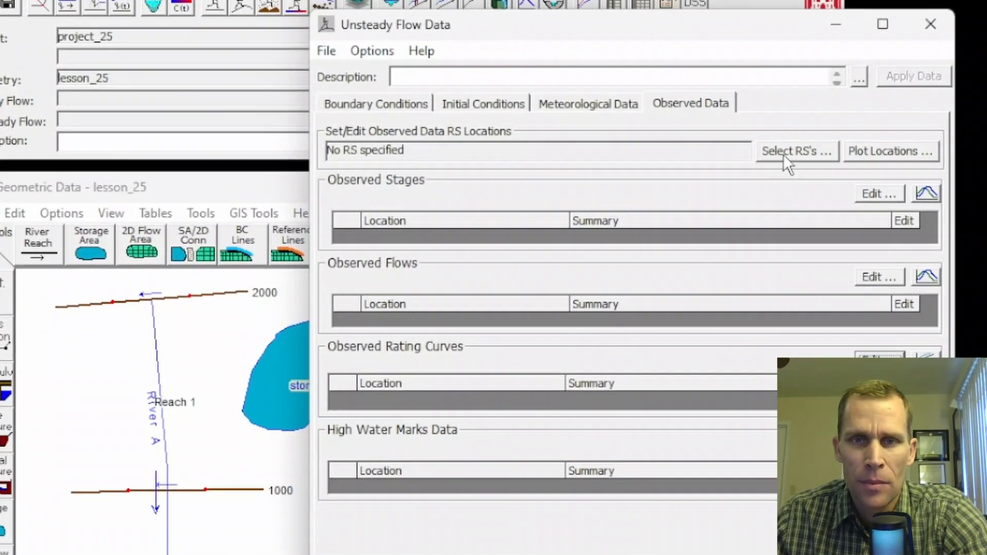
{"action": "left_click", "coordinate": [795, 151]}
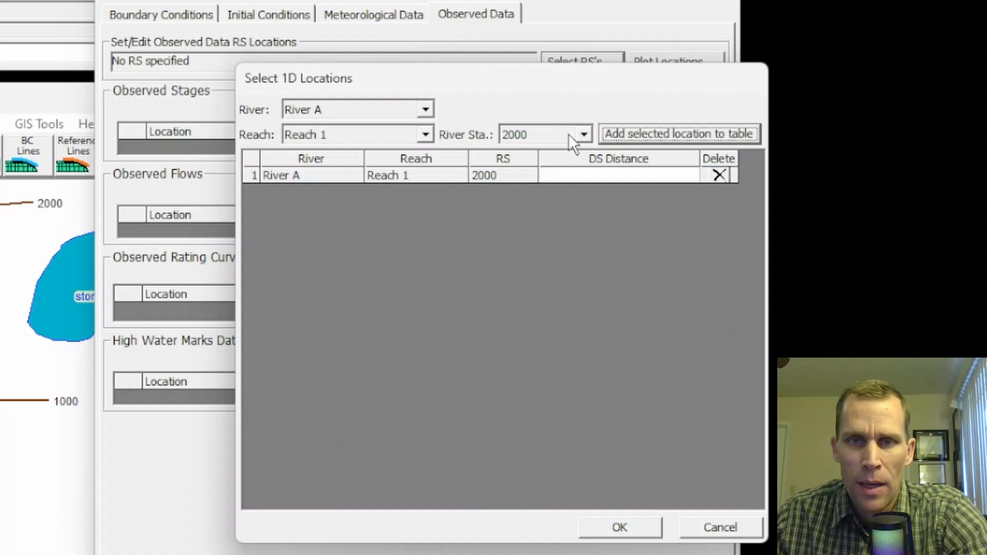
{"action": "left_click", "coordinate": [678, 134]}
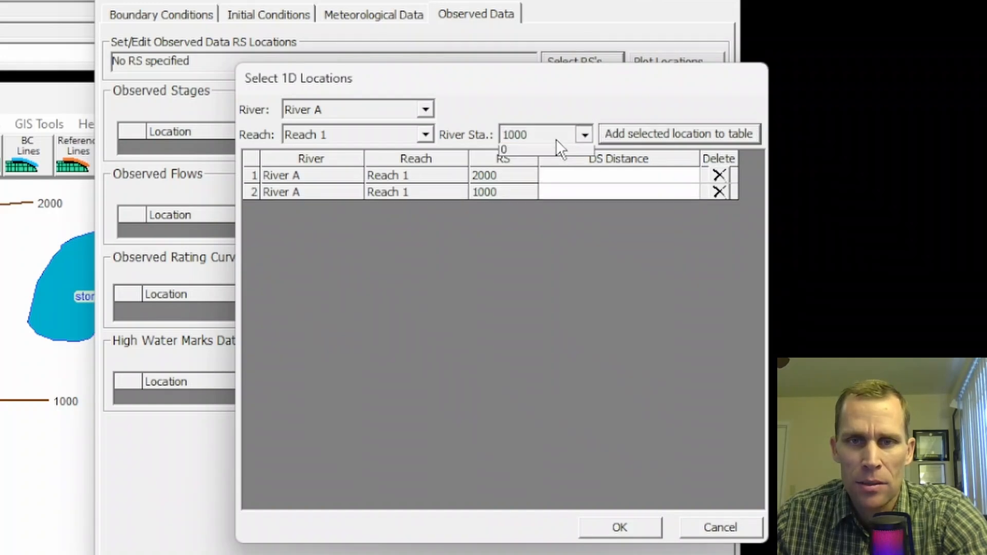
{"action": "left_click", "coordinate": [679, 133]}
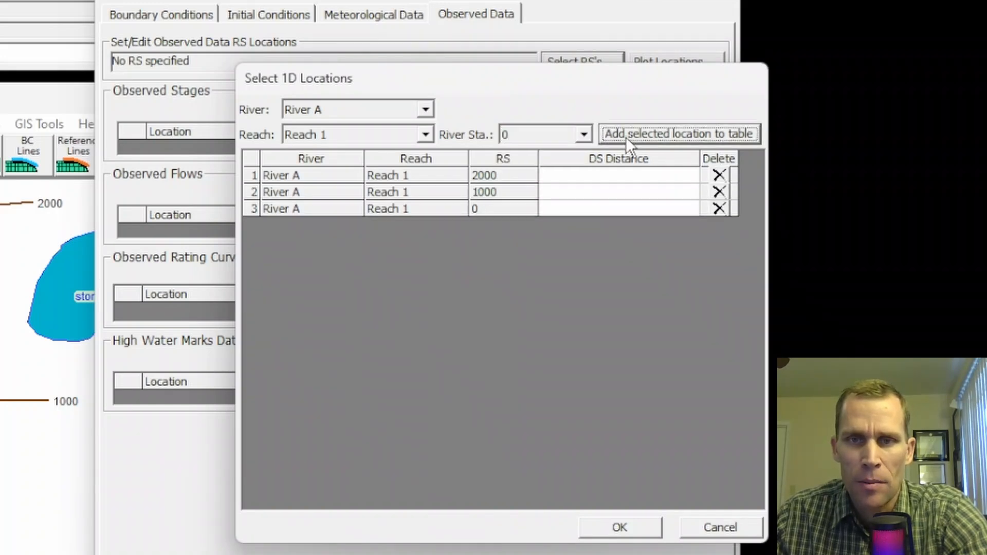
{"action": "mouse_move", "coordinate": [126, 371]}
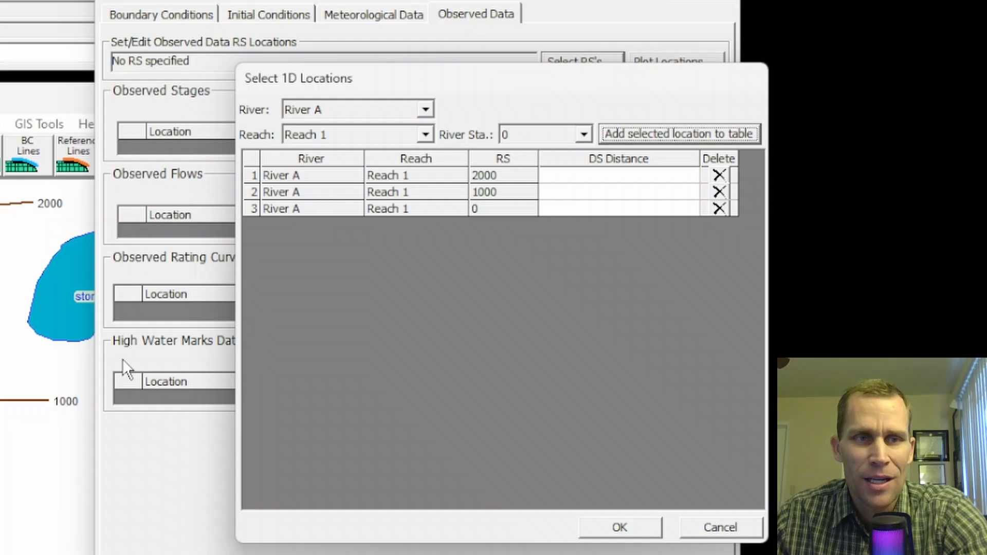
{"action": "mouse_move", "coordinate": [592, 510]}
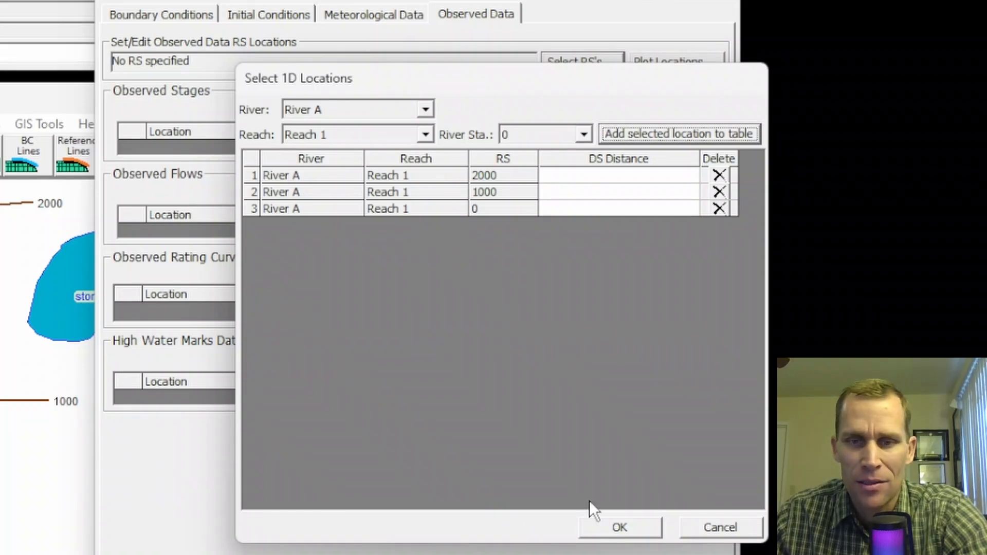
{"action": "left_click", "coordinate": [618, 527]}
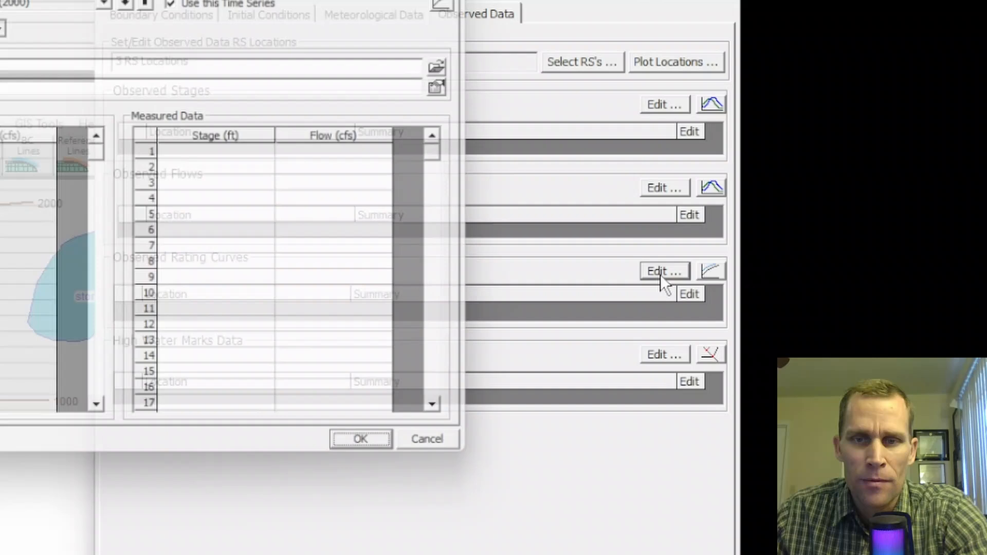
Step: Link RS 0 and RS 1000 observed rating curves to master.dss paired-data flow–stage records
{"action": "left_click", "coordinate": [661, 271]}
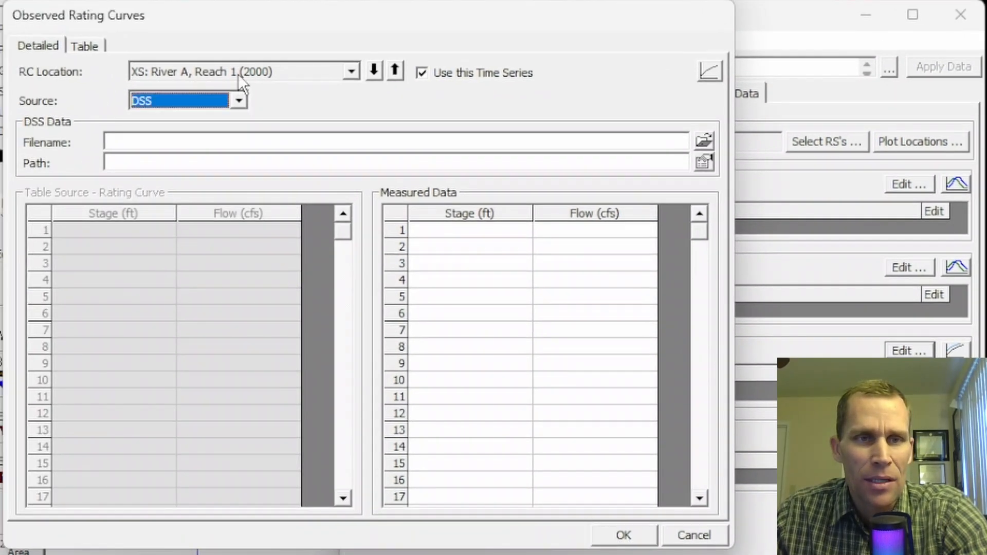
{"action": "left_click", "coordinate": [372, 71]}
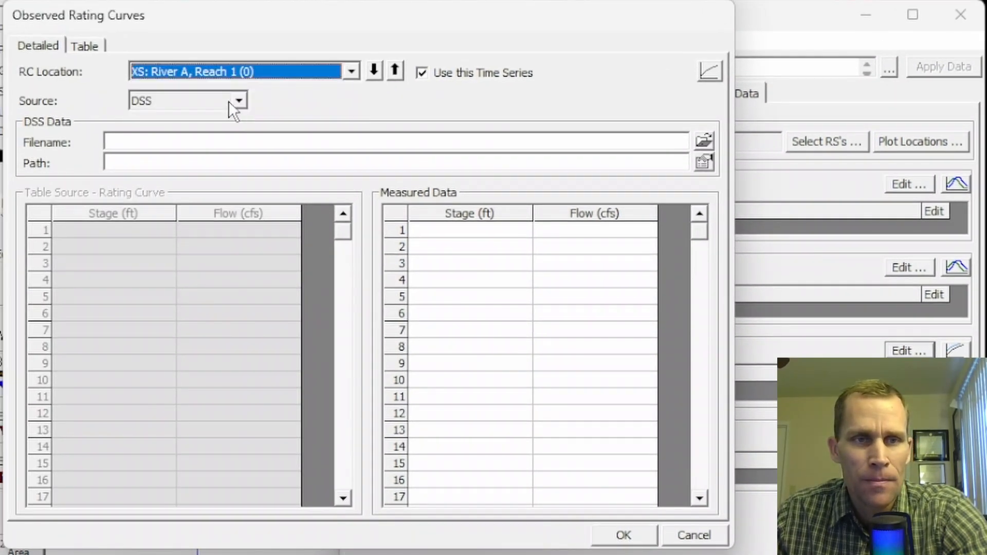
{"action": "left_click", "coordinate": [704, 139]}
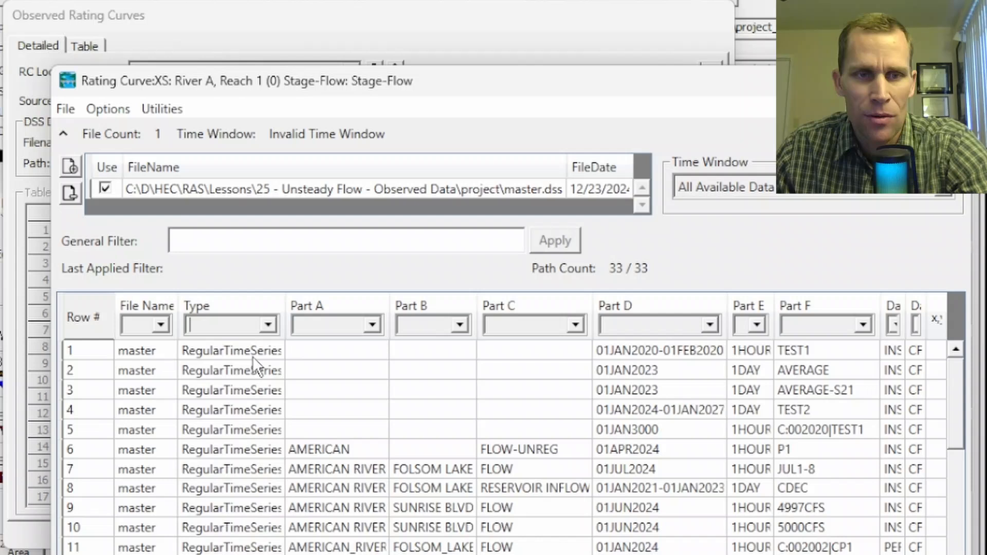
{"action": "left_click", "coordinate": [268, 325]}
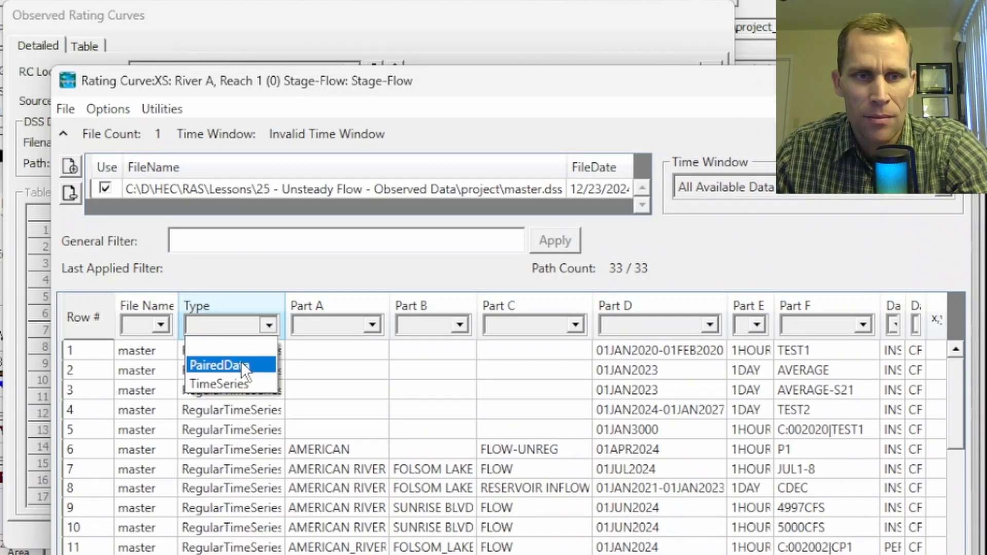
{"action": "left_click", "coordinate": [219, 365]}
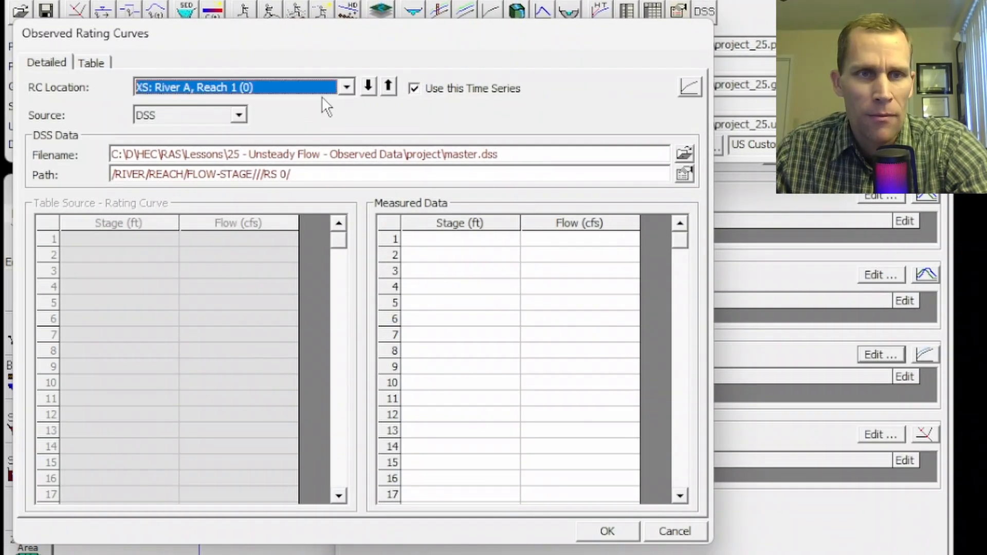
{"action": "left_click", "coordinate": [368, 87]}
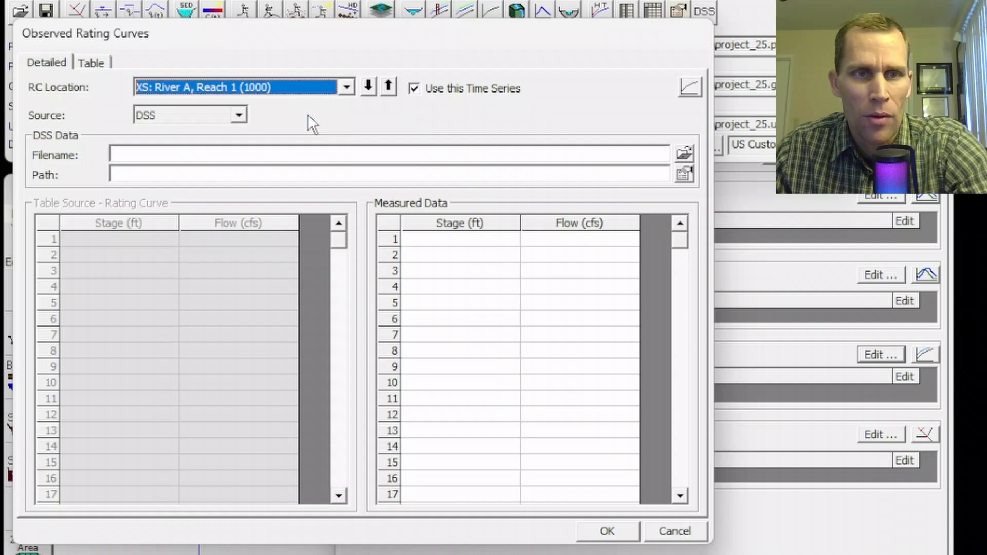
{"action": "left_click", "coordinate": [685, 154]}
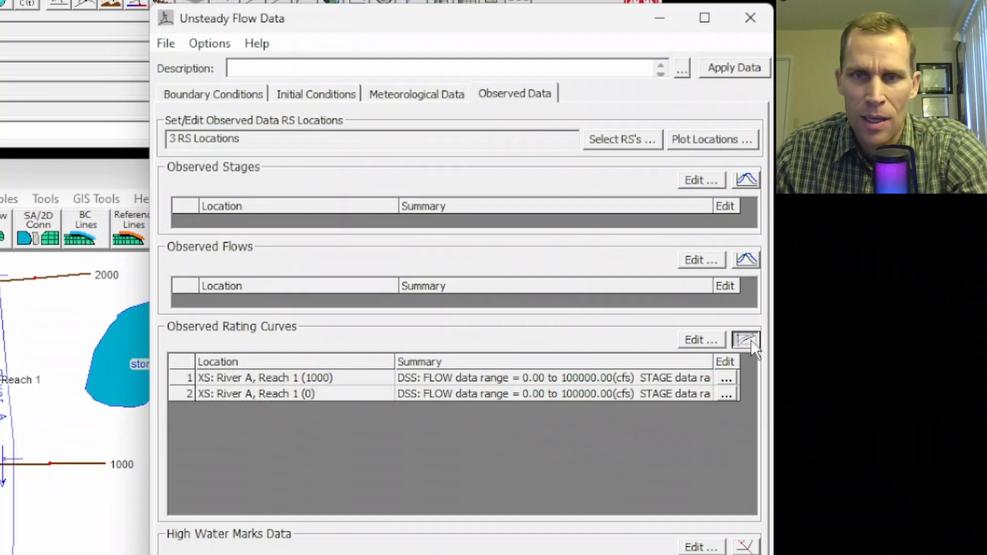
{"action": "left_click", "coordinate": [746, 340]}
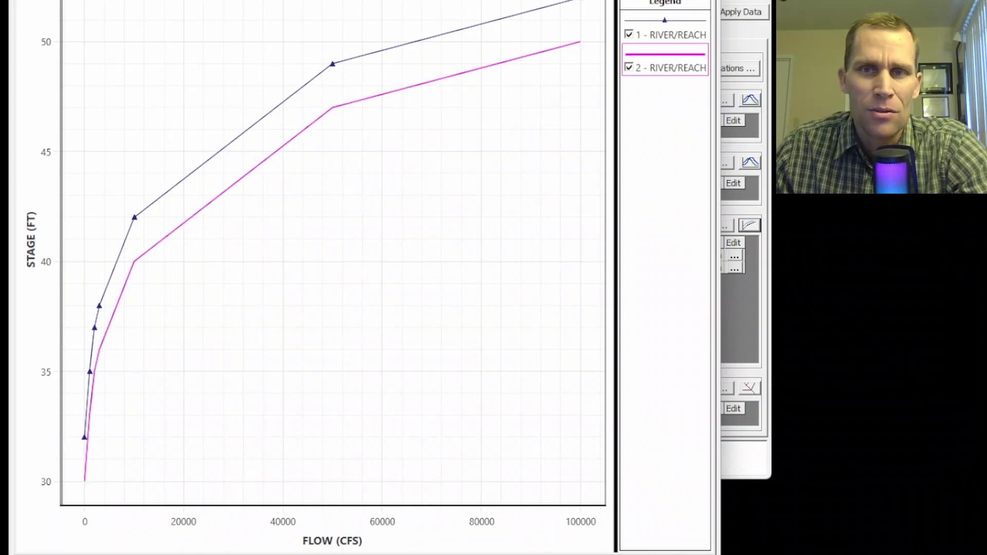
{"action": "left_click", "coordinate": [696, 329]}
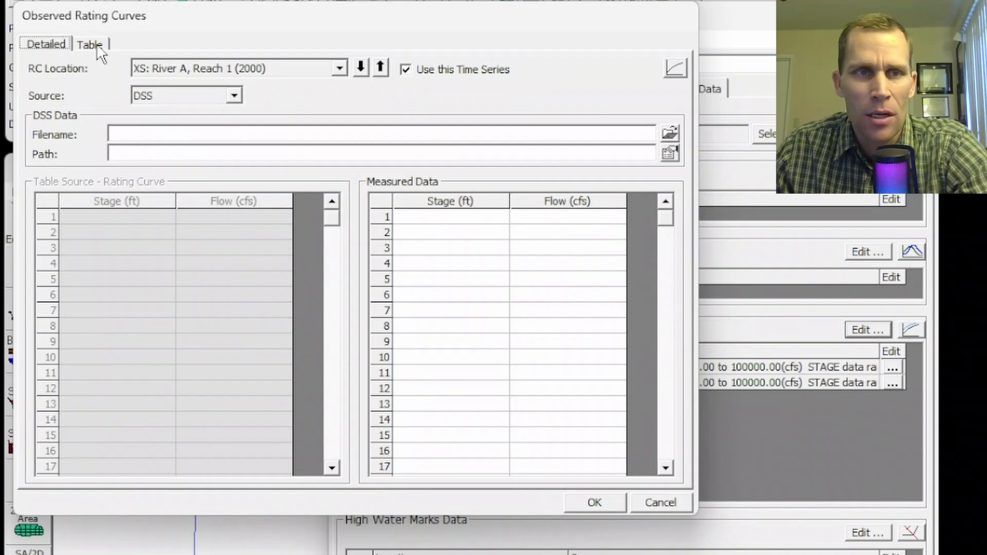
{"action": "left_click", "coordinate": [90, 44]}
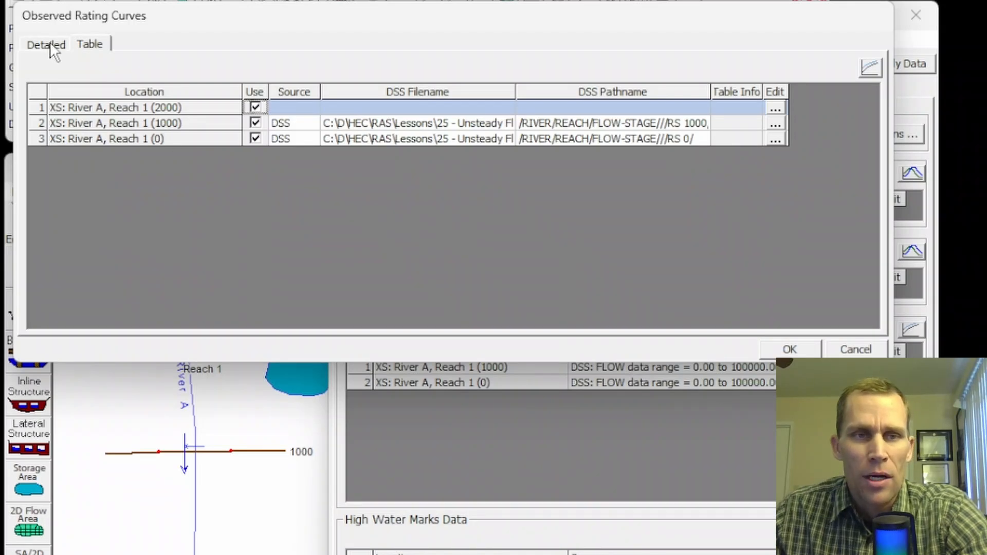
{"action": "mouse_move", "coordinate": [542, 32]}
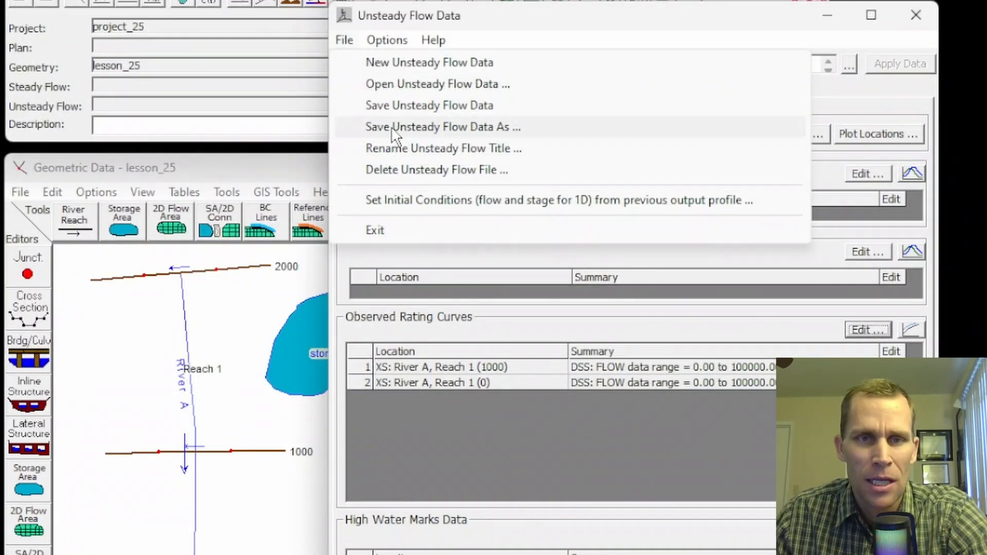
Step: Save the unsteady flow data under the new title lesson_25
{"action": "left_click", "coordinate": [441, 126]}
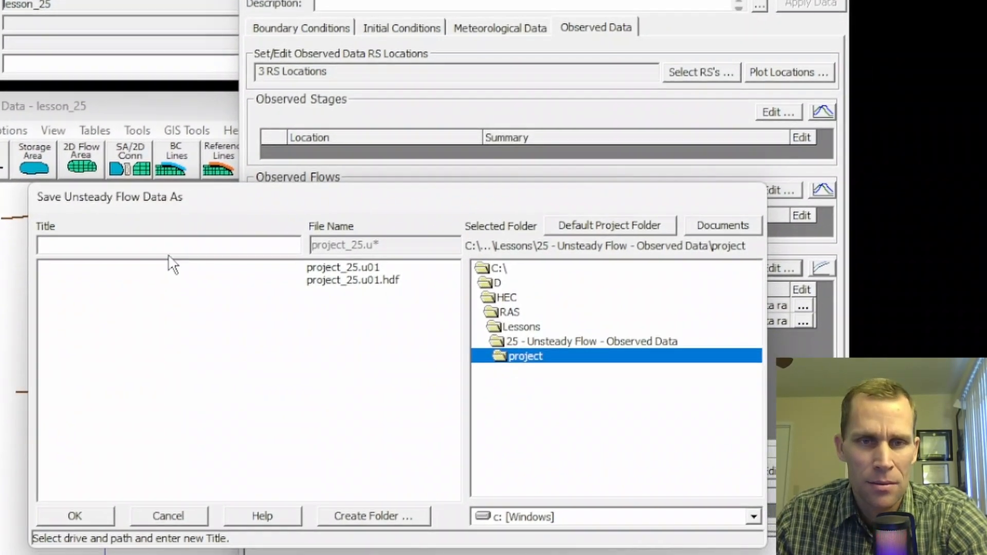
{"action": "type", "text": "lesson_25"}
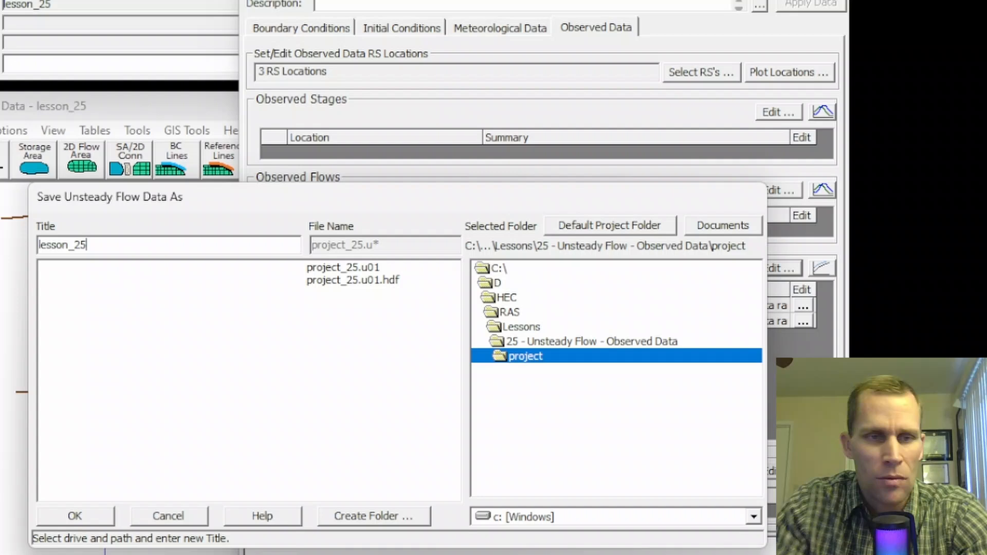
{"action": "left_click", "coordinate": [74, 515]}
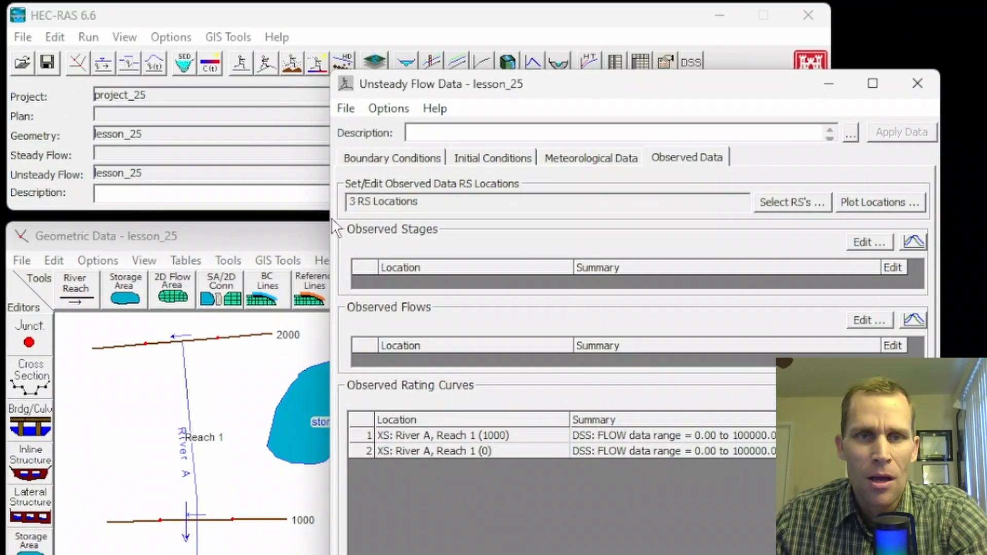
{"action": "mouse_move", "coordinate": [714, 423]}
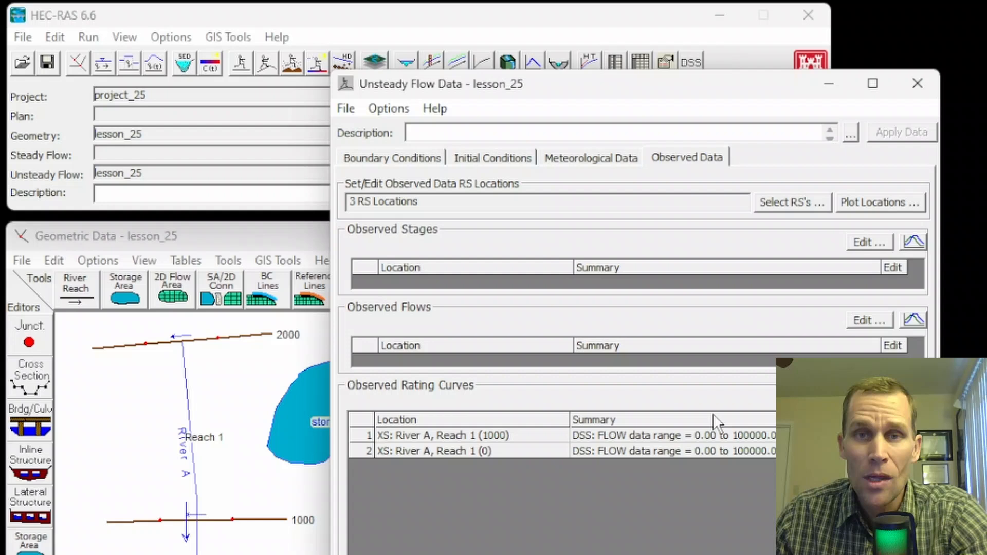
{"action": "mouse_move", "coordinate": [641, 374]}
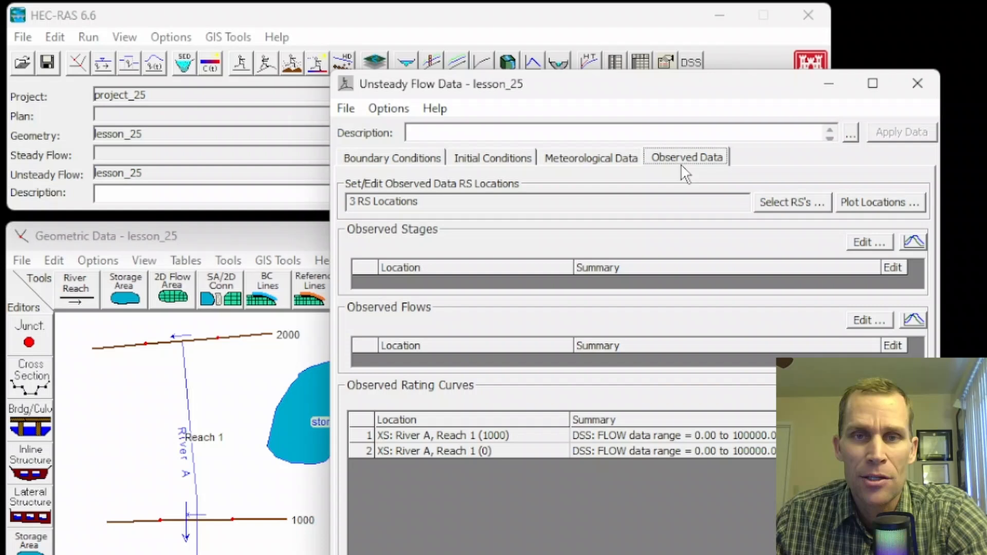
{"action": "mouse_move", "coordinate": [434, 353]}
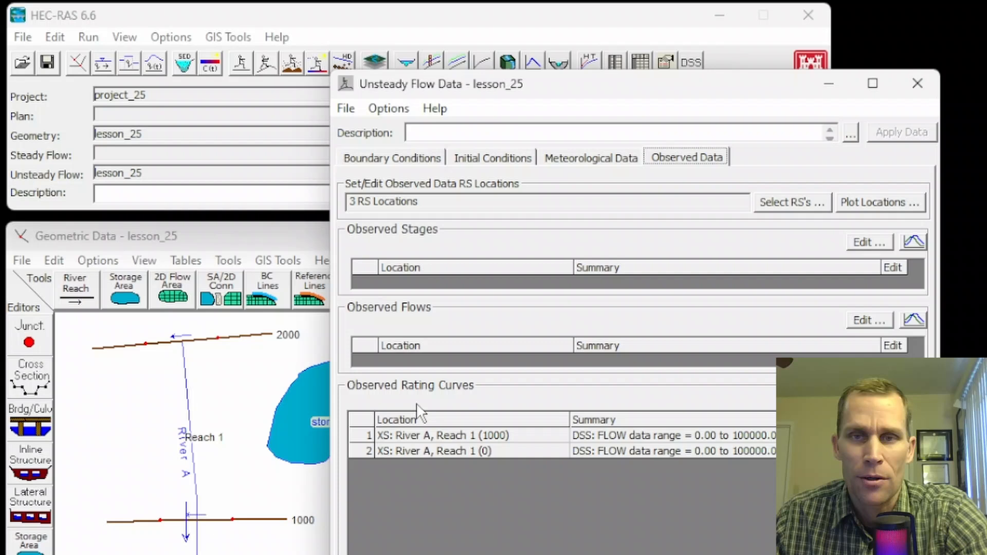
{"action": "mouse_move", "coordinate": [573, 245]}
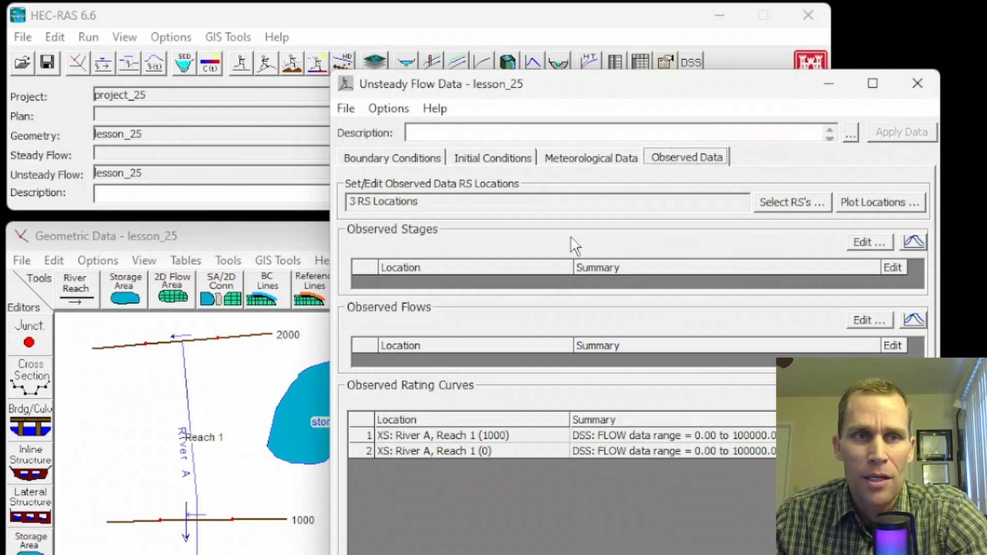
{"action": "mouse_move", "coordinate": [492, 478]}
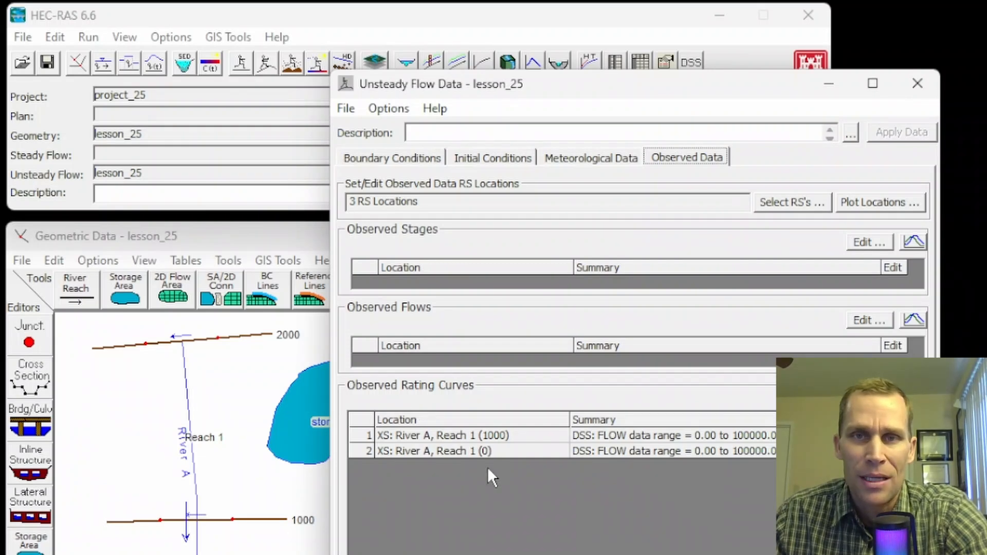